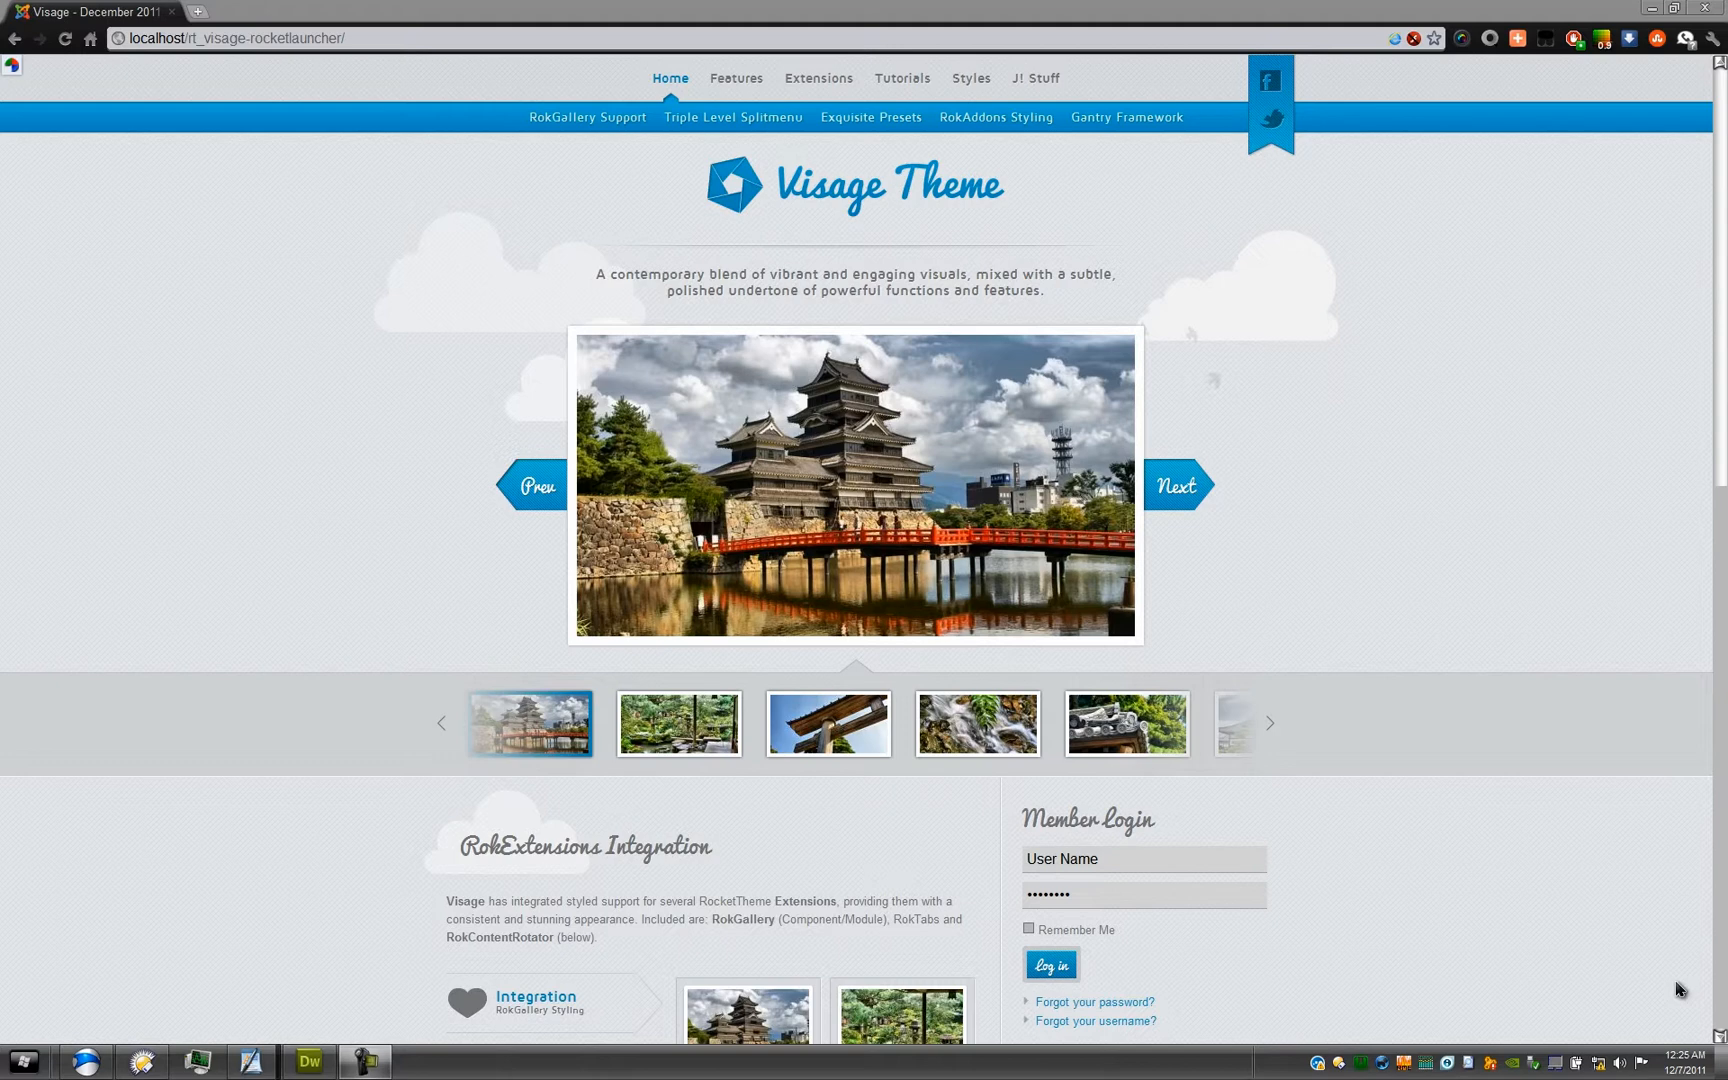
mouse_move(1676, 984)
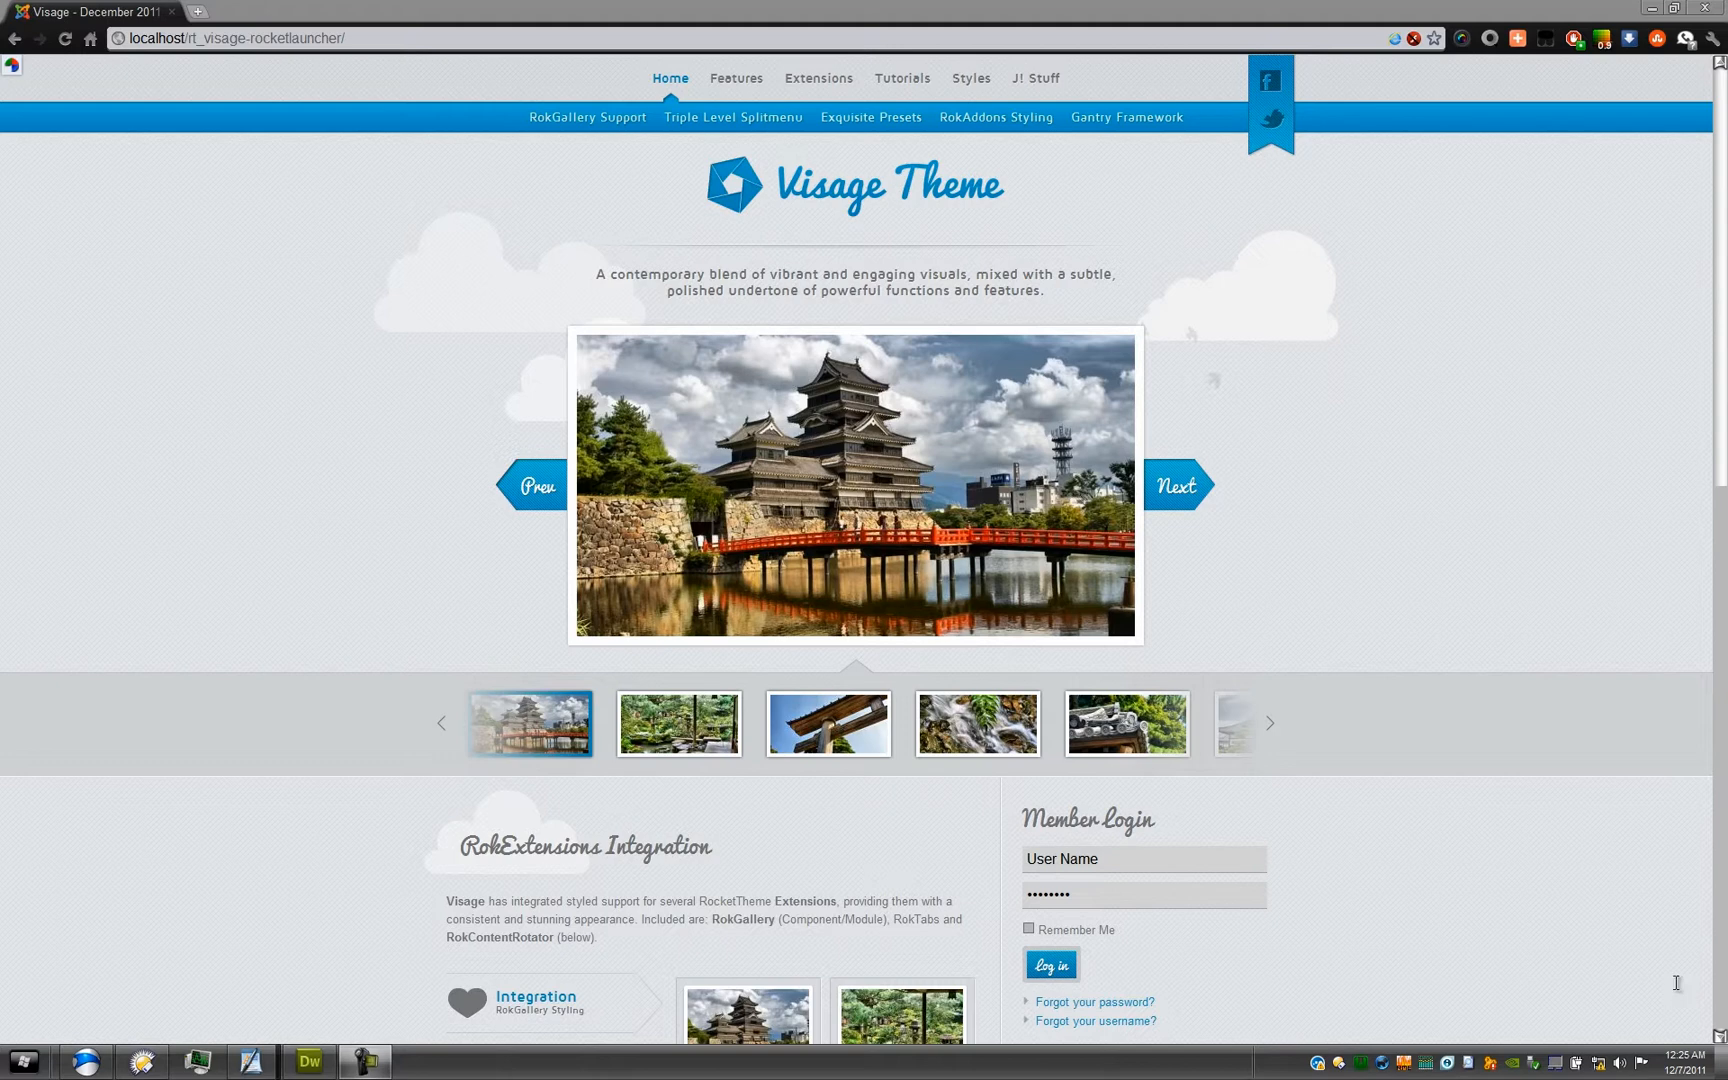
Step: Append 'administrator' to the site URL and sign in to the Joomla back end
click(236, 38)
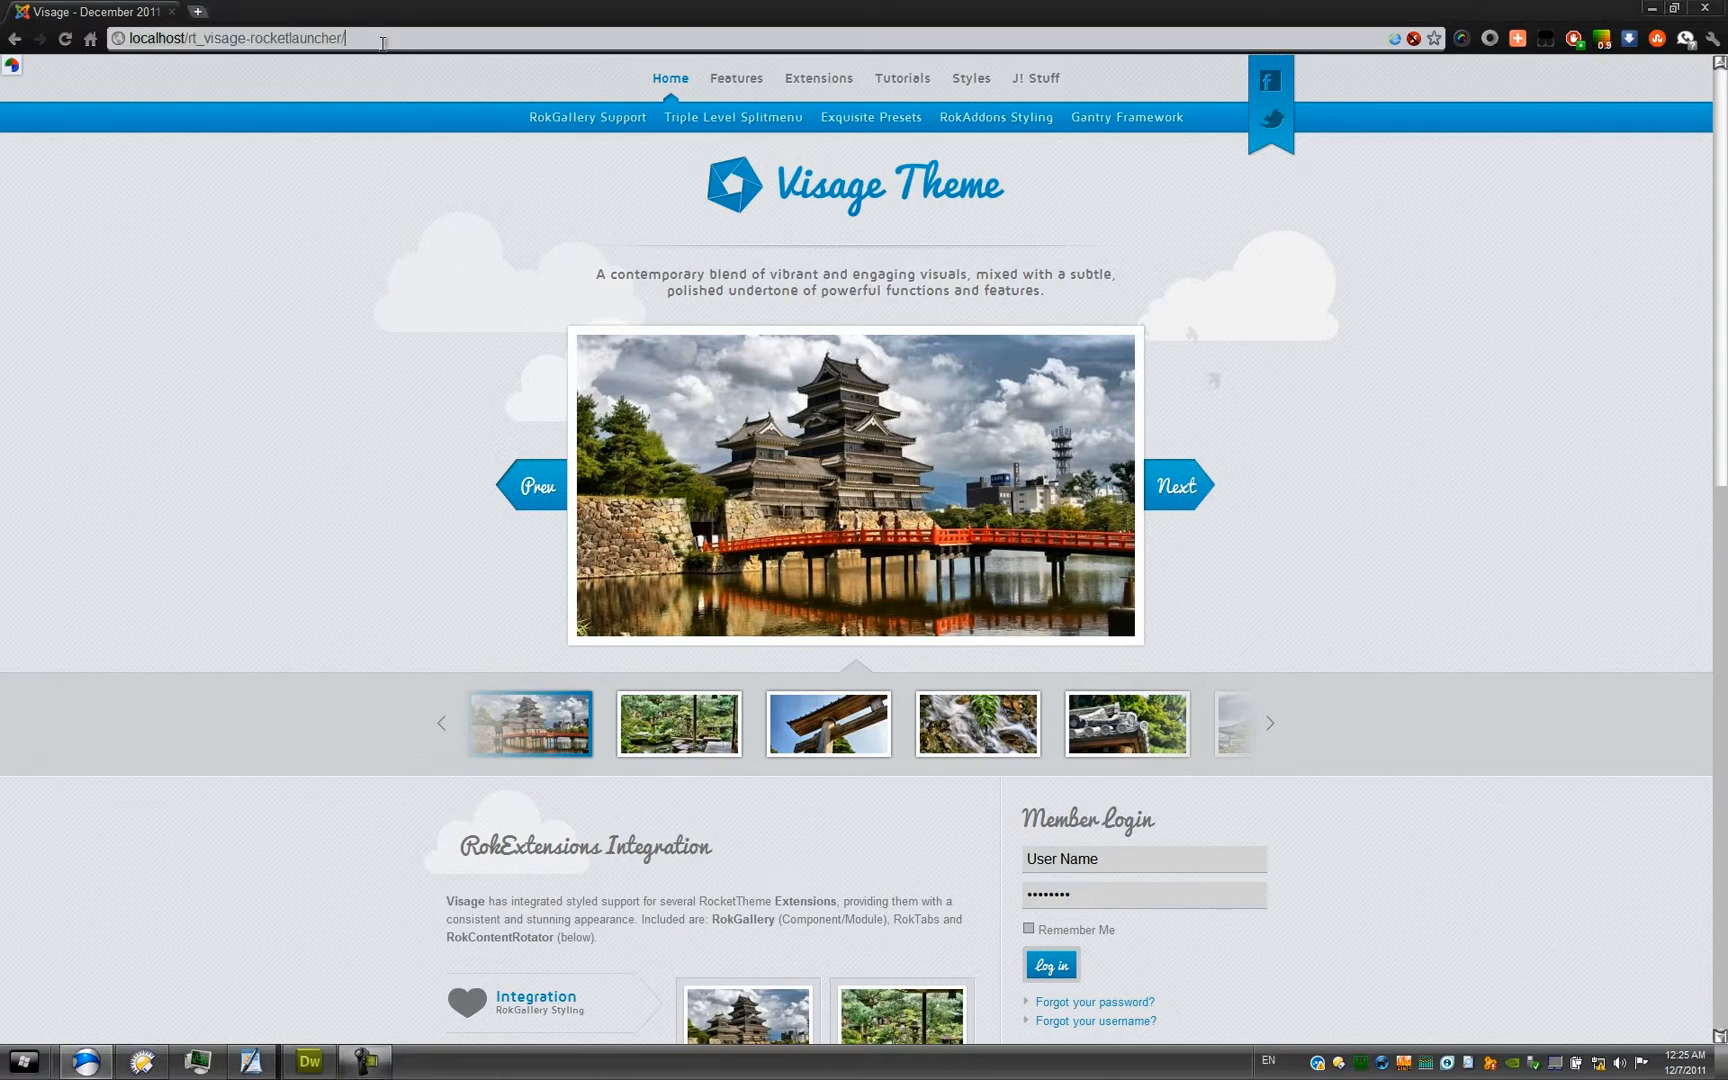
text(administrator/)
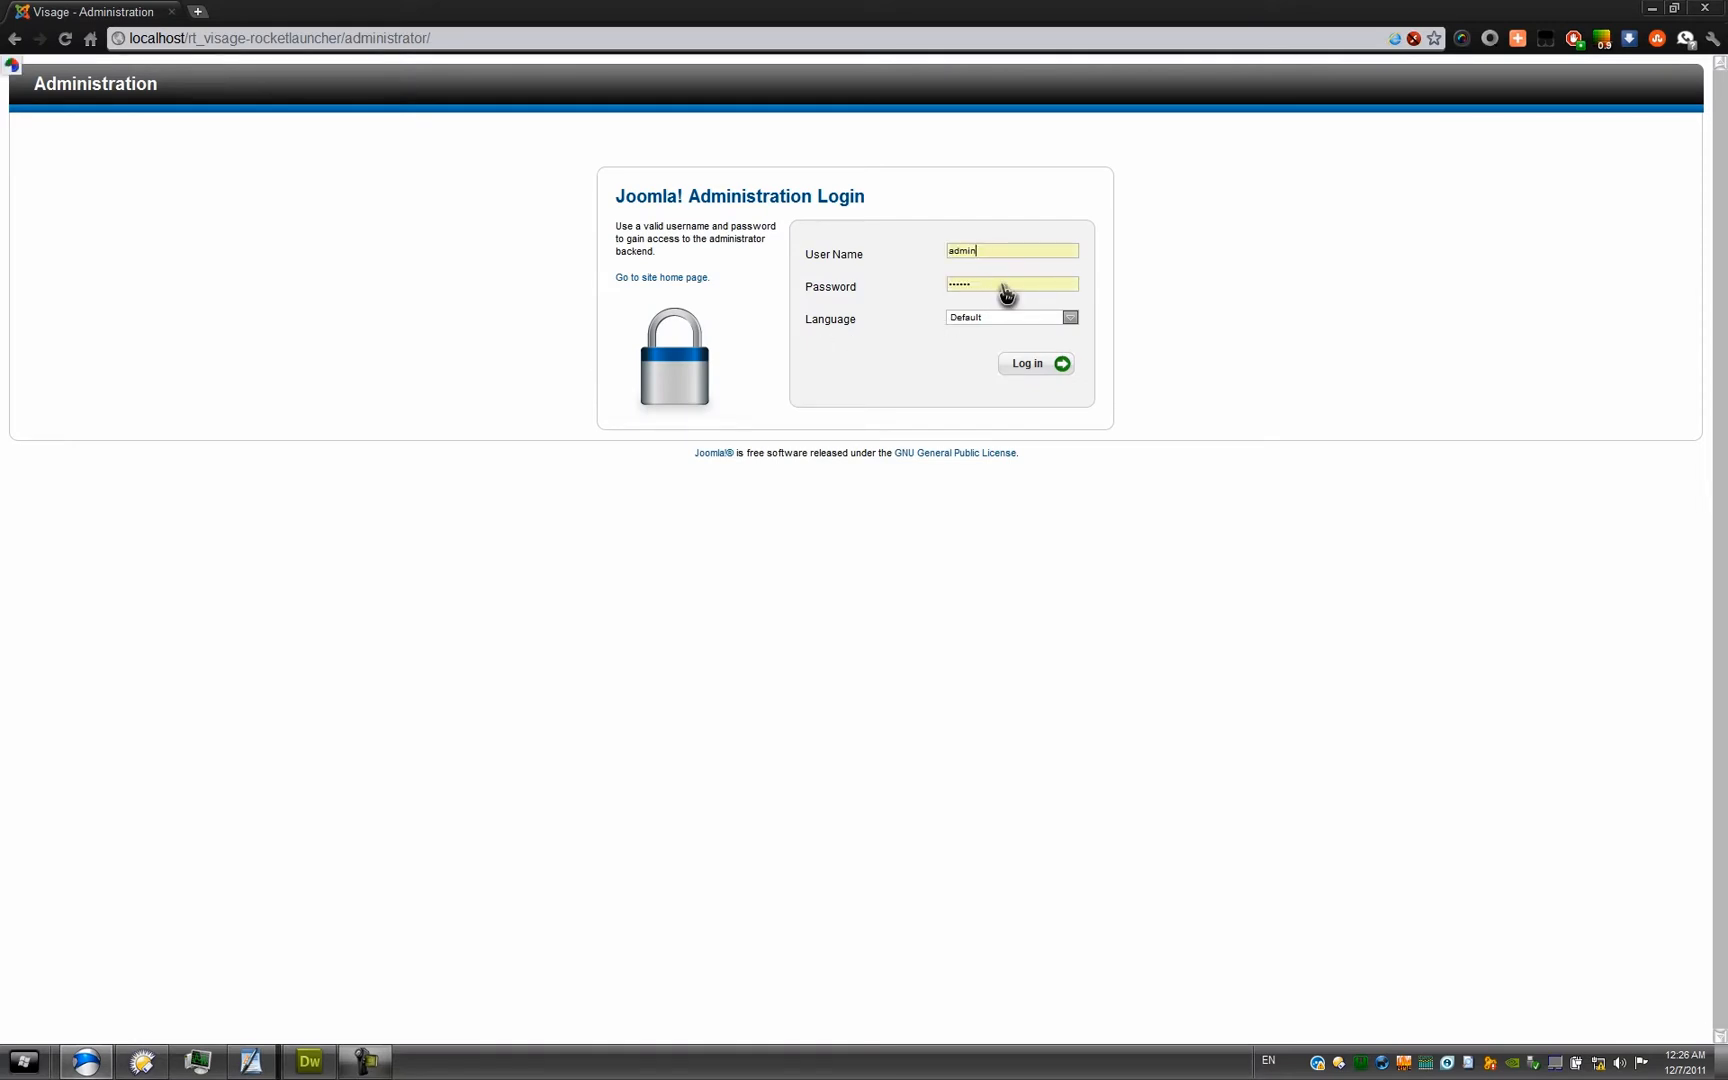
click(1032, 364)
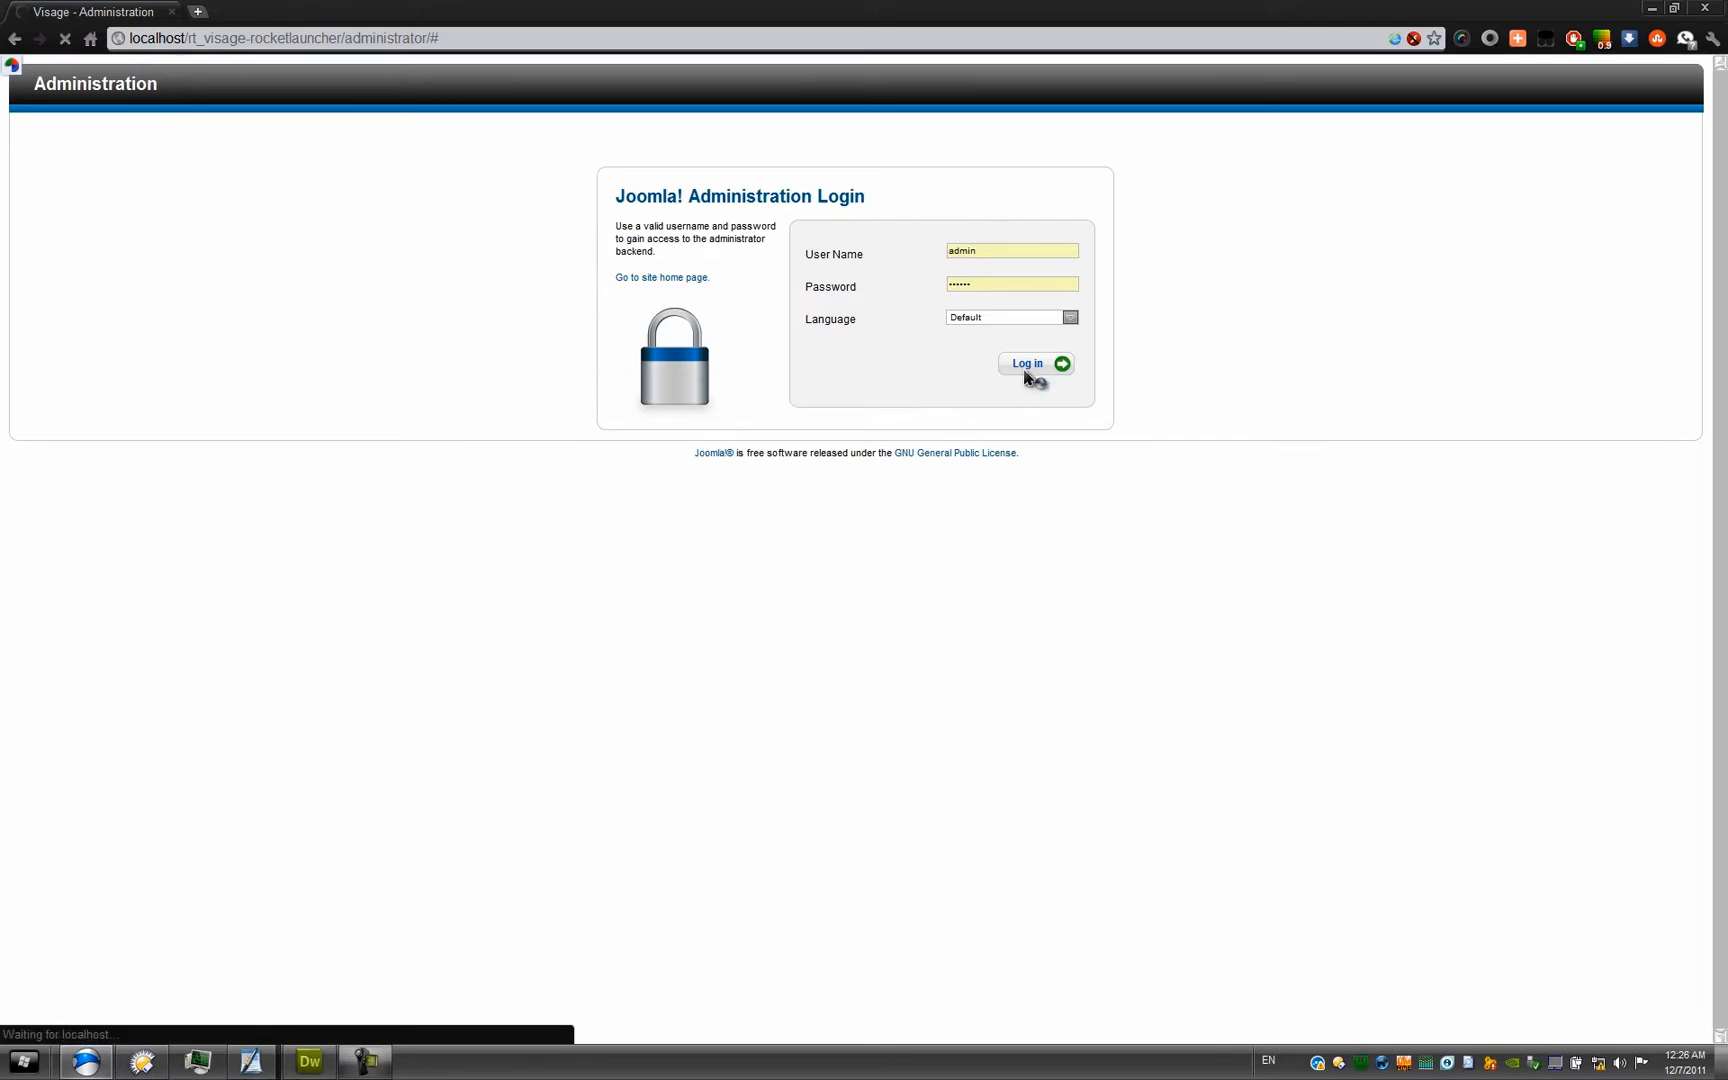
click(1032, 364)
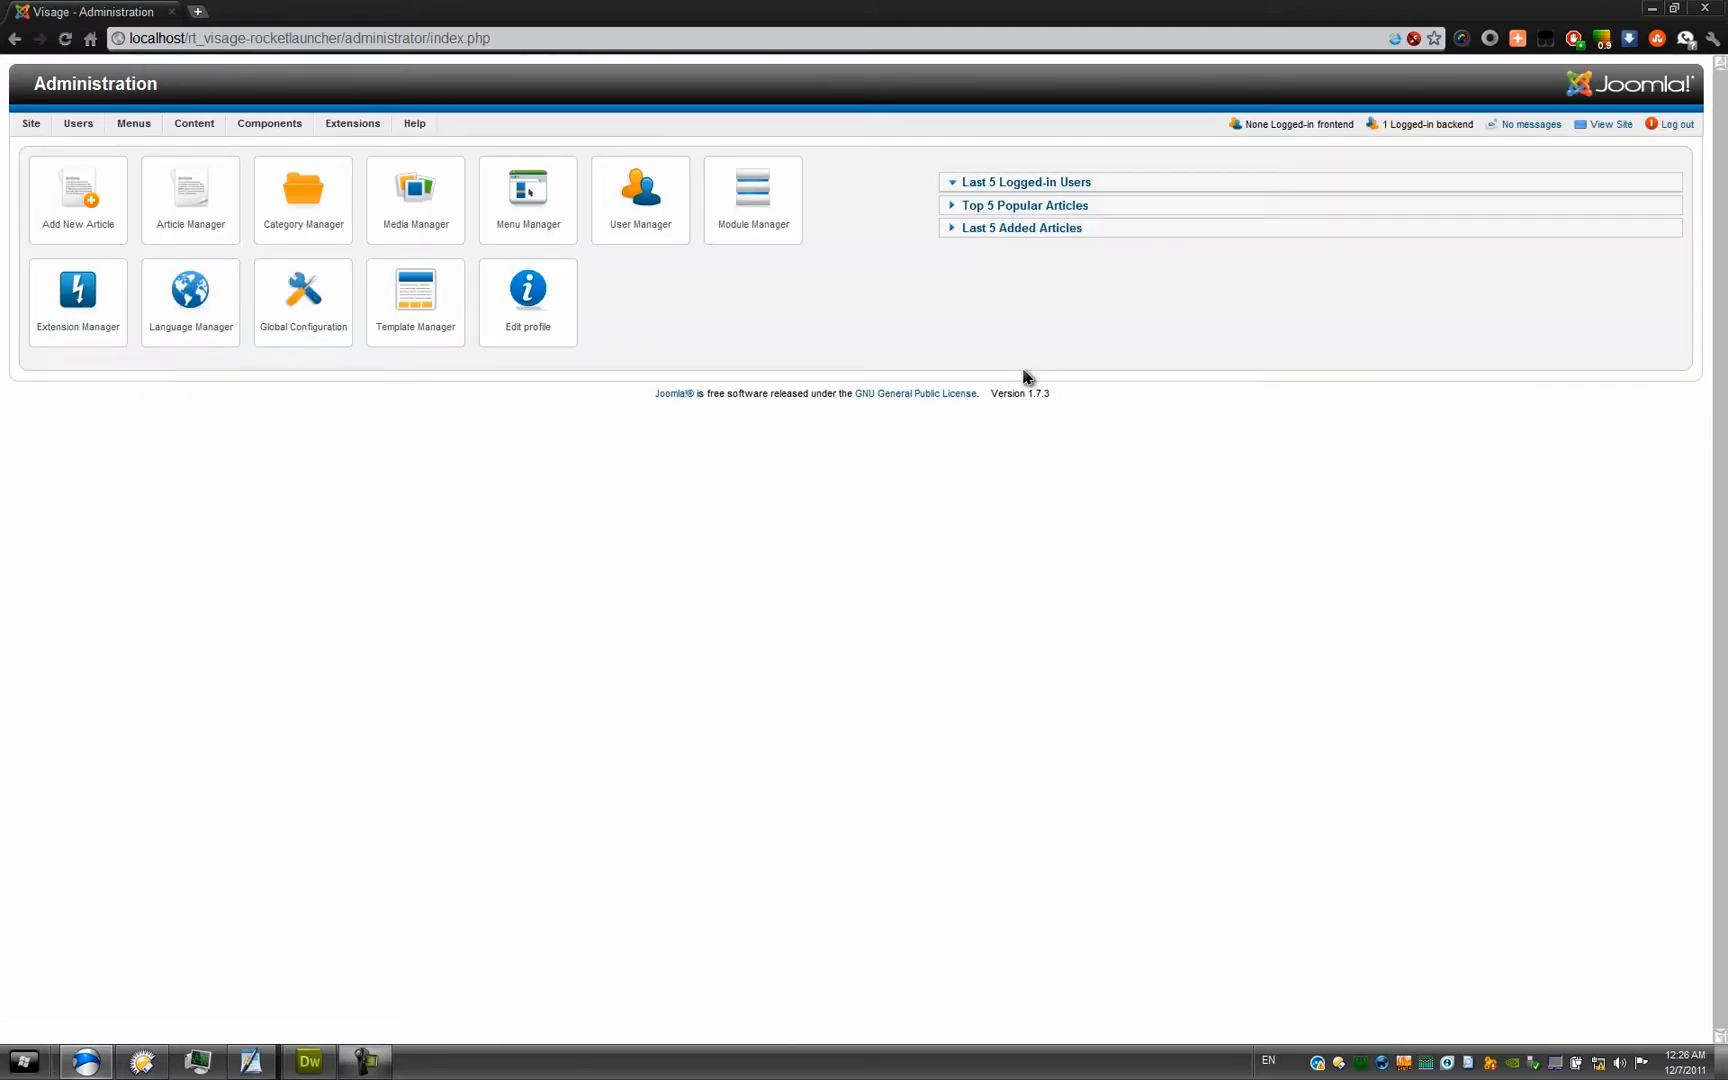
Step: Reach Global Configuration from the Site menu
click(1024, 182)
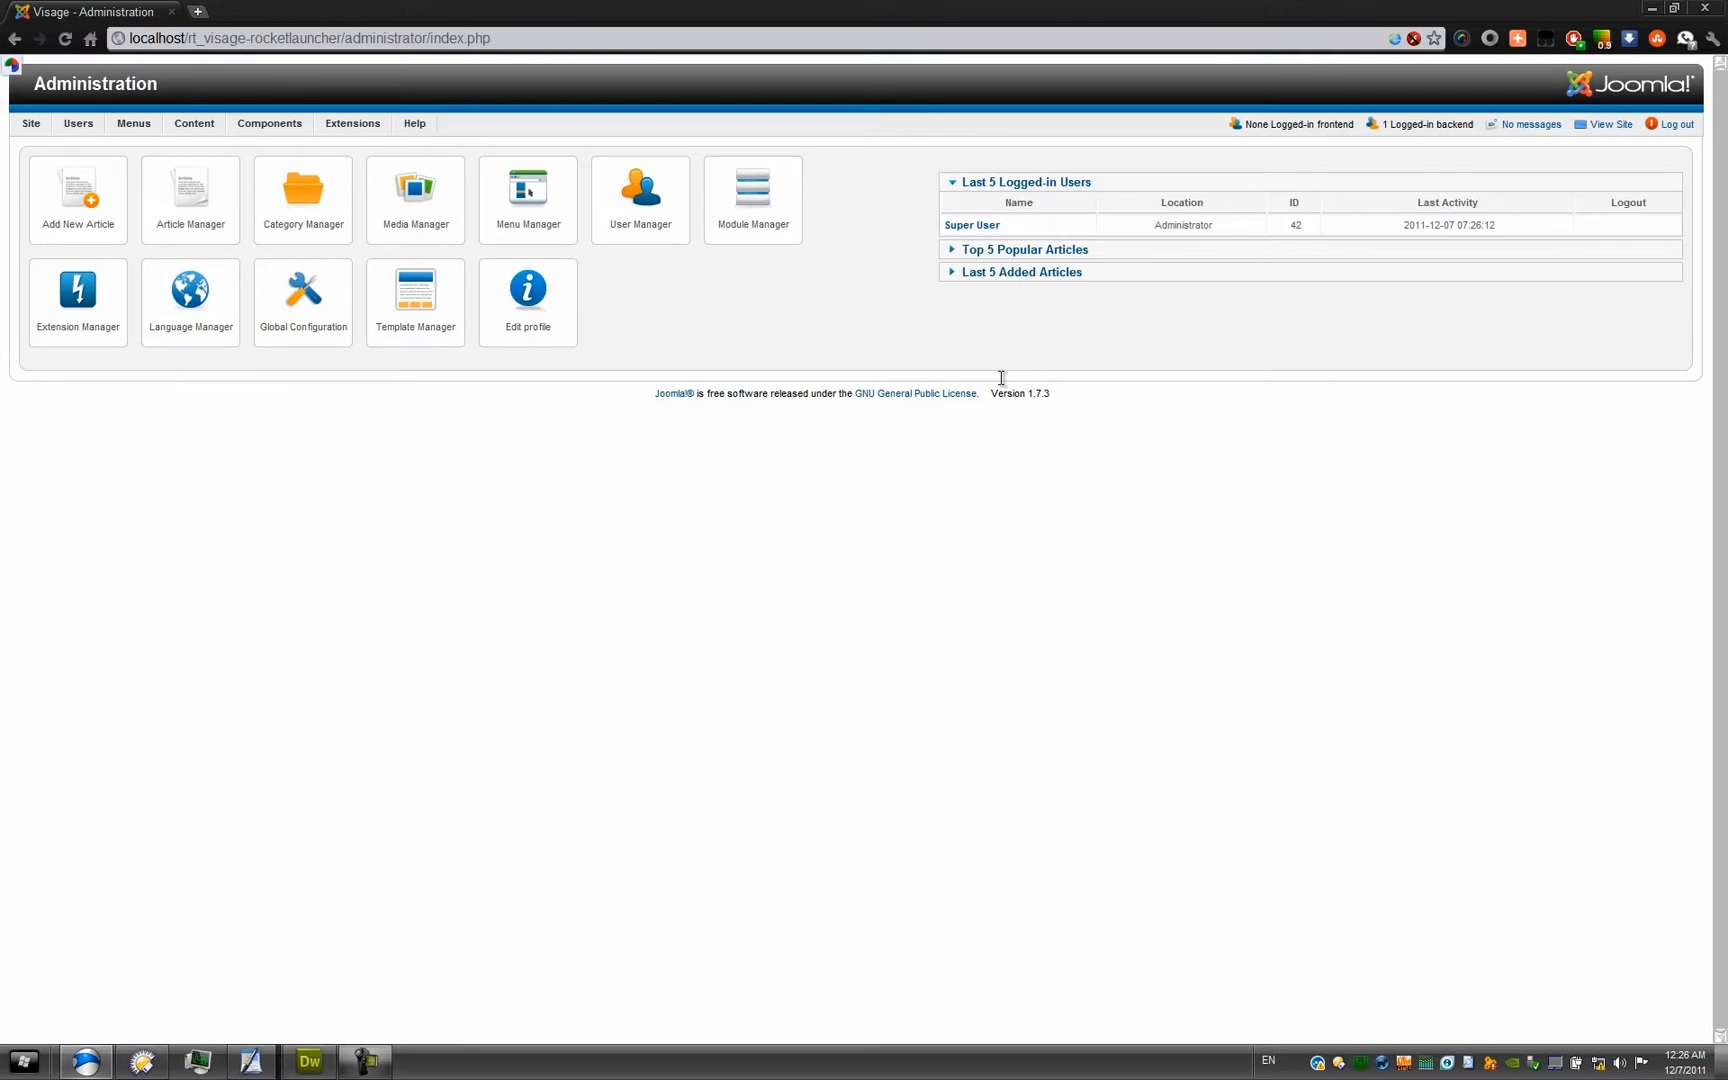
mouse_move(996, 382)
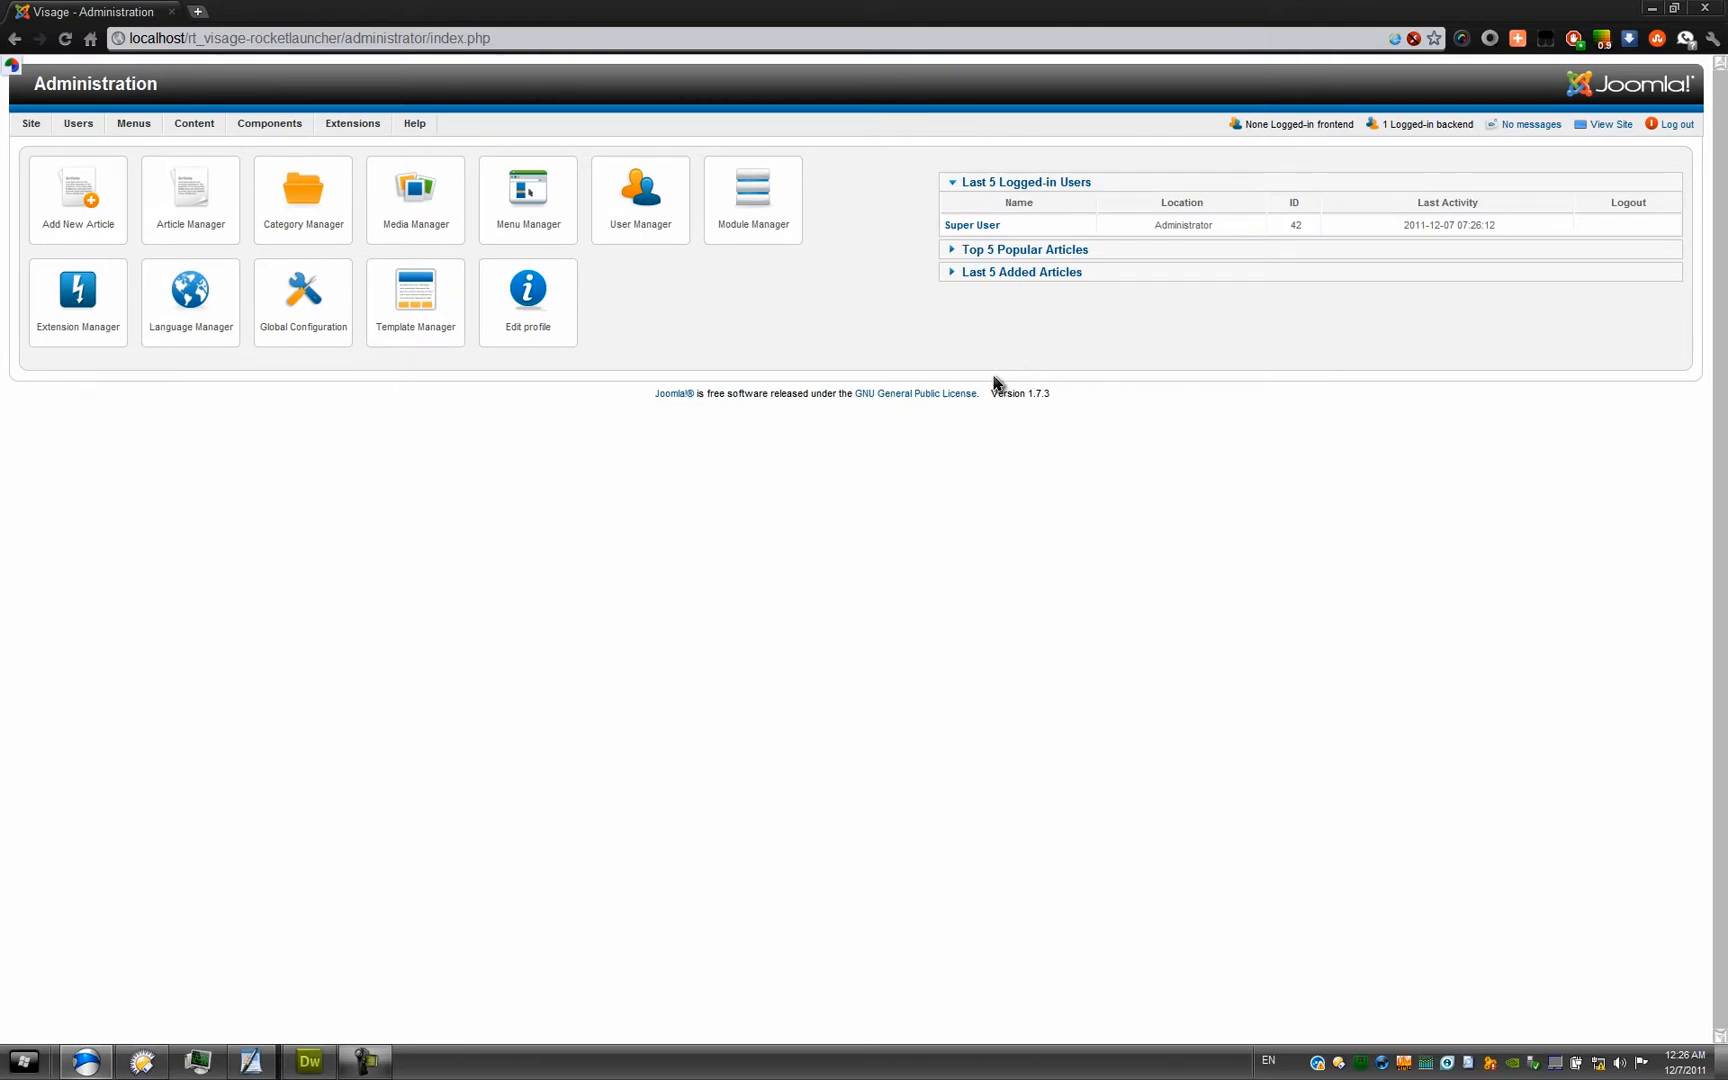
mouse_move(46, 152)
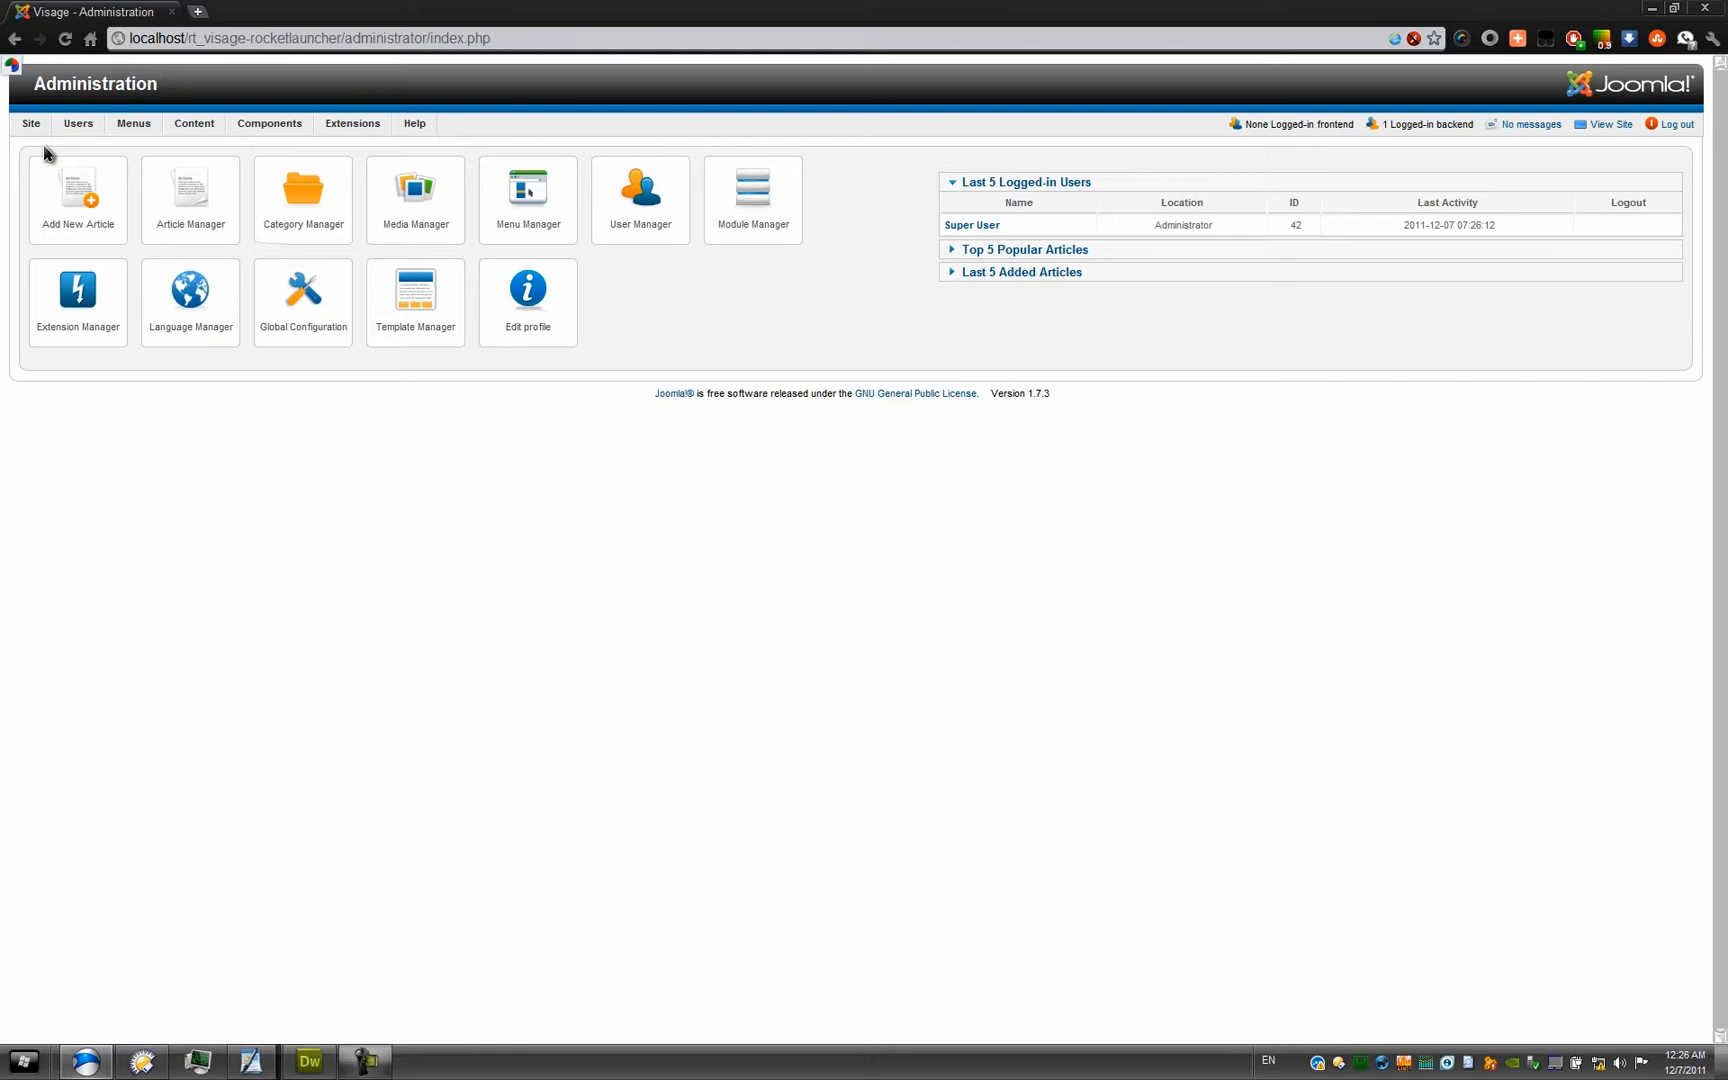
mouse_move(16, 160)
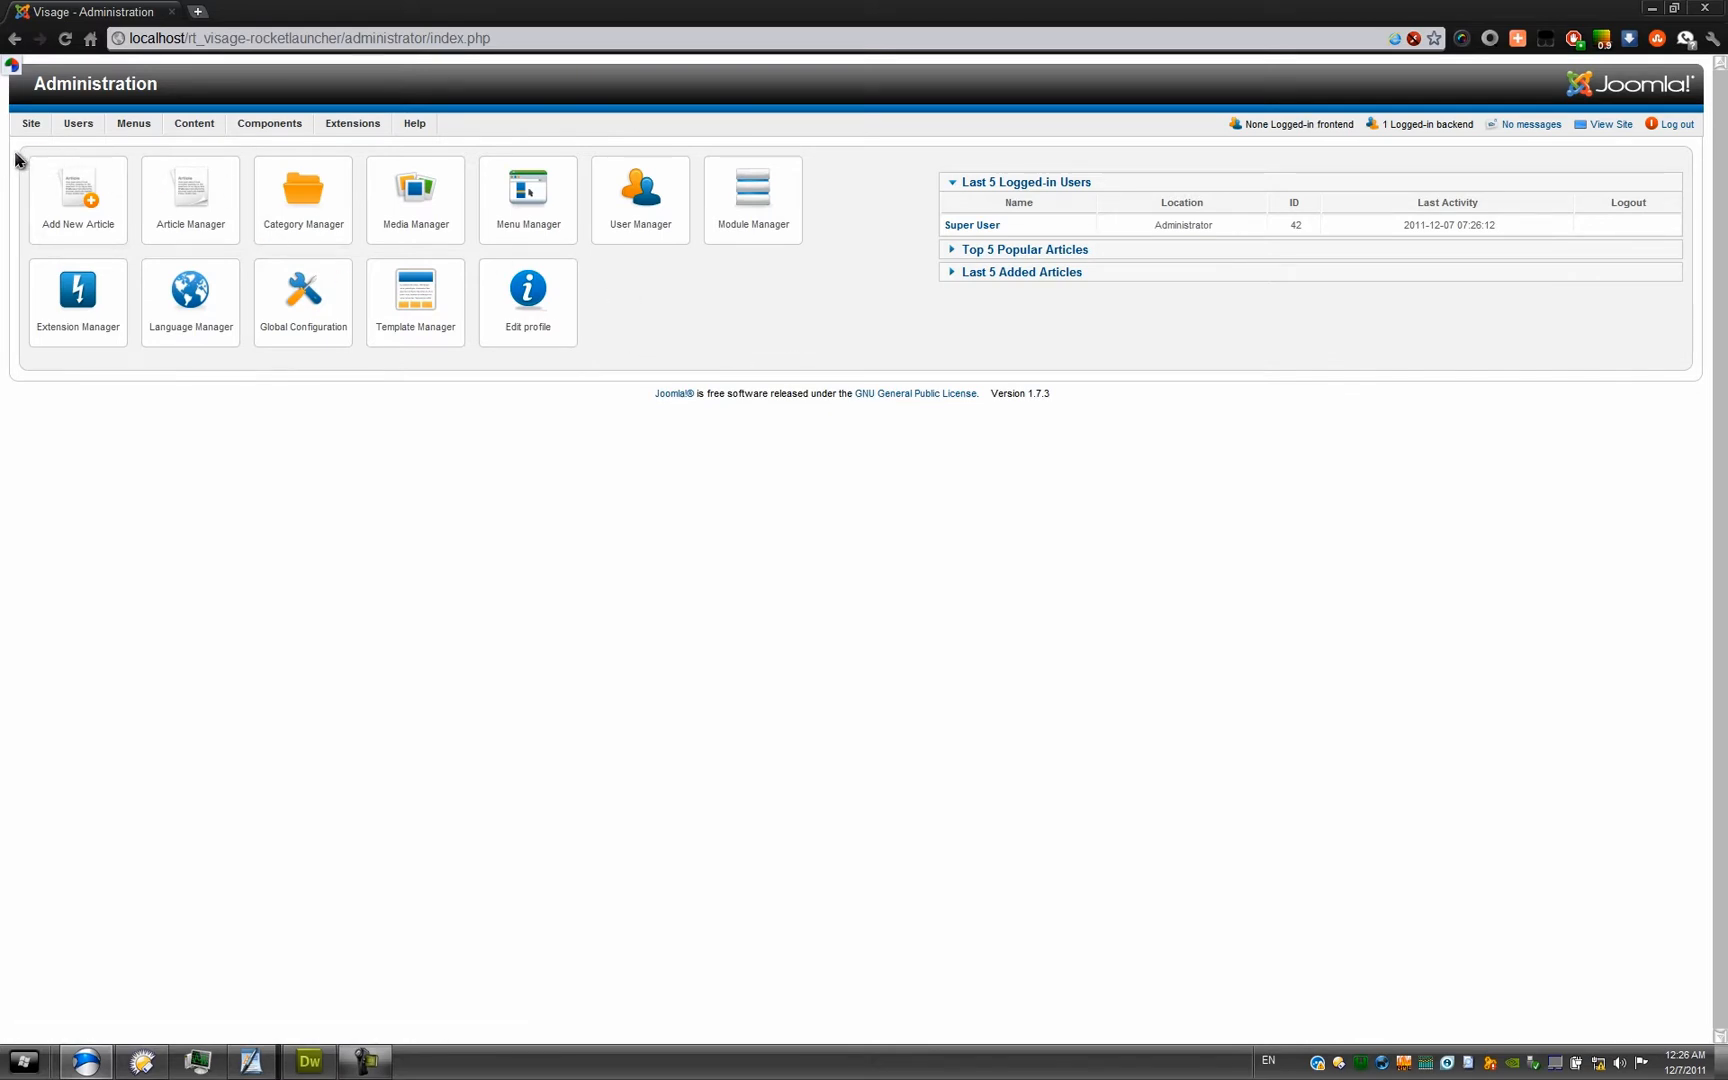
click(30, 122)
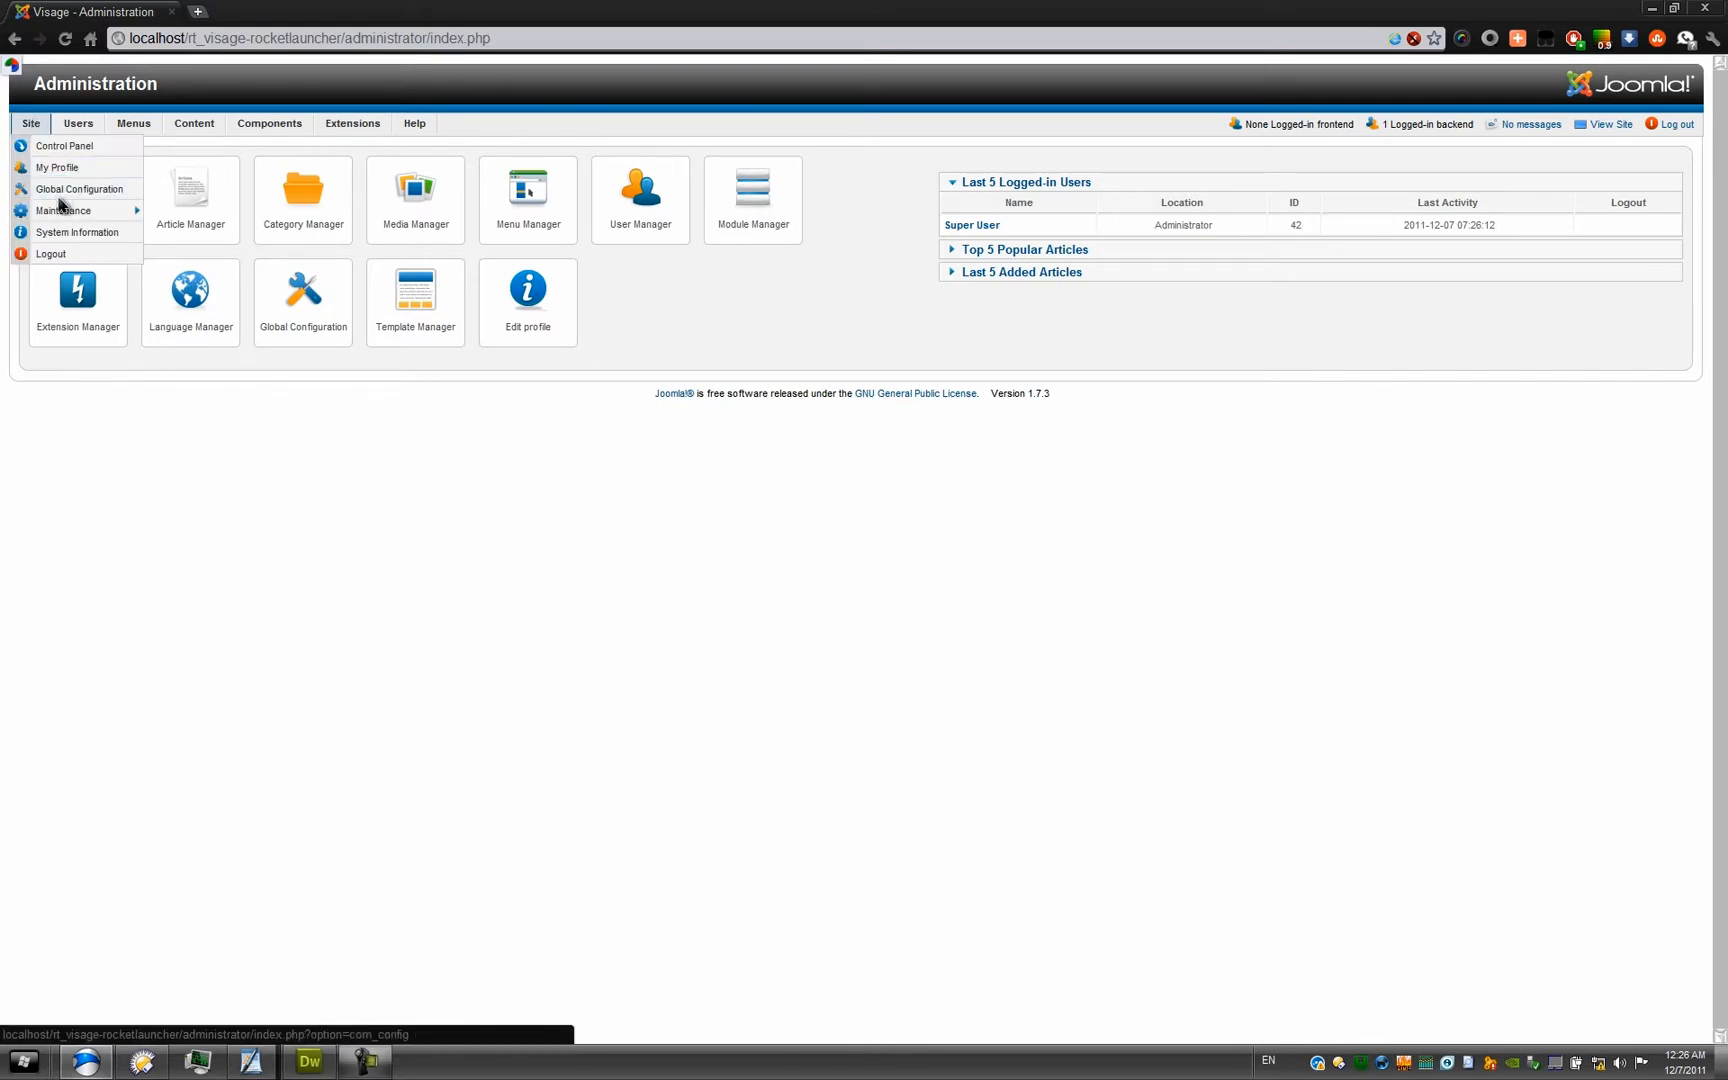
click(78, 188)
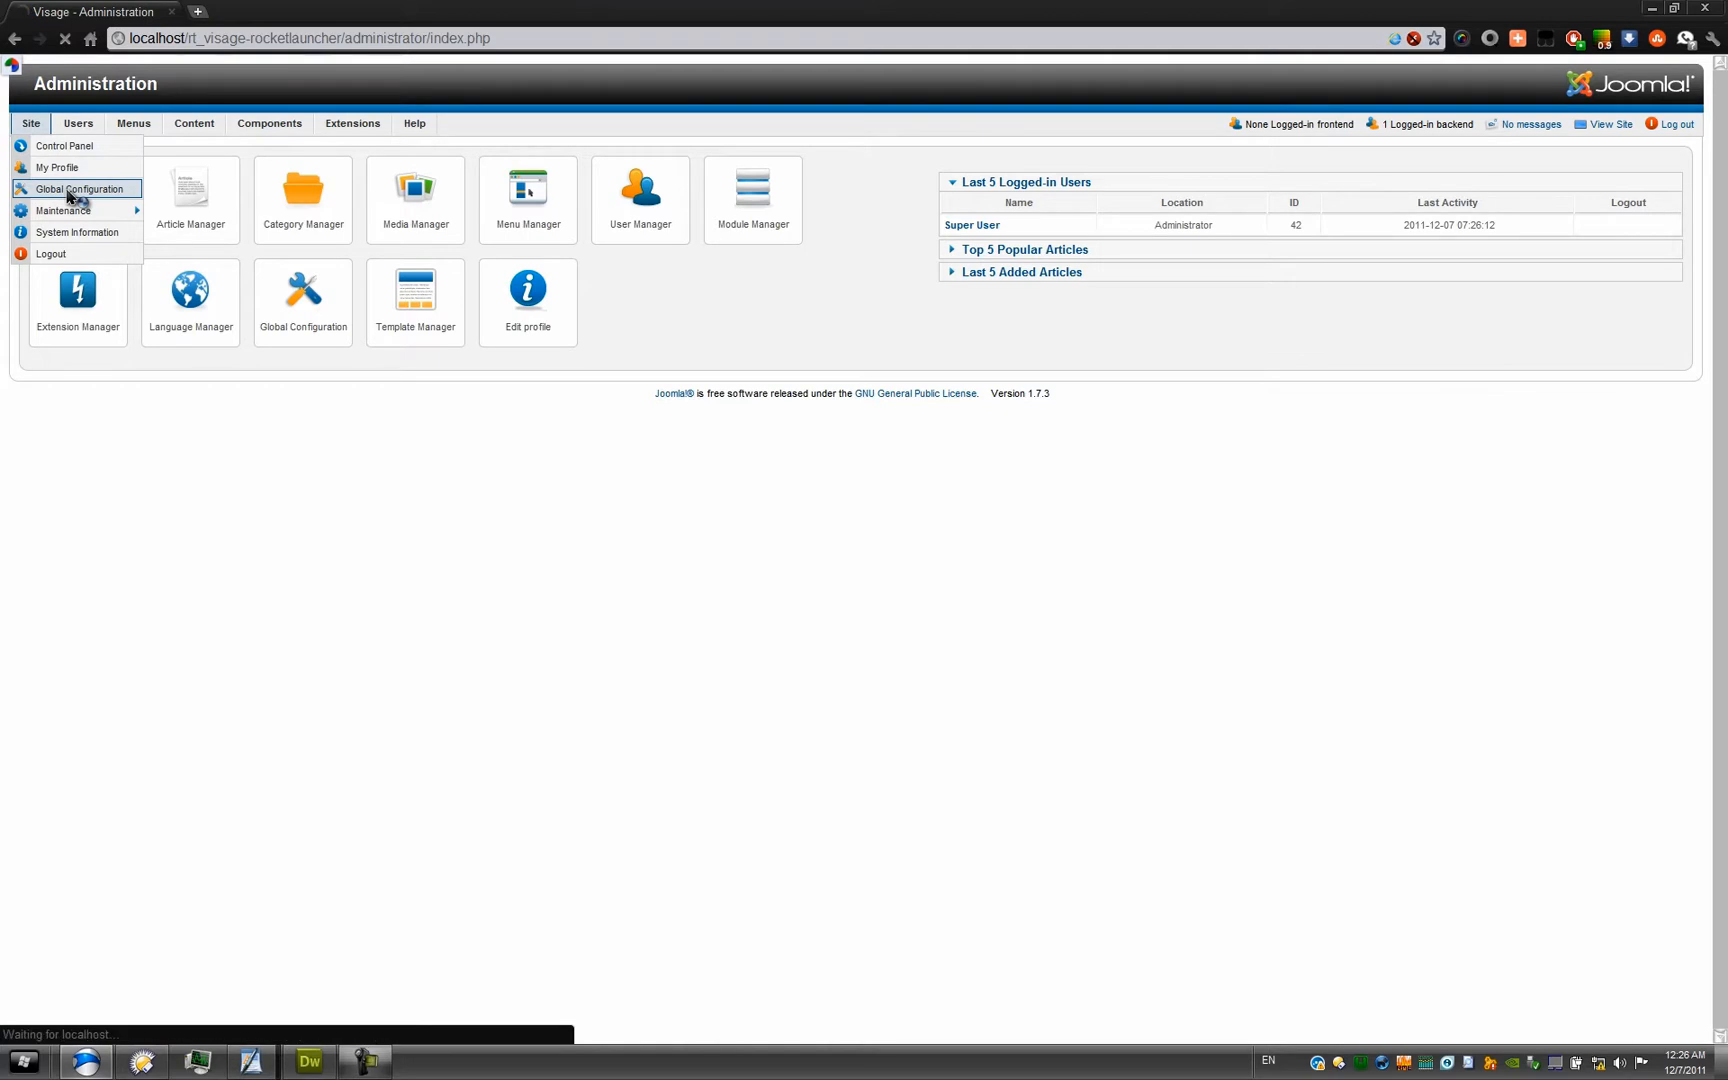
click(78, 188)
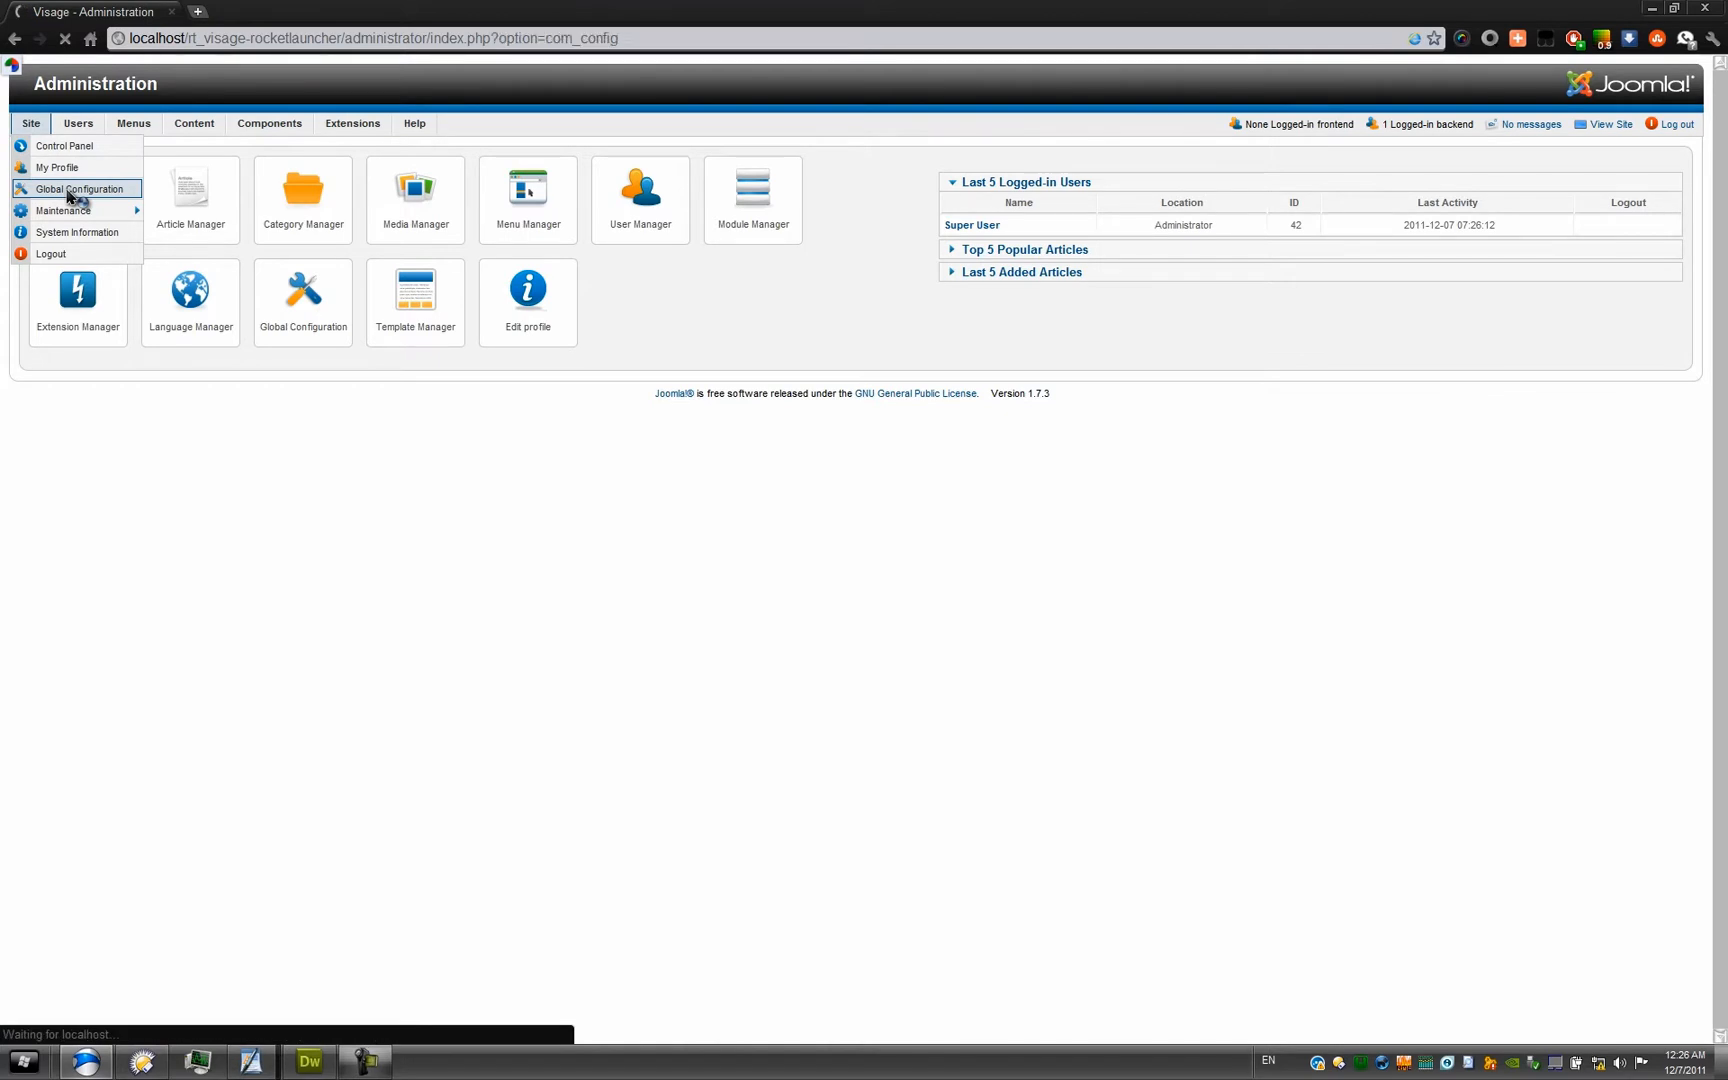
click(80, 188)
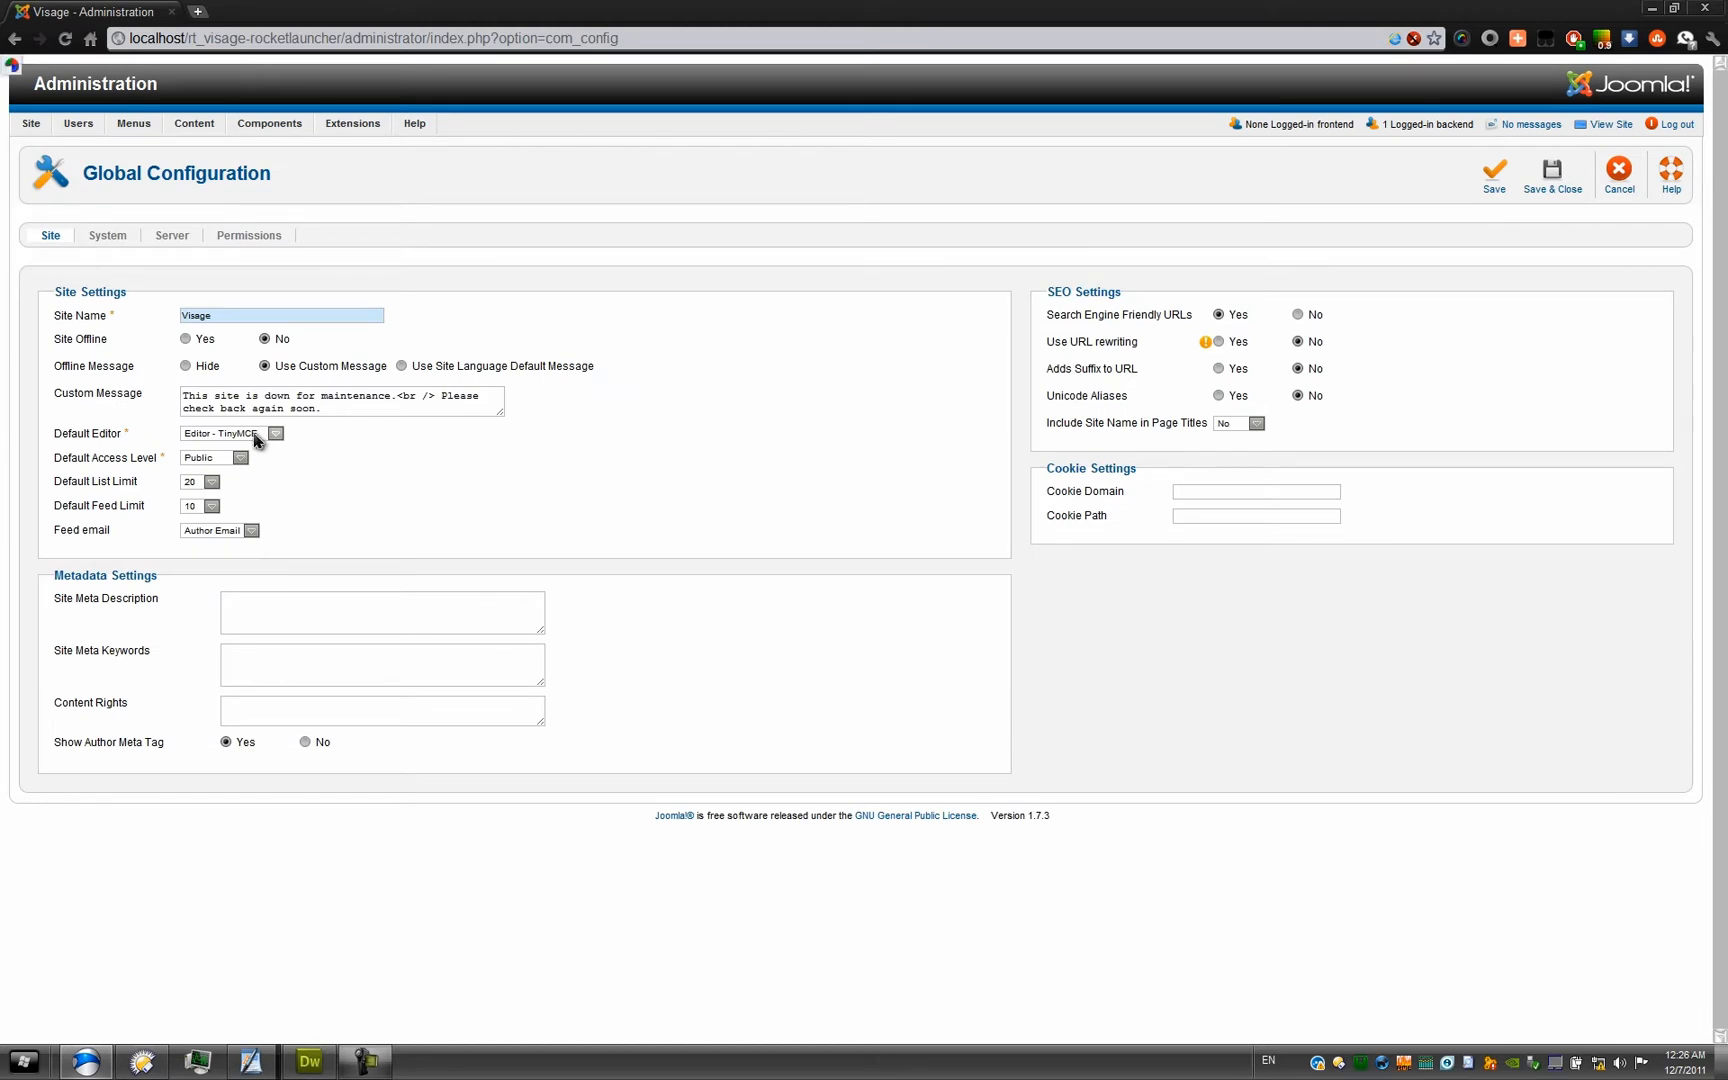
Step: Set Default Editor to Editor - RokPad and save and close the configuration
click(232, 432)
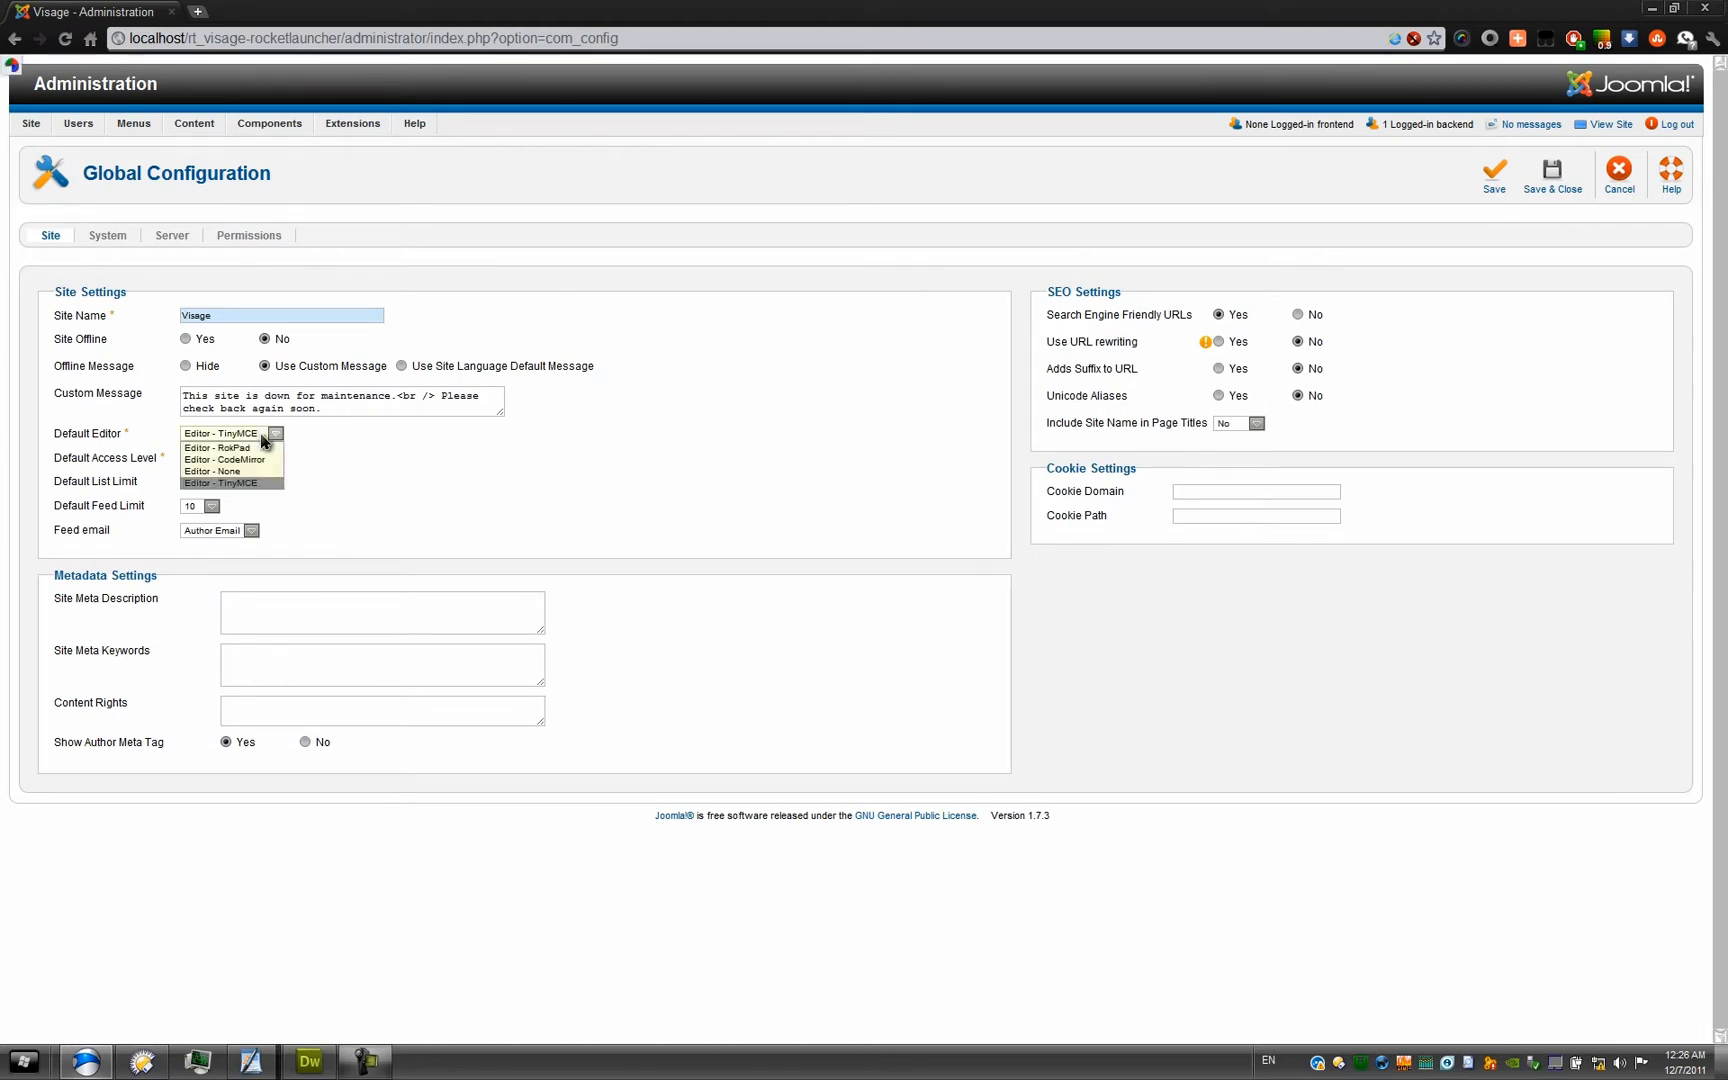
click(218, 446)
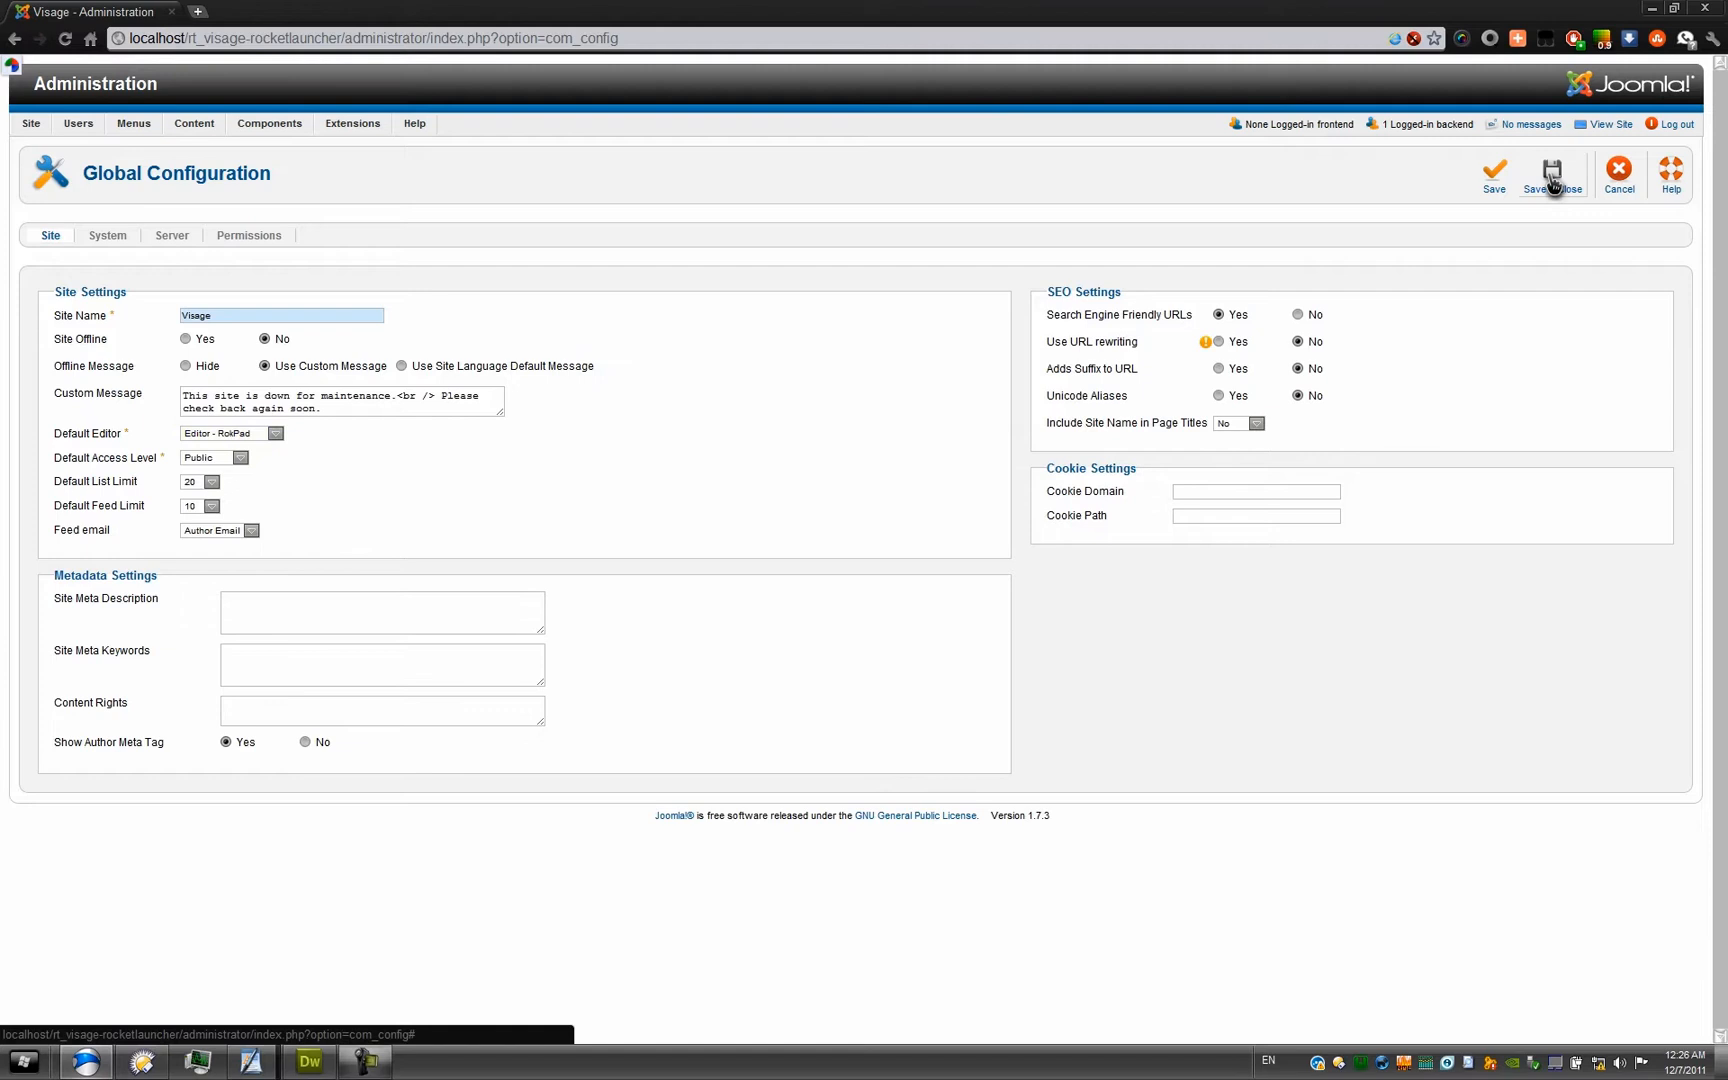
click(1552, 176)
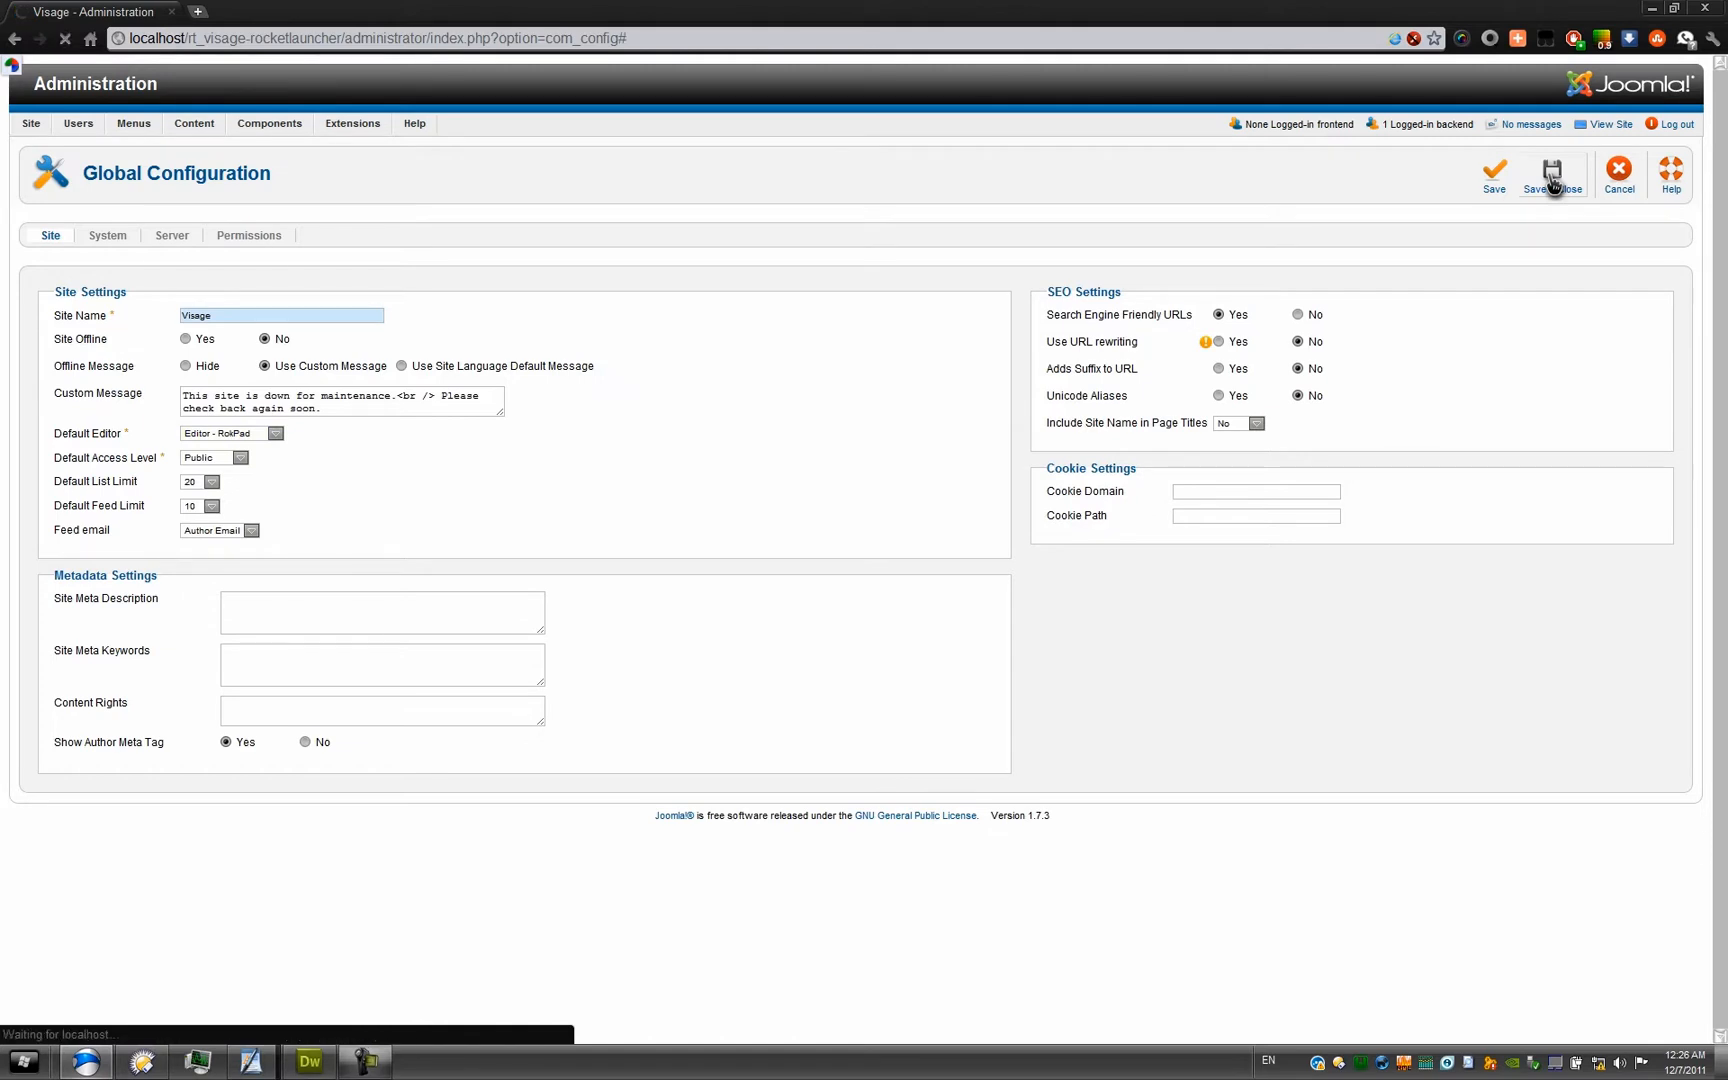
click(1554, 174)
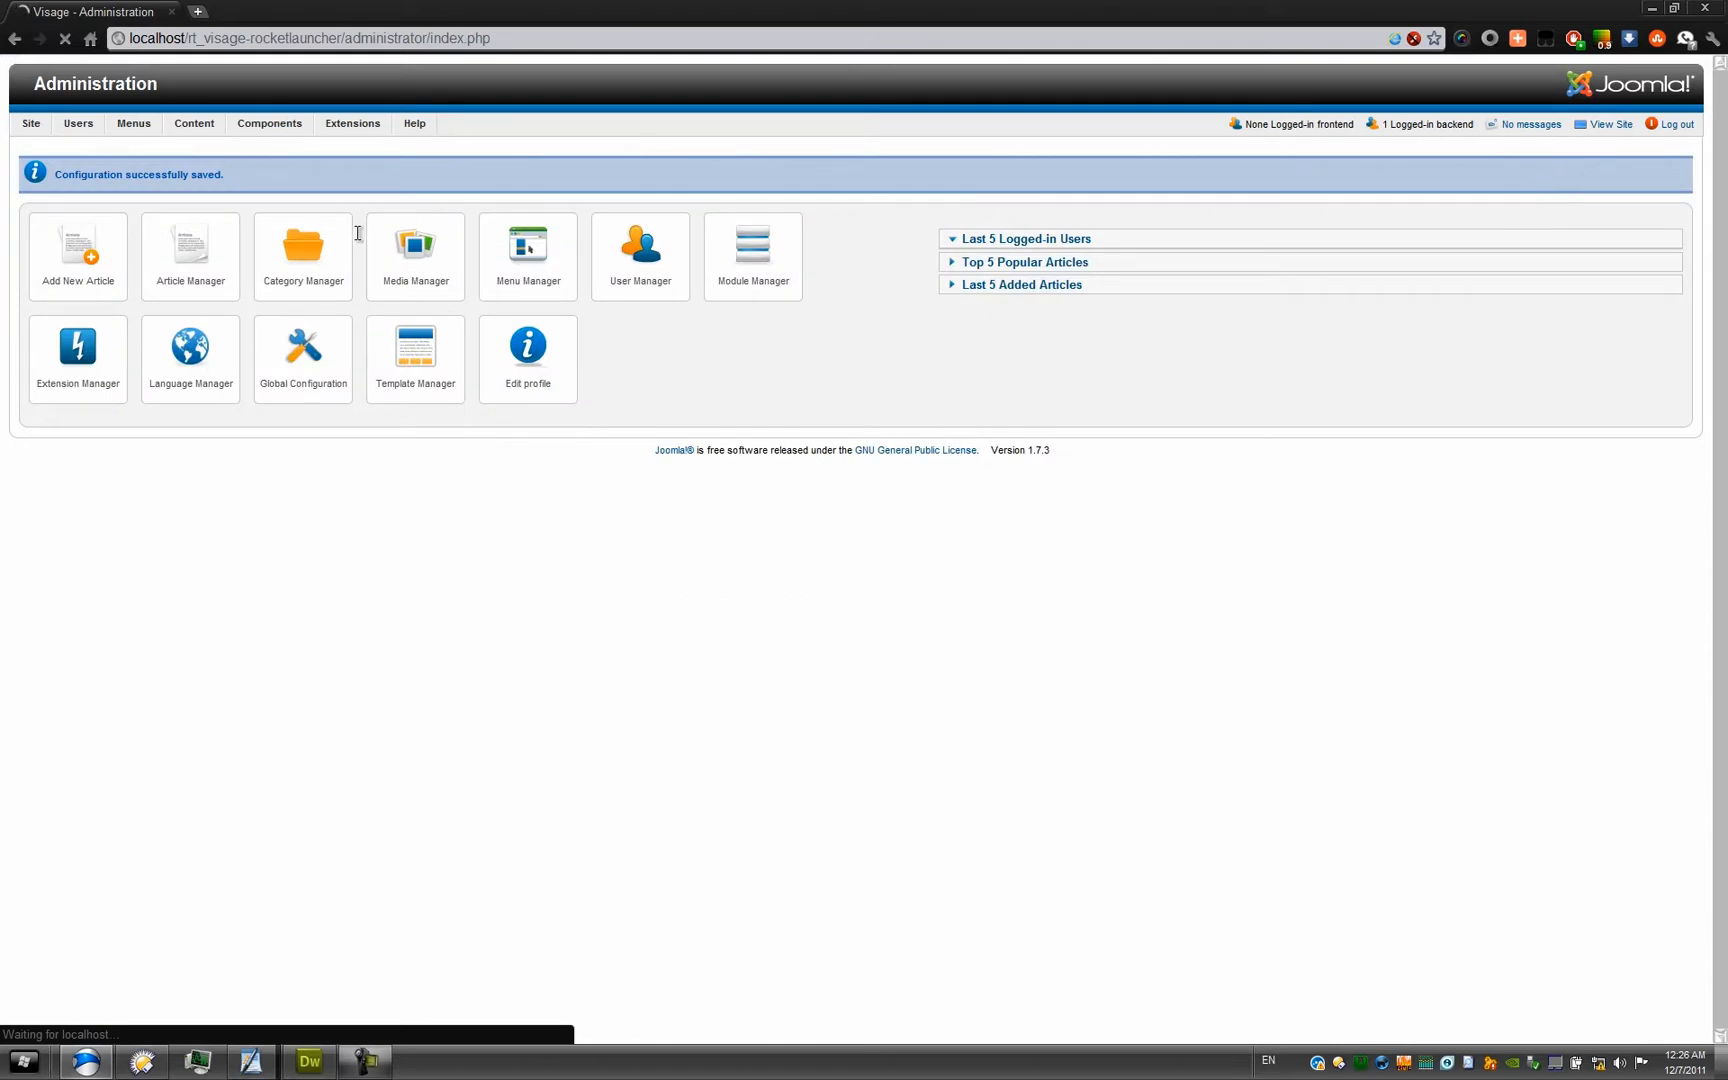
Step: Start a new article from Content > Article Manager > Add New Article
click(192, 122)
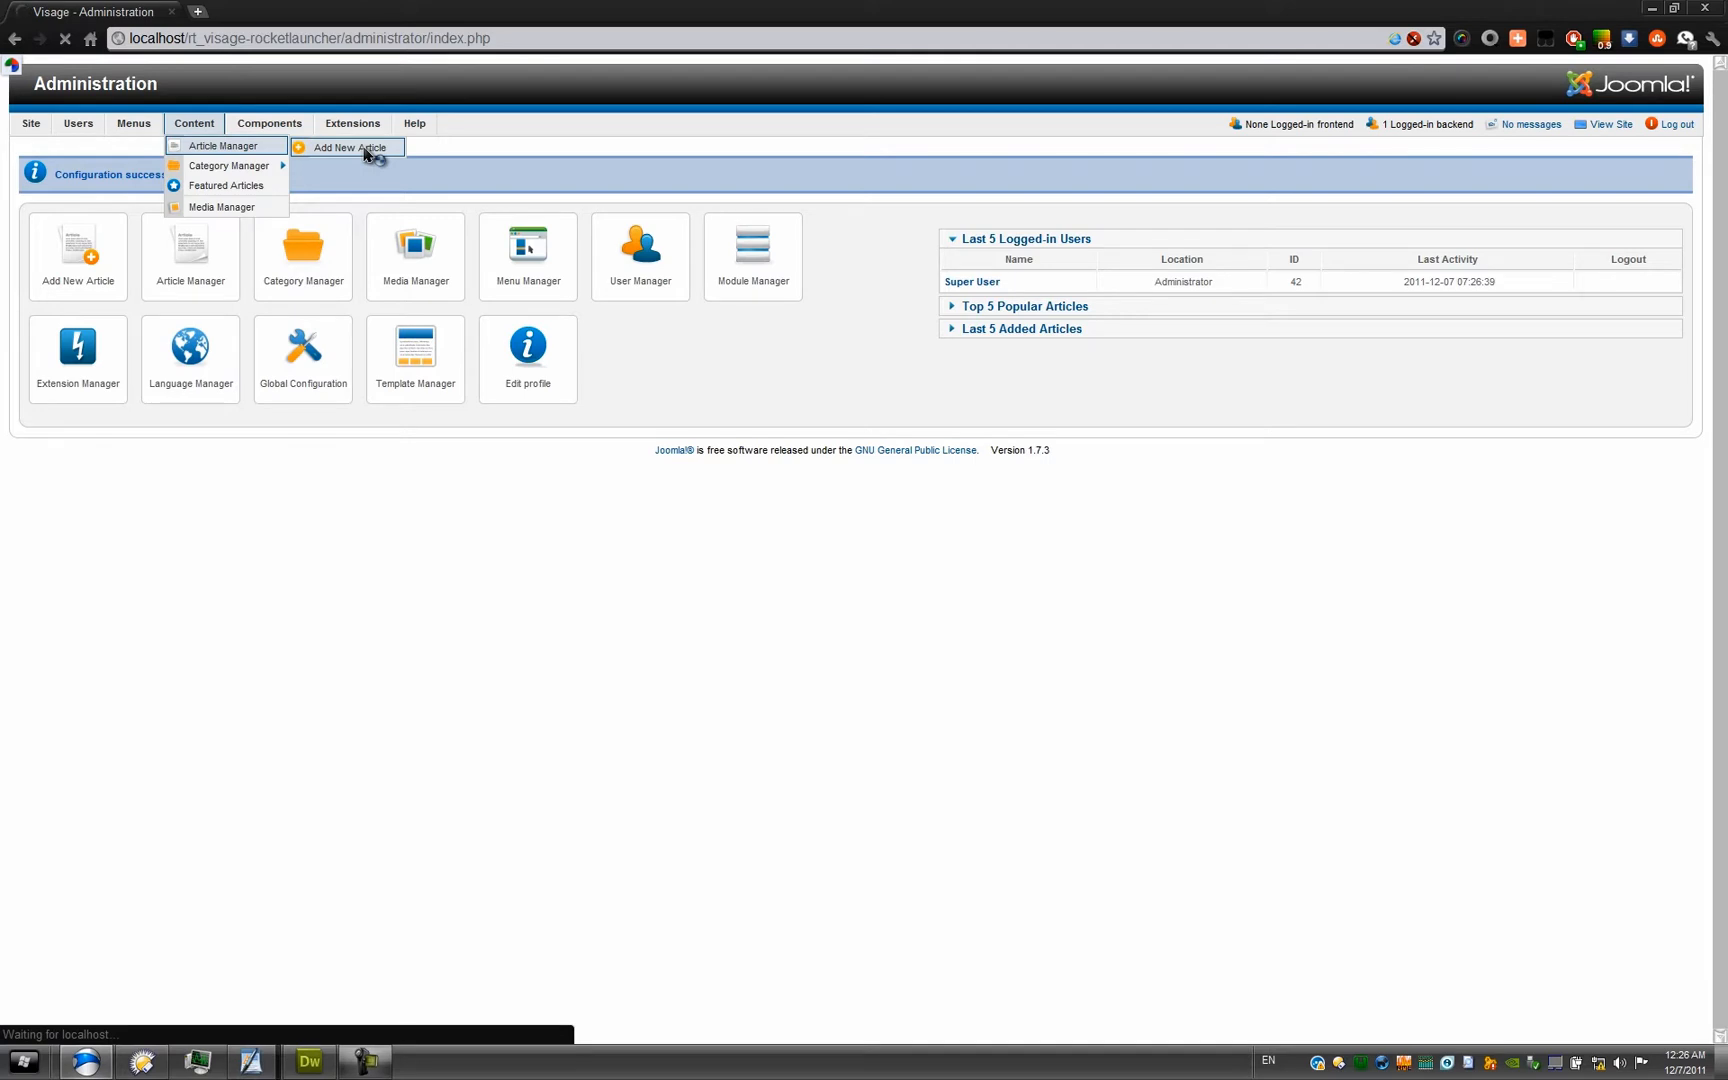
click(346, 148)
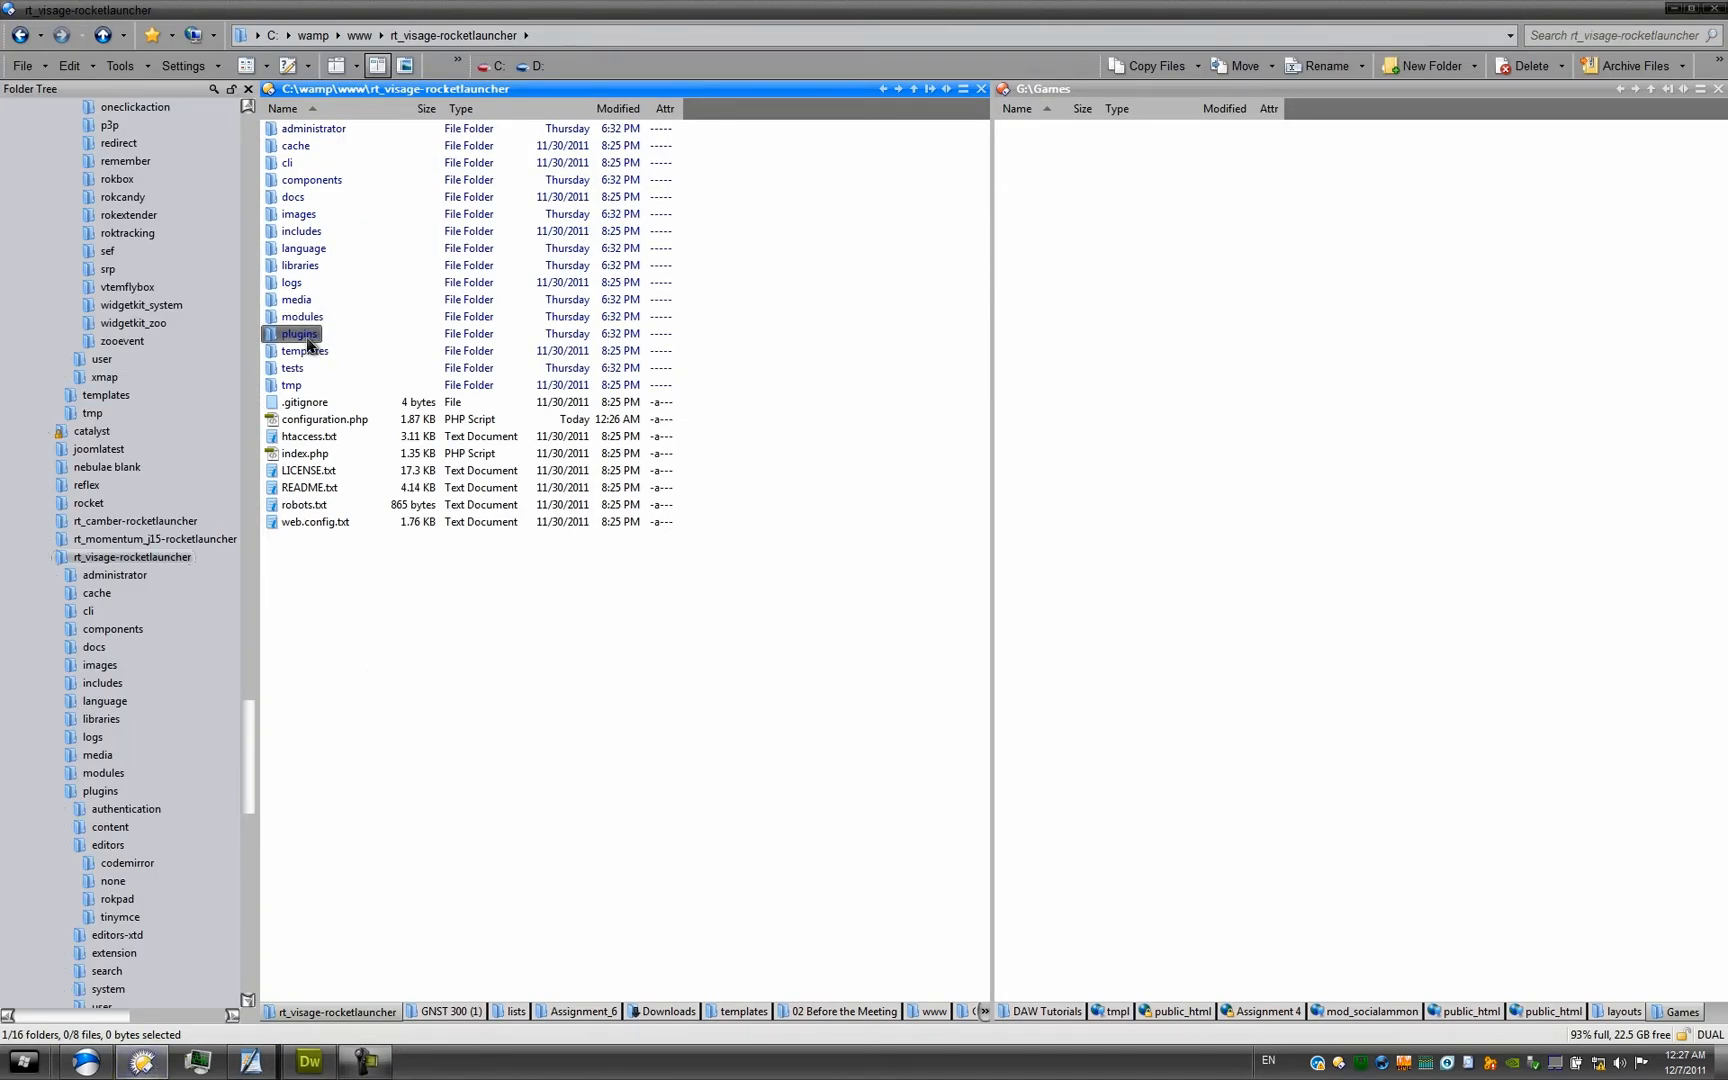
Step: Navigate plugins\editors\rokpad\rokpad\text-formatter and select buttons.xml
double_click(298, 332)
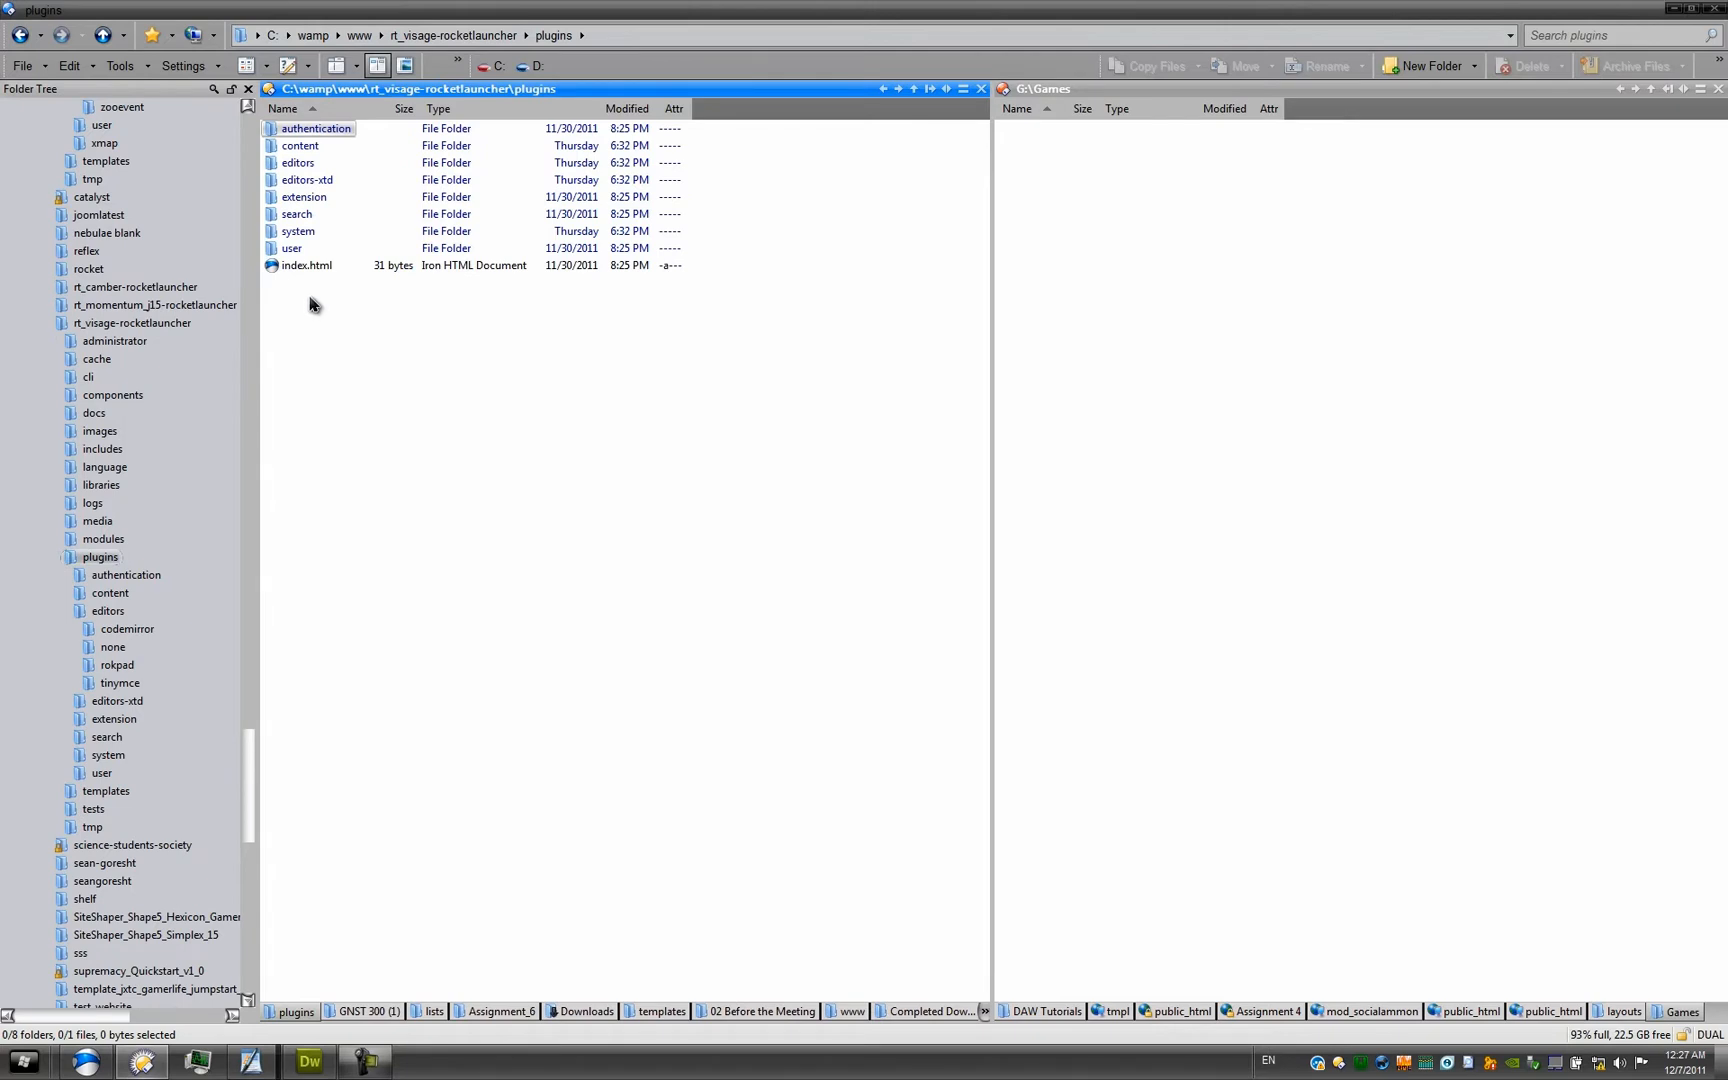
double_click(298, 162)
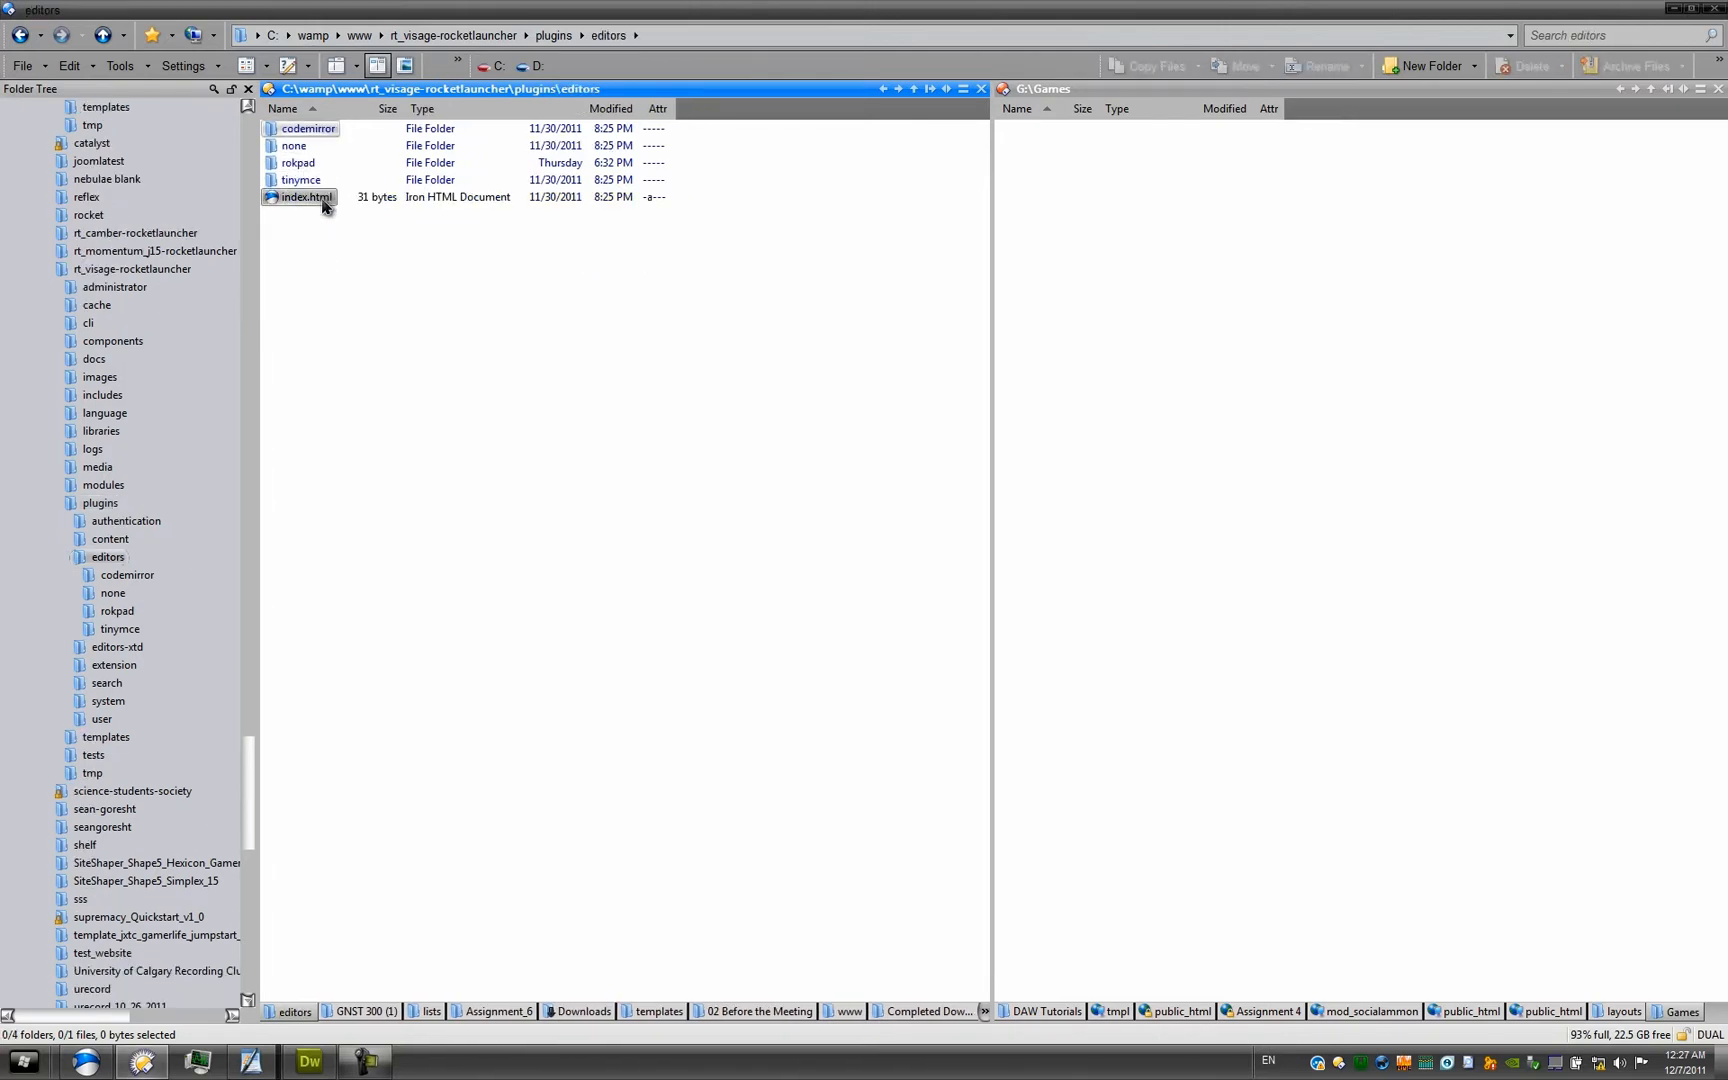
double_click(296, 162)
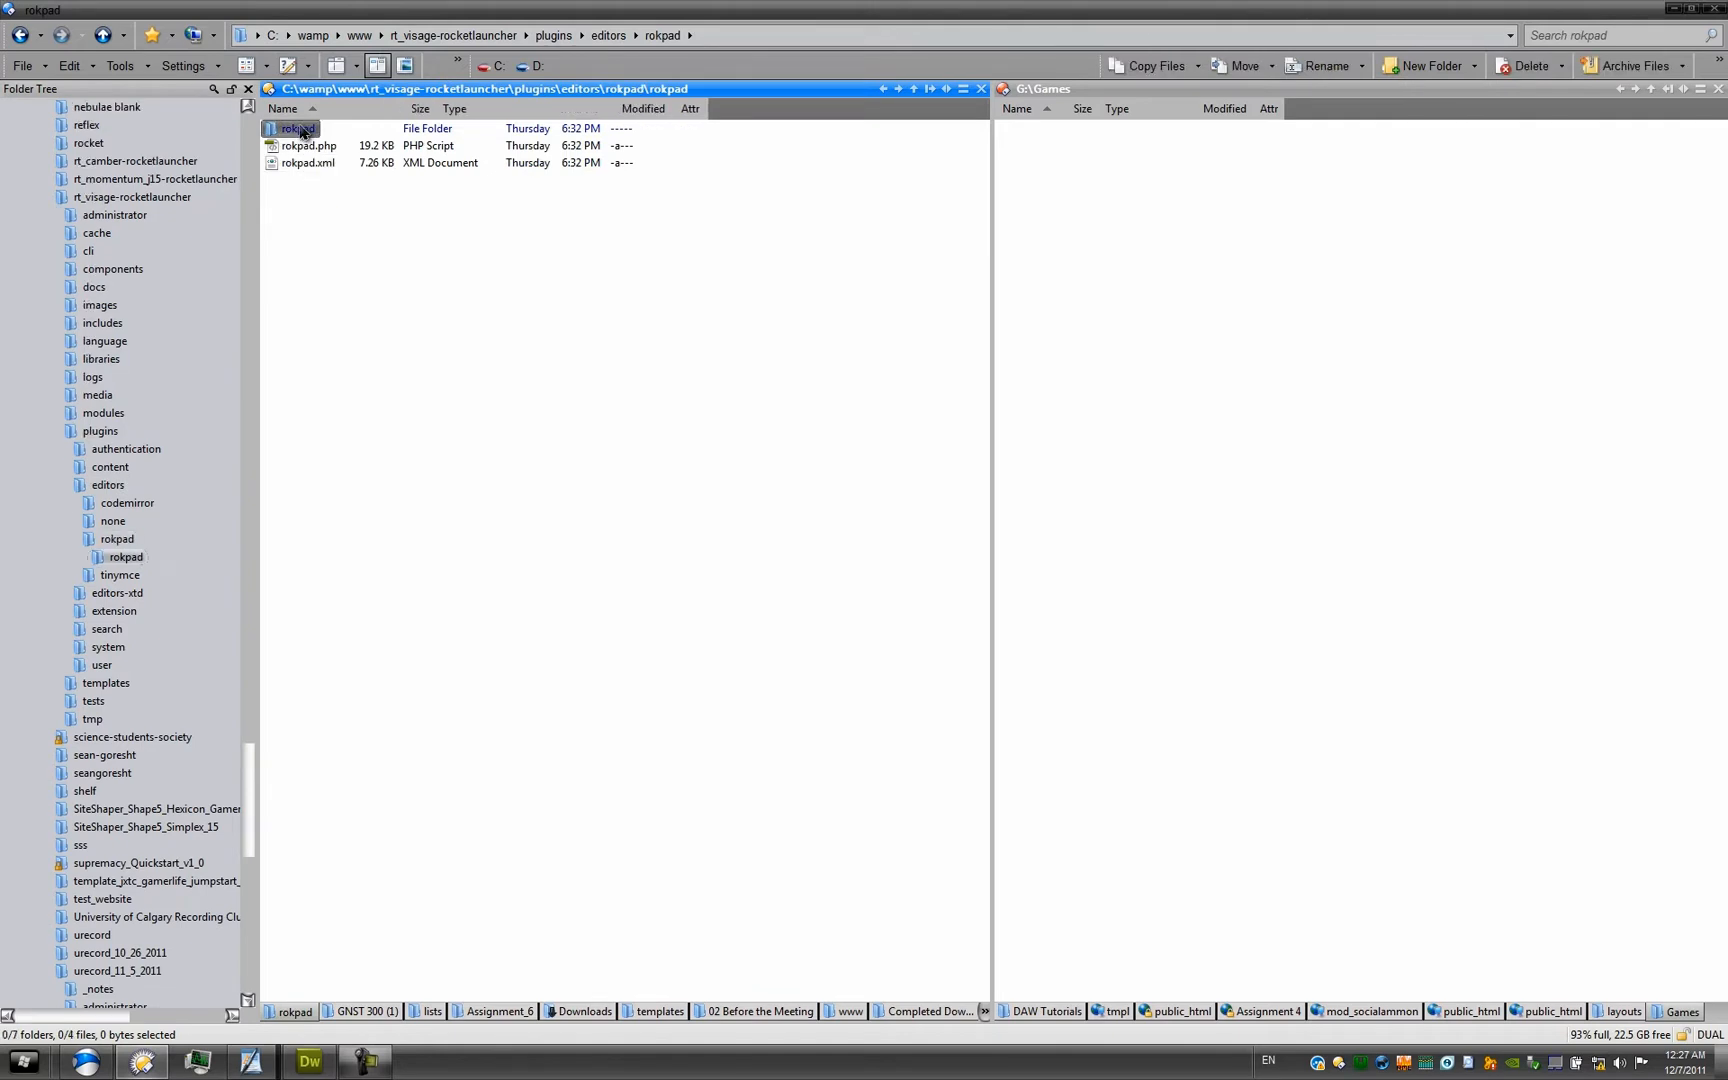
double_click(298, 128)
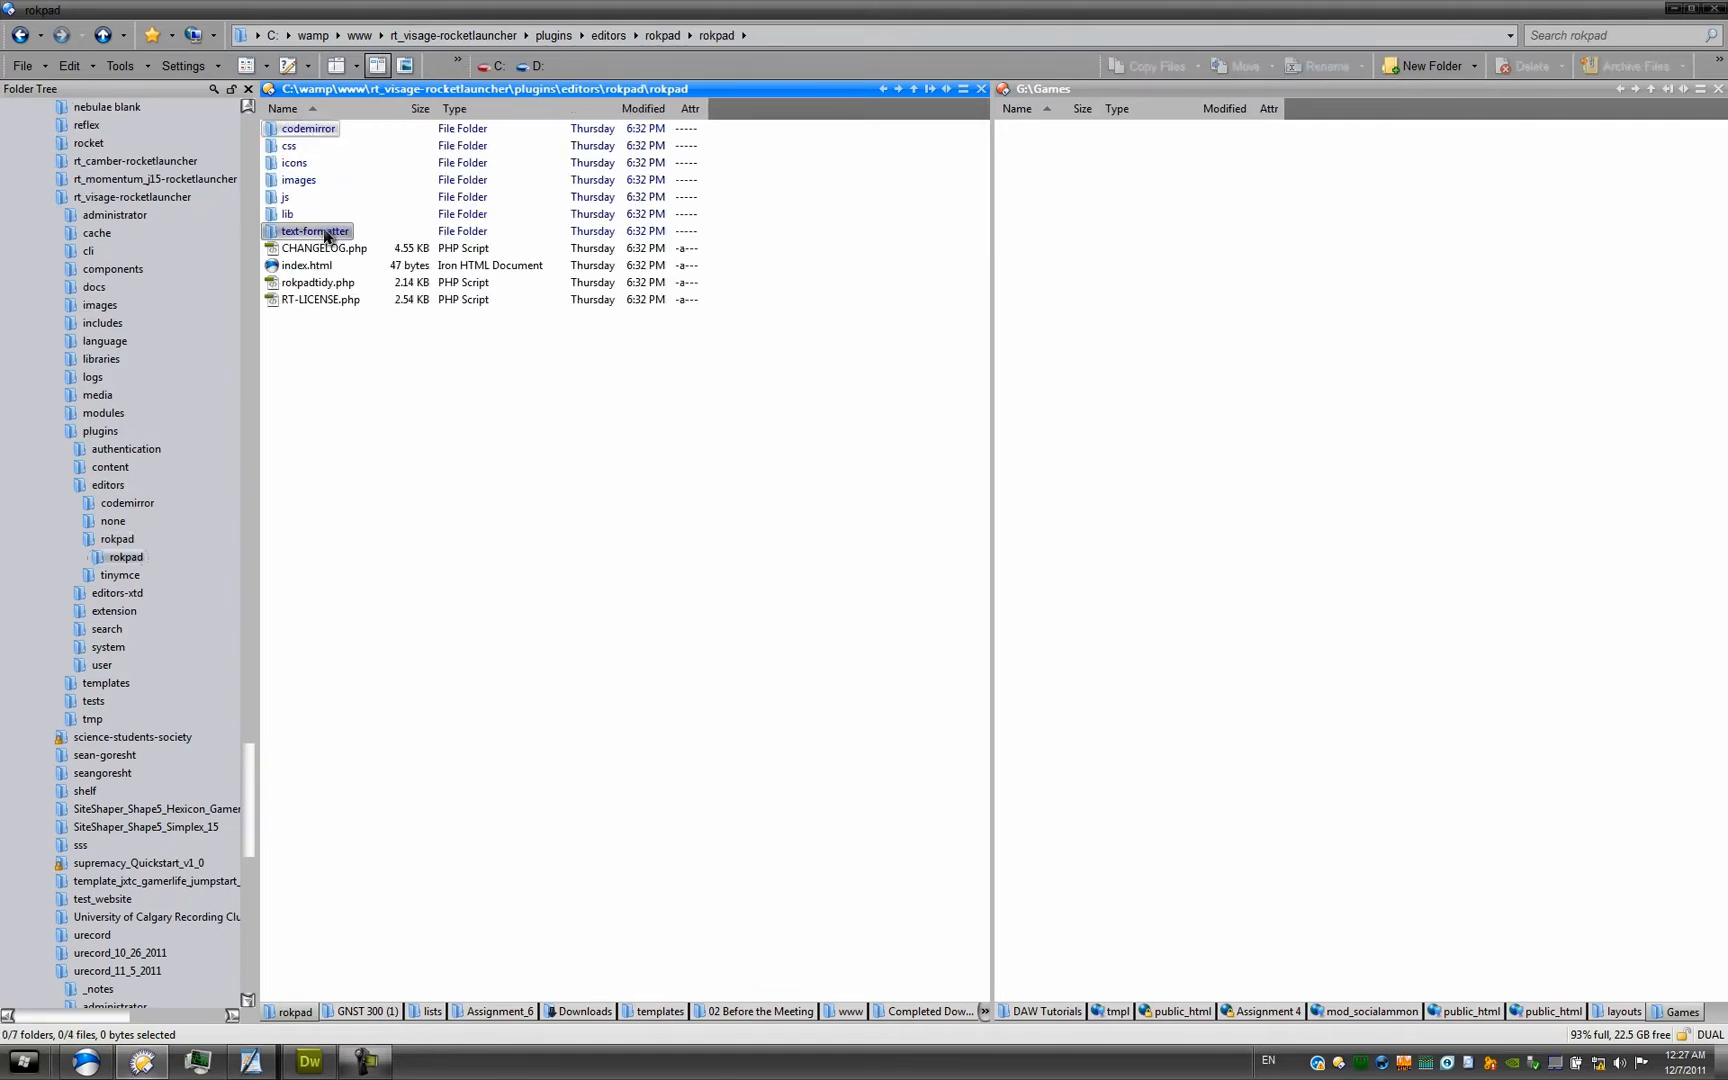
mouse_move(314, 230)
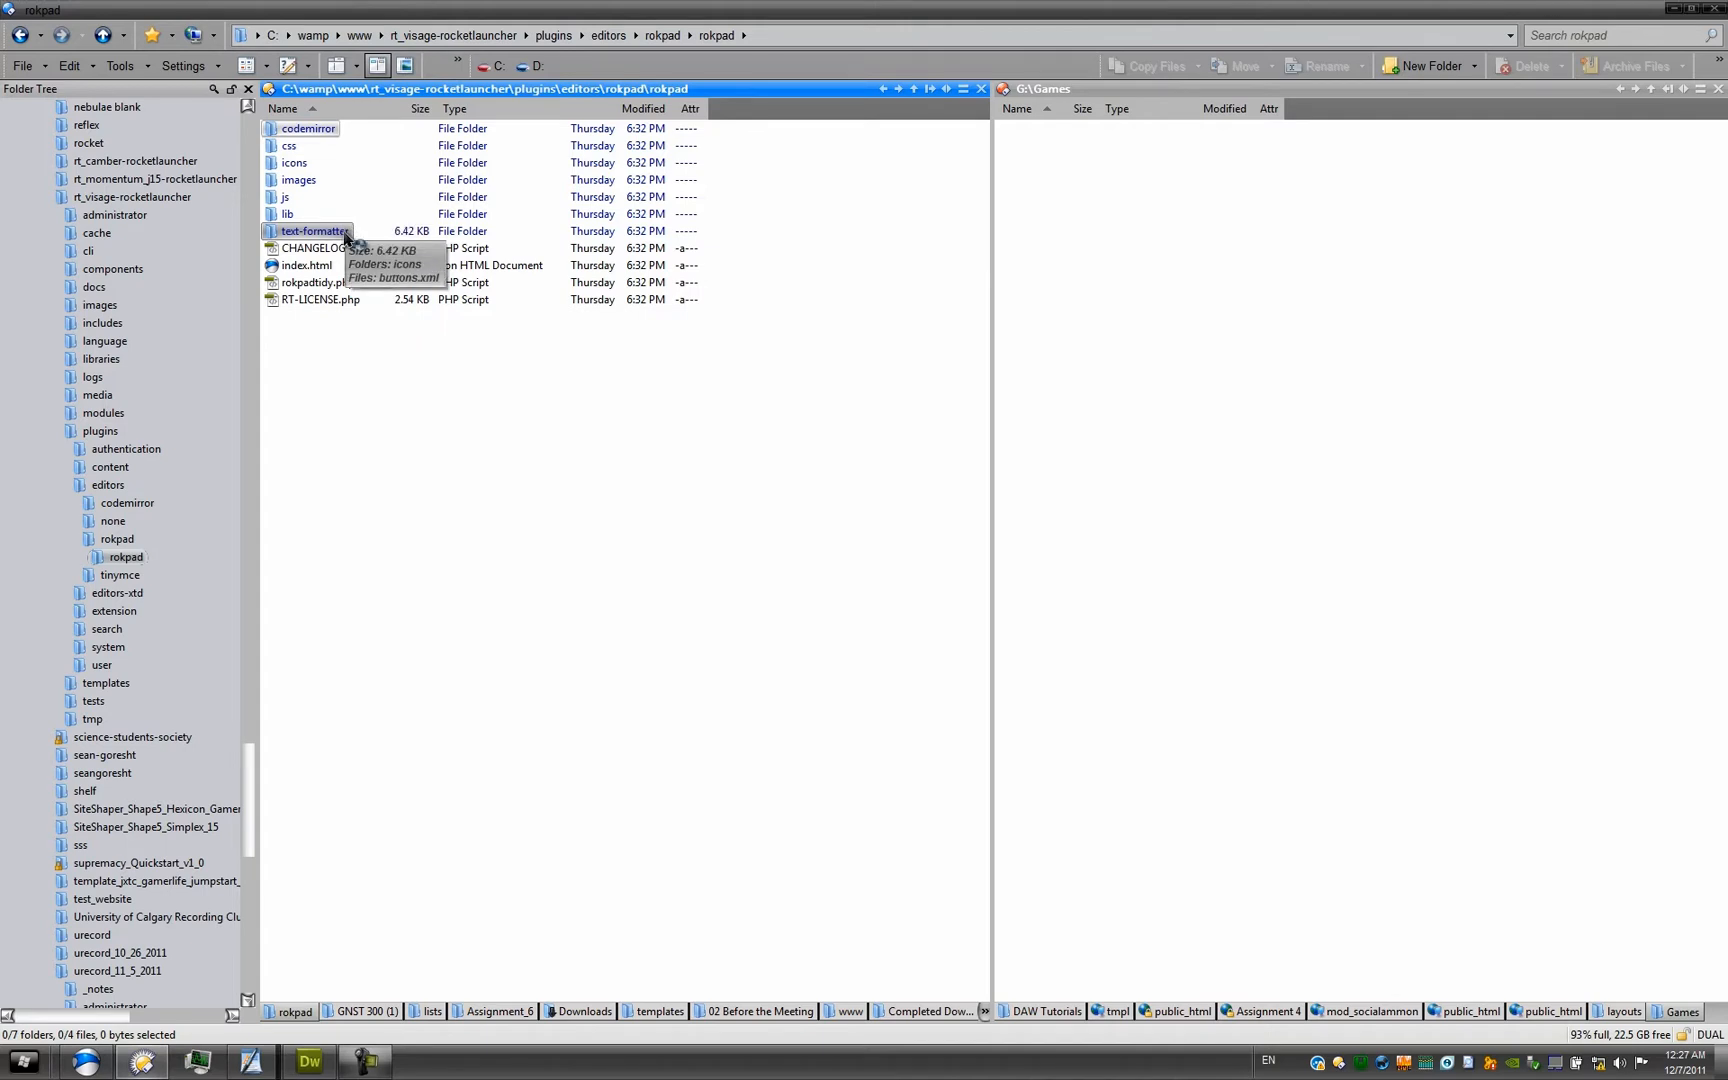
double_click(316, 230)
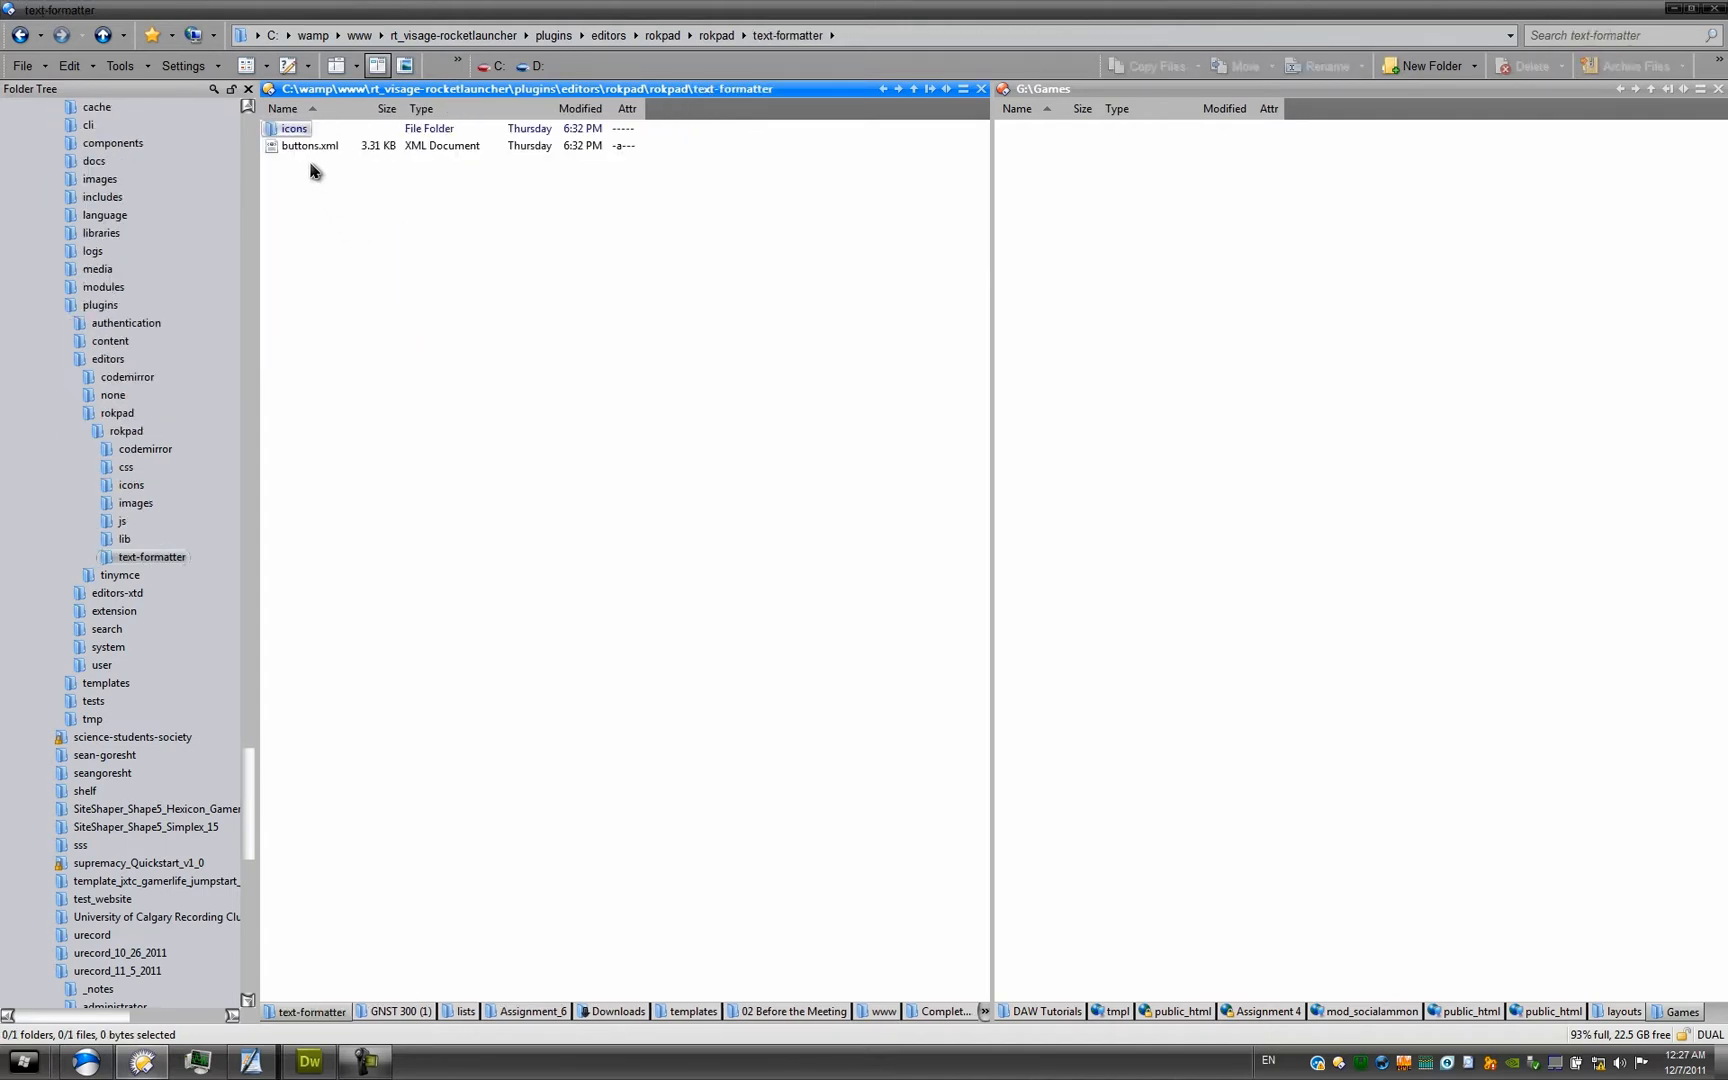
click(310, 146)
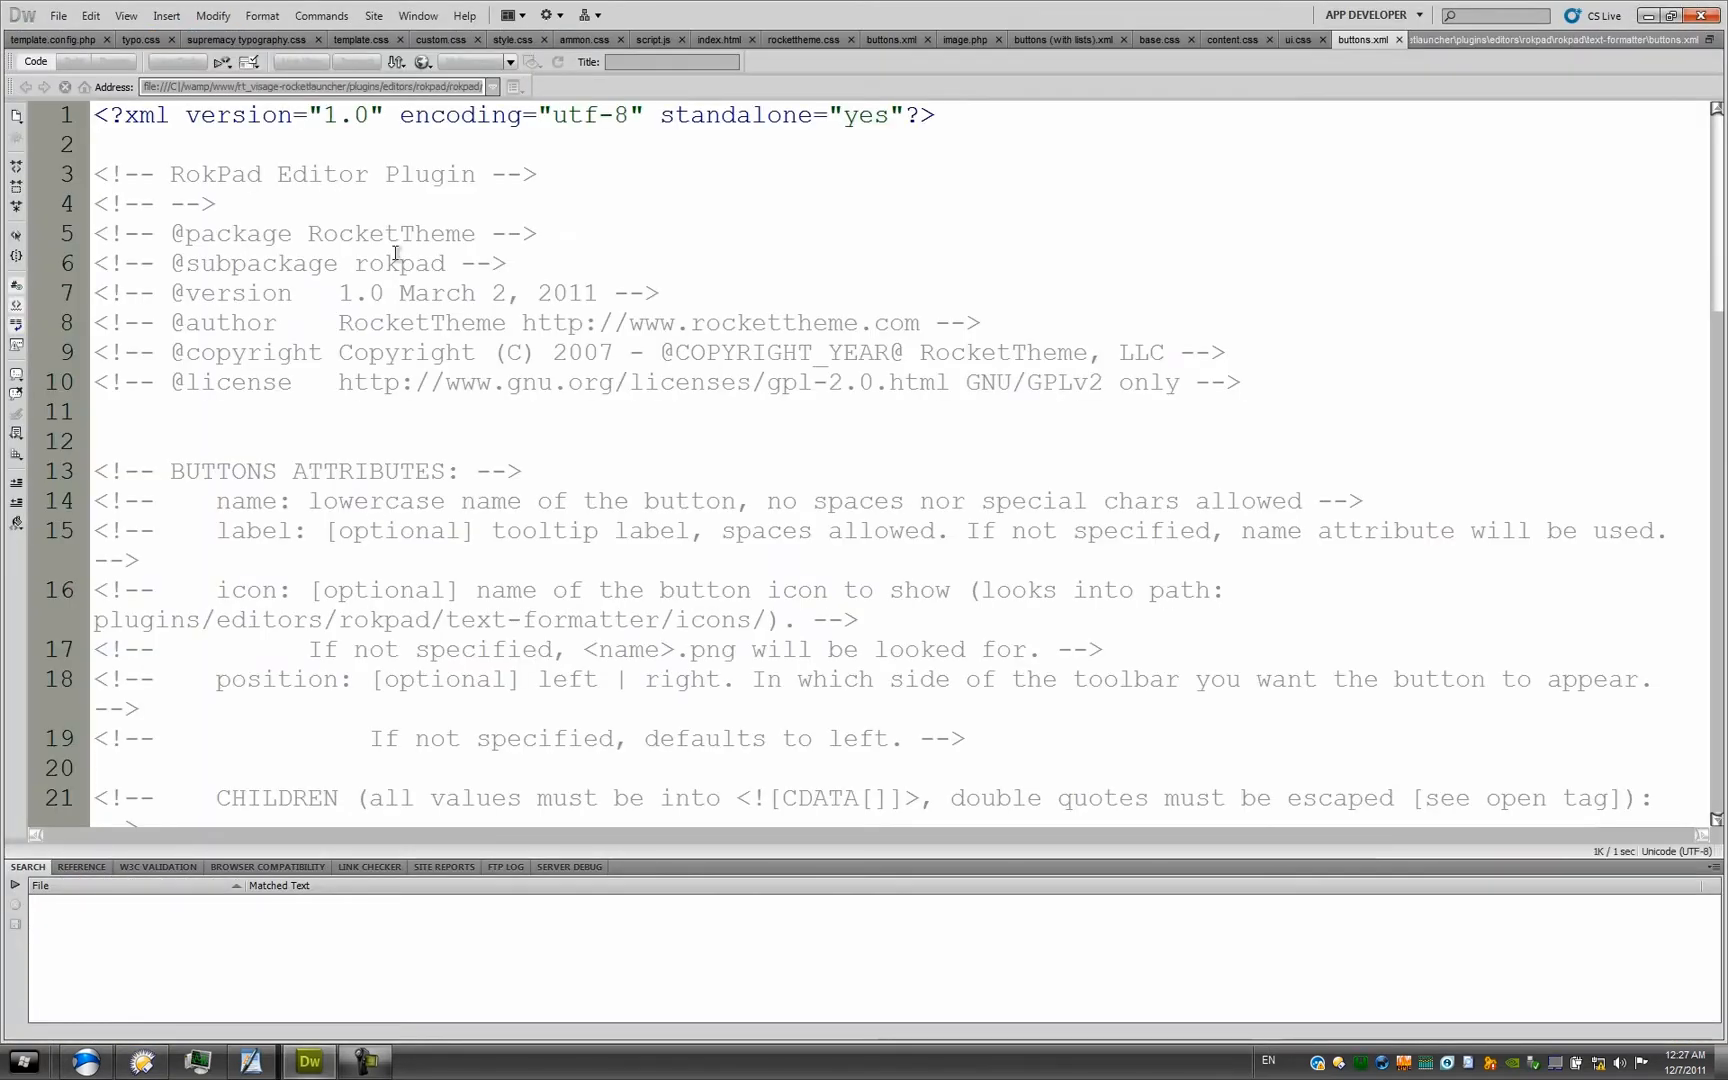
Step: Scroll through buttons.xml's button definitions down to the image button
scroll(down, 3)
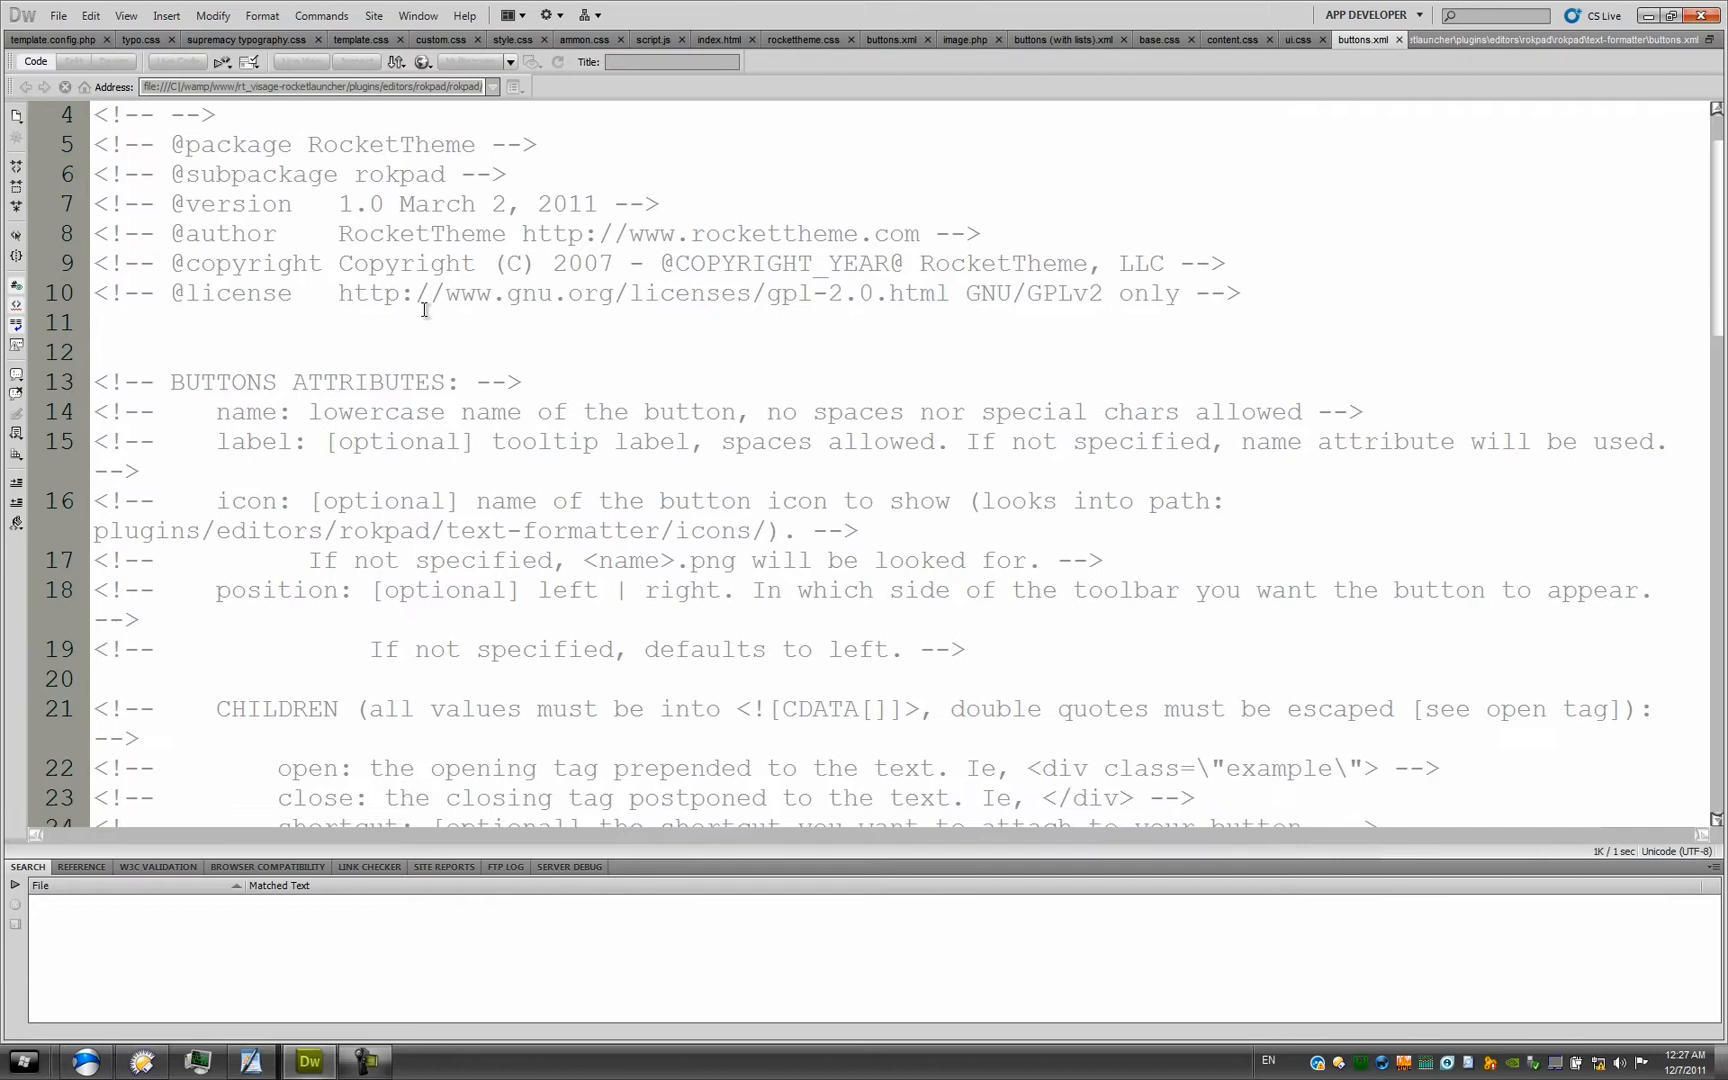
scroll(up, 3)
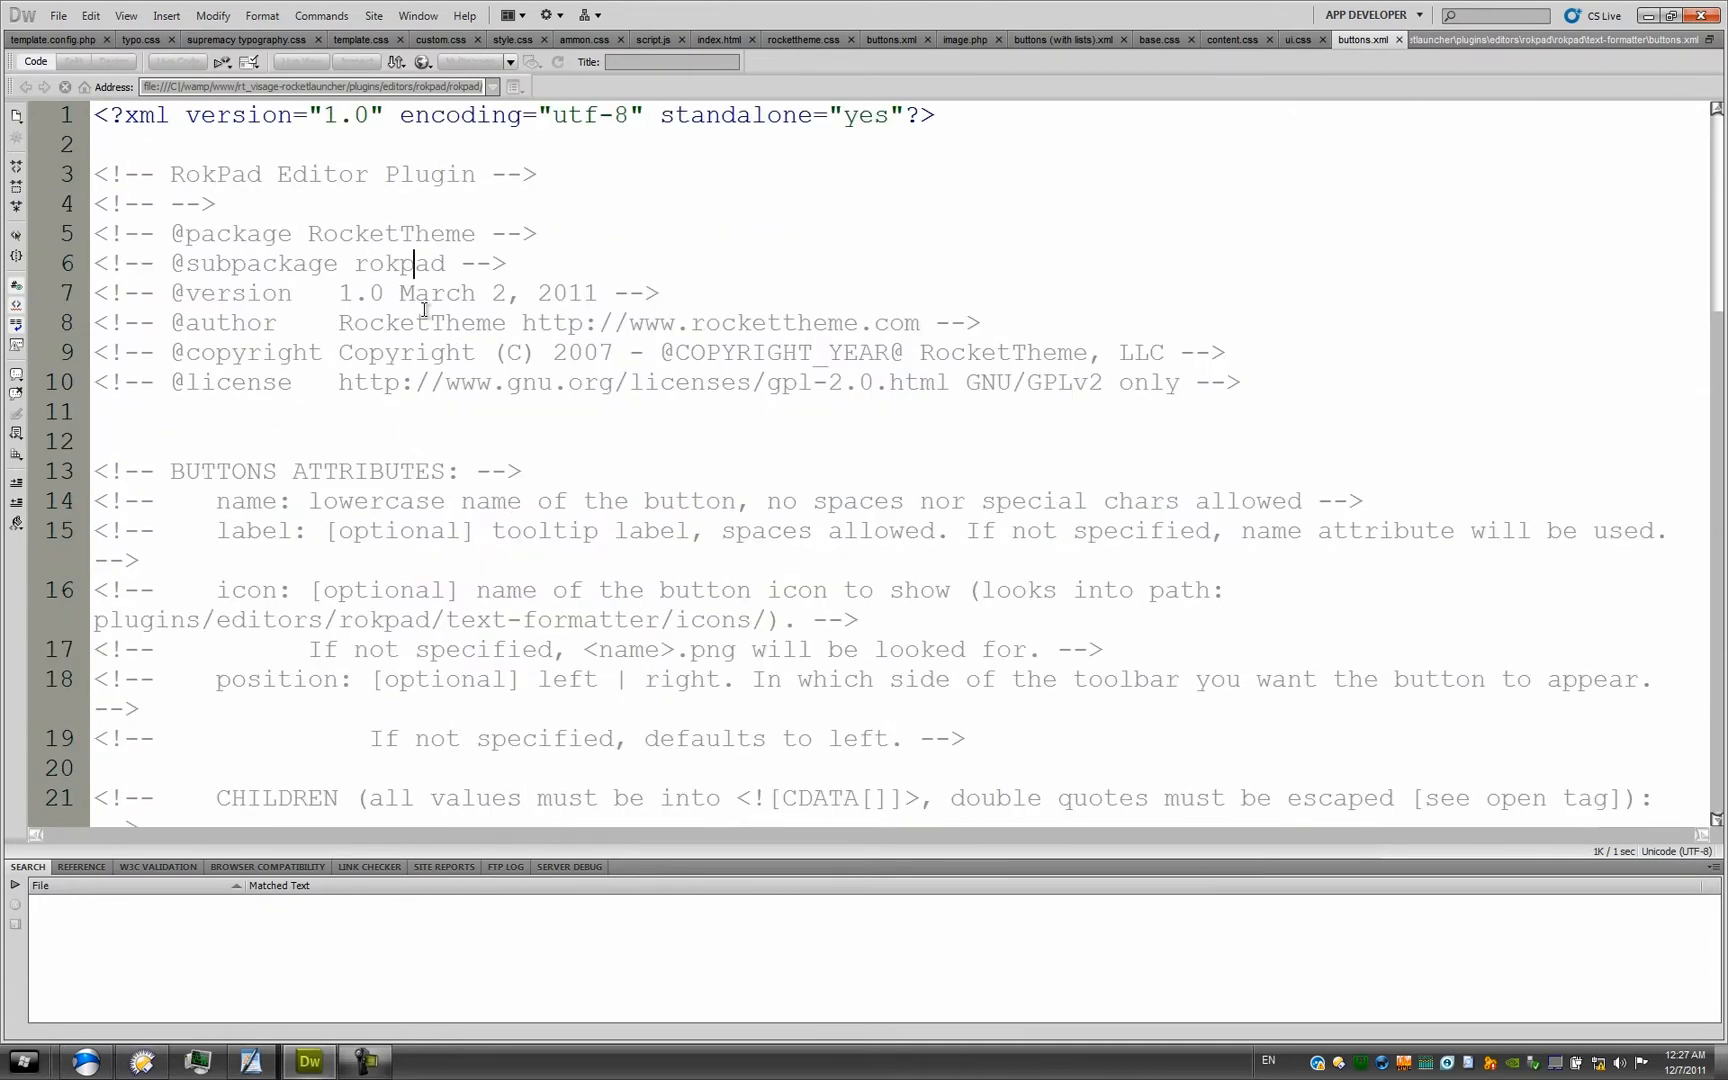
scroll(down, 3)
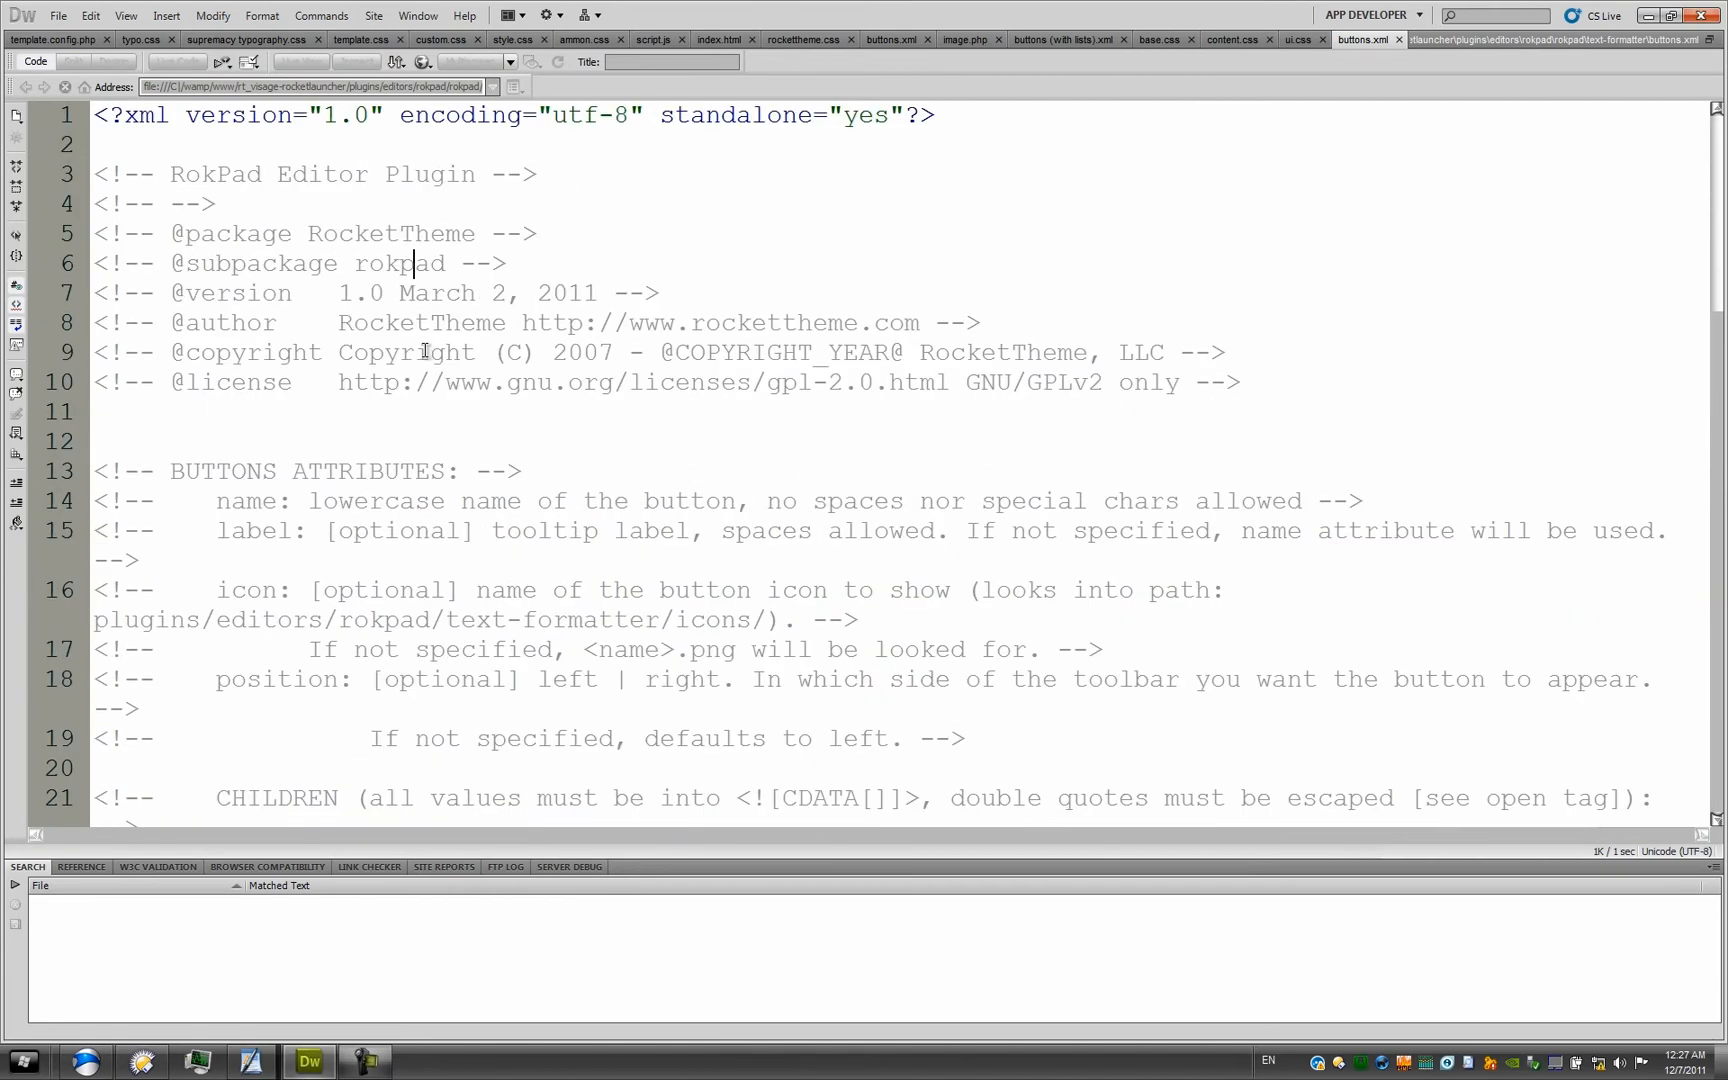
scroll(down, 3)
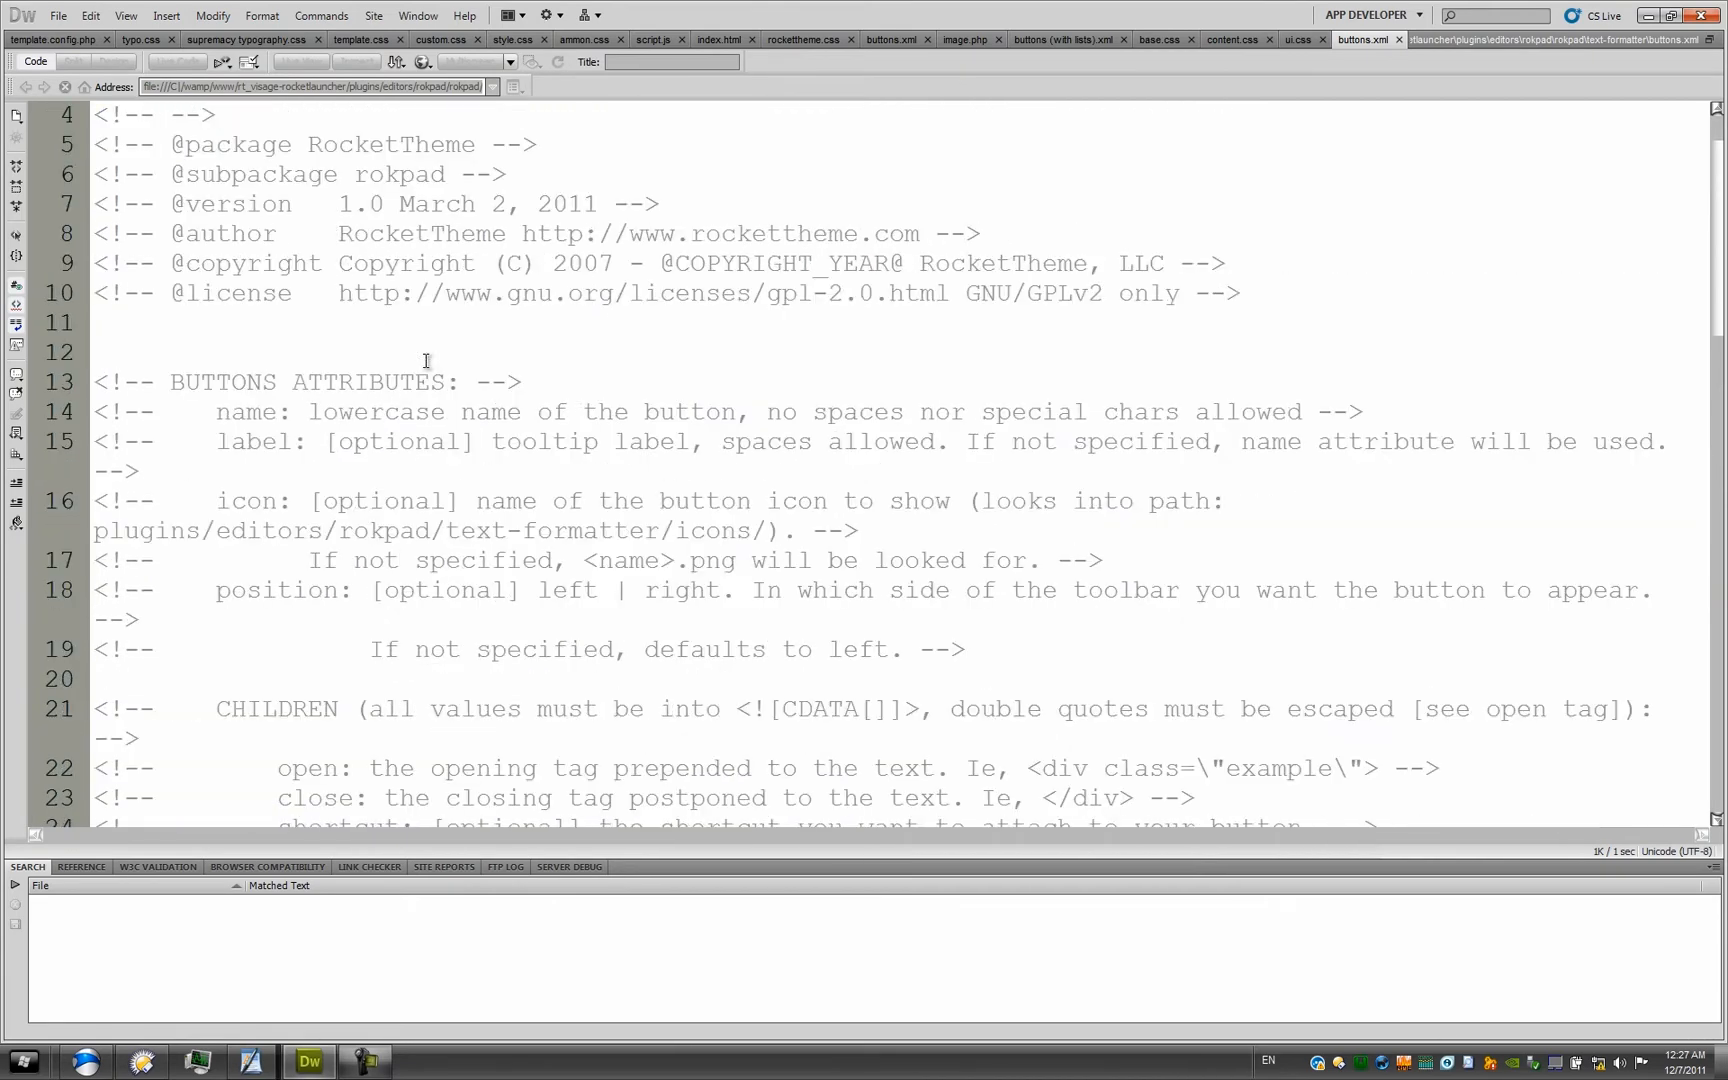
scroll(down, 3)
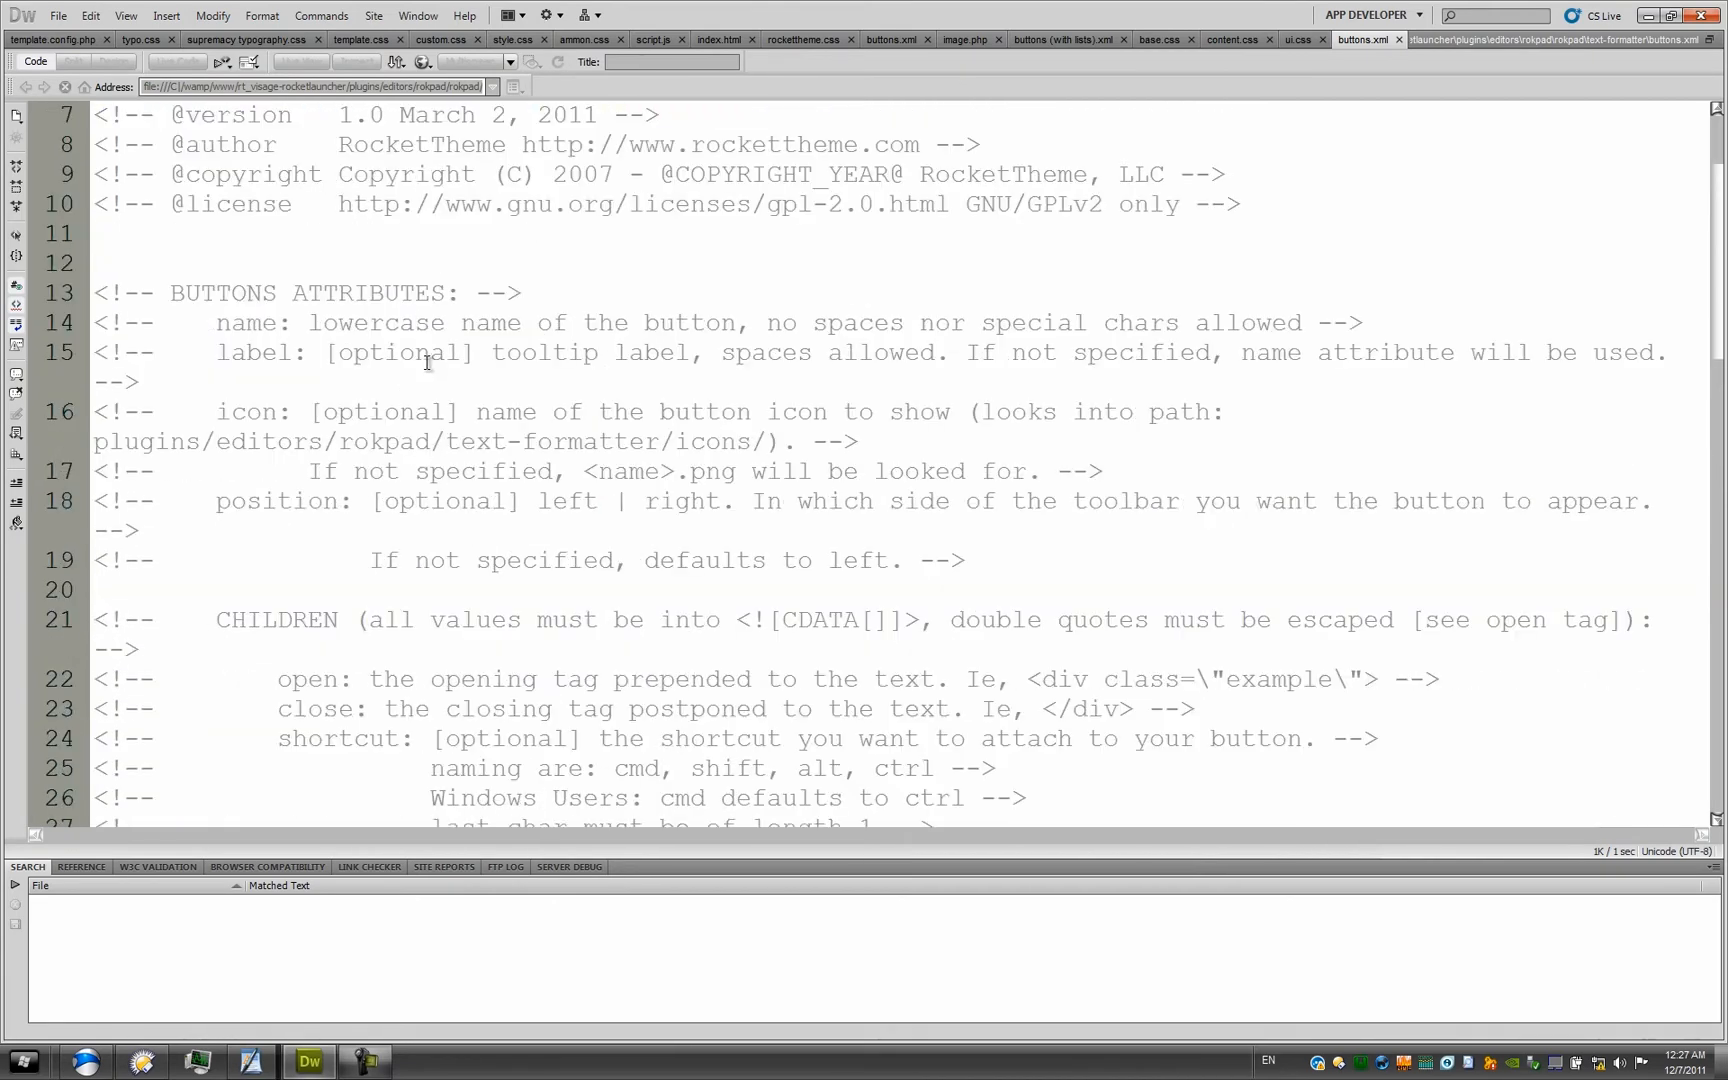
scroll(down, 3)
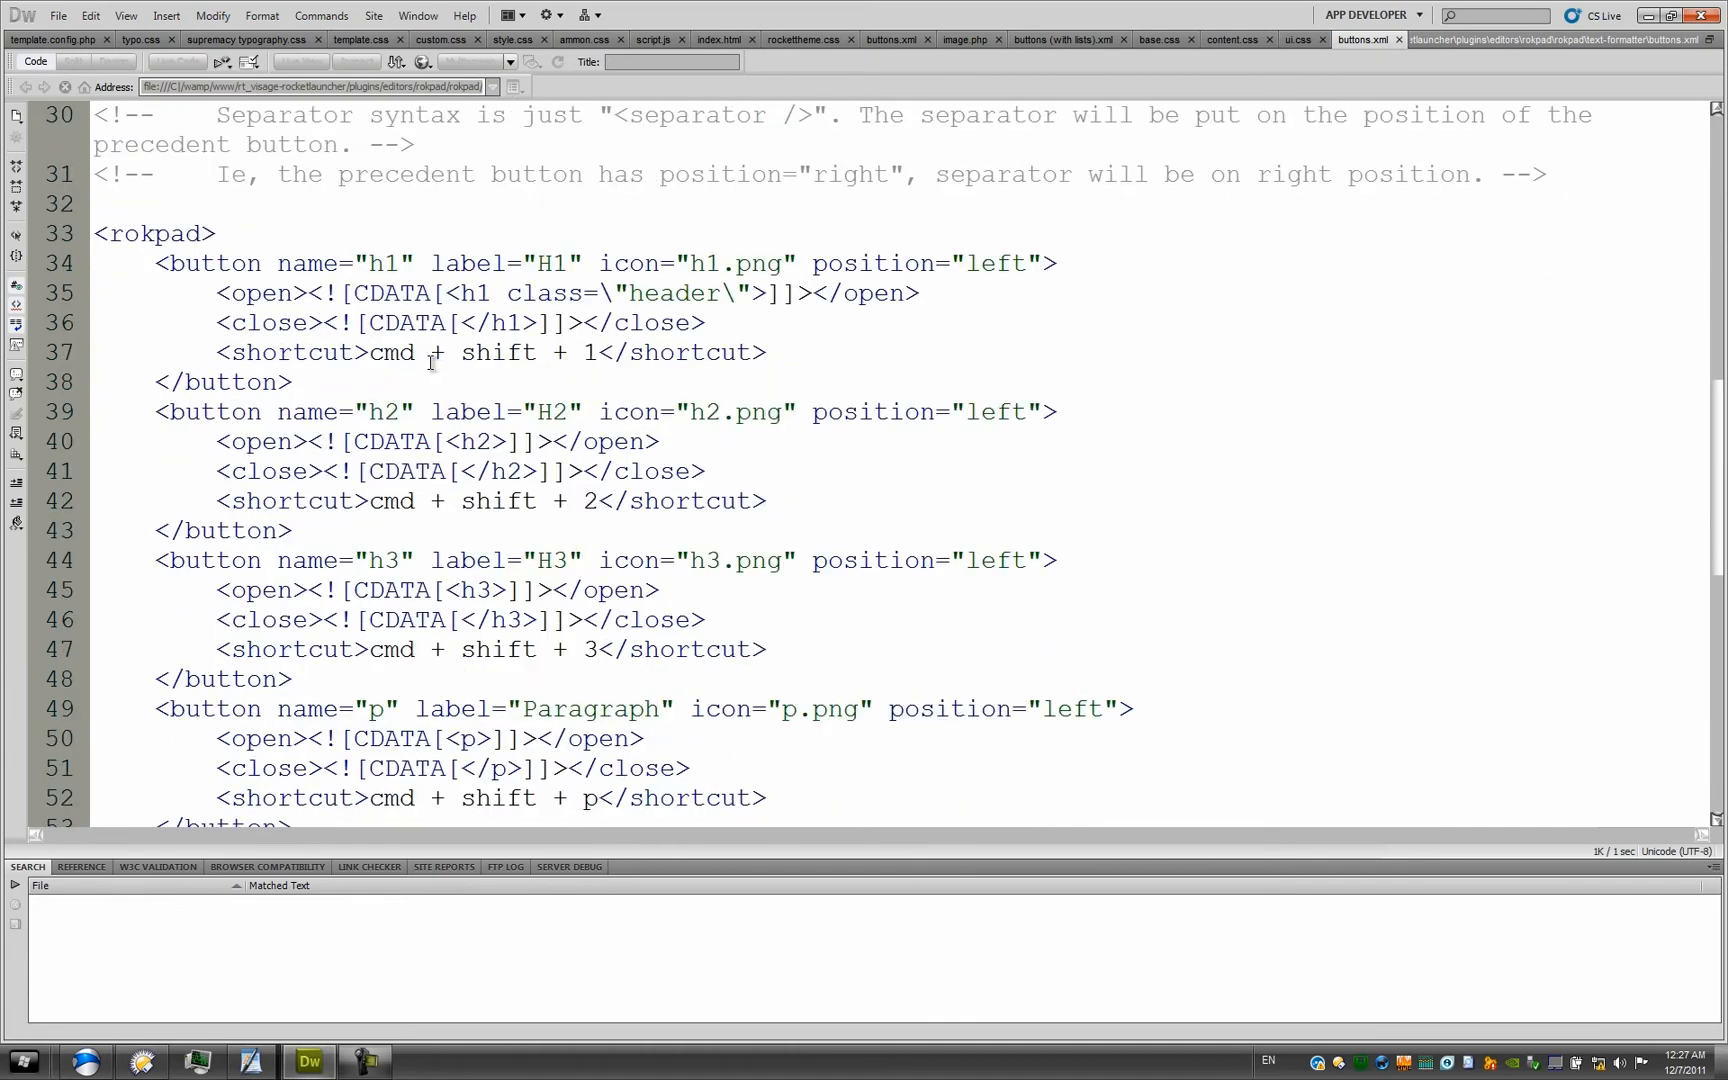
scroll(down, 3)
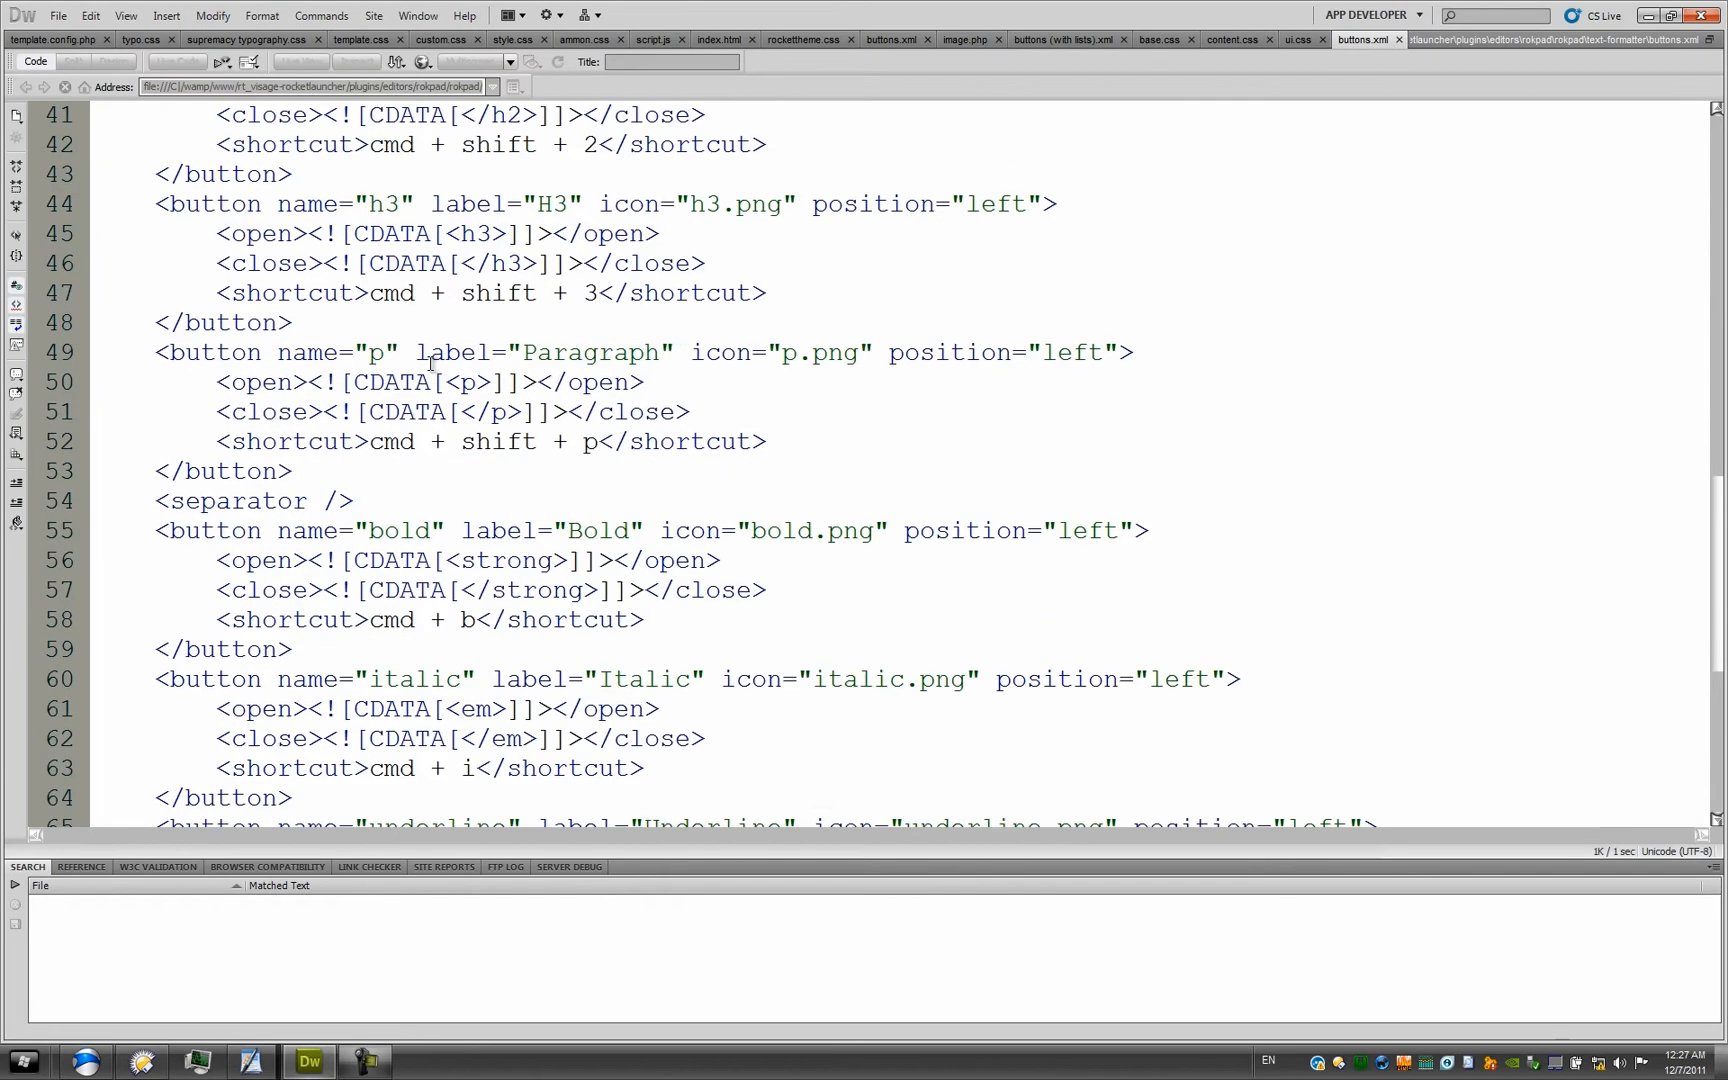
scroll(up, 3)
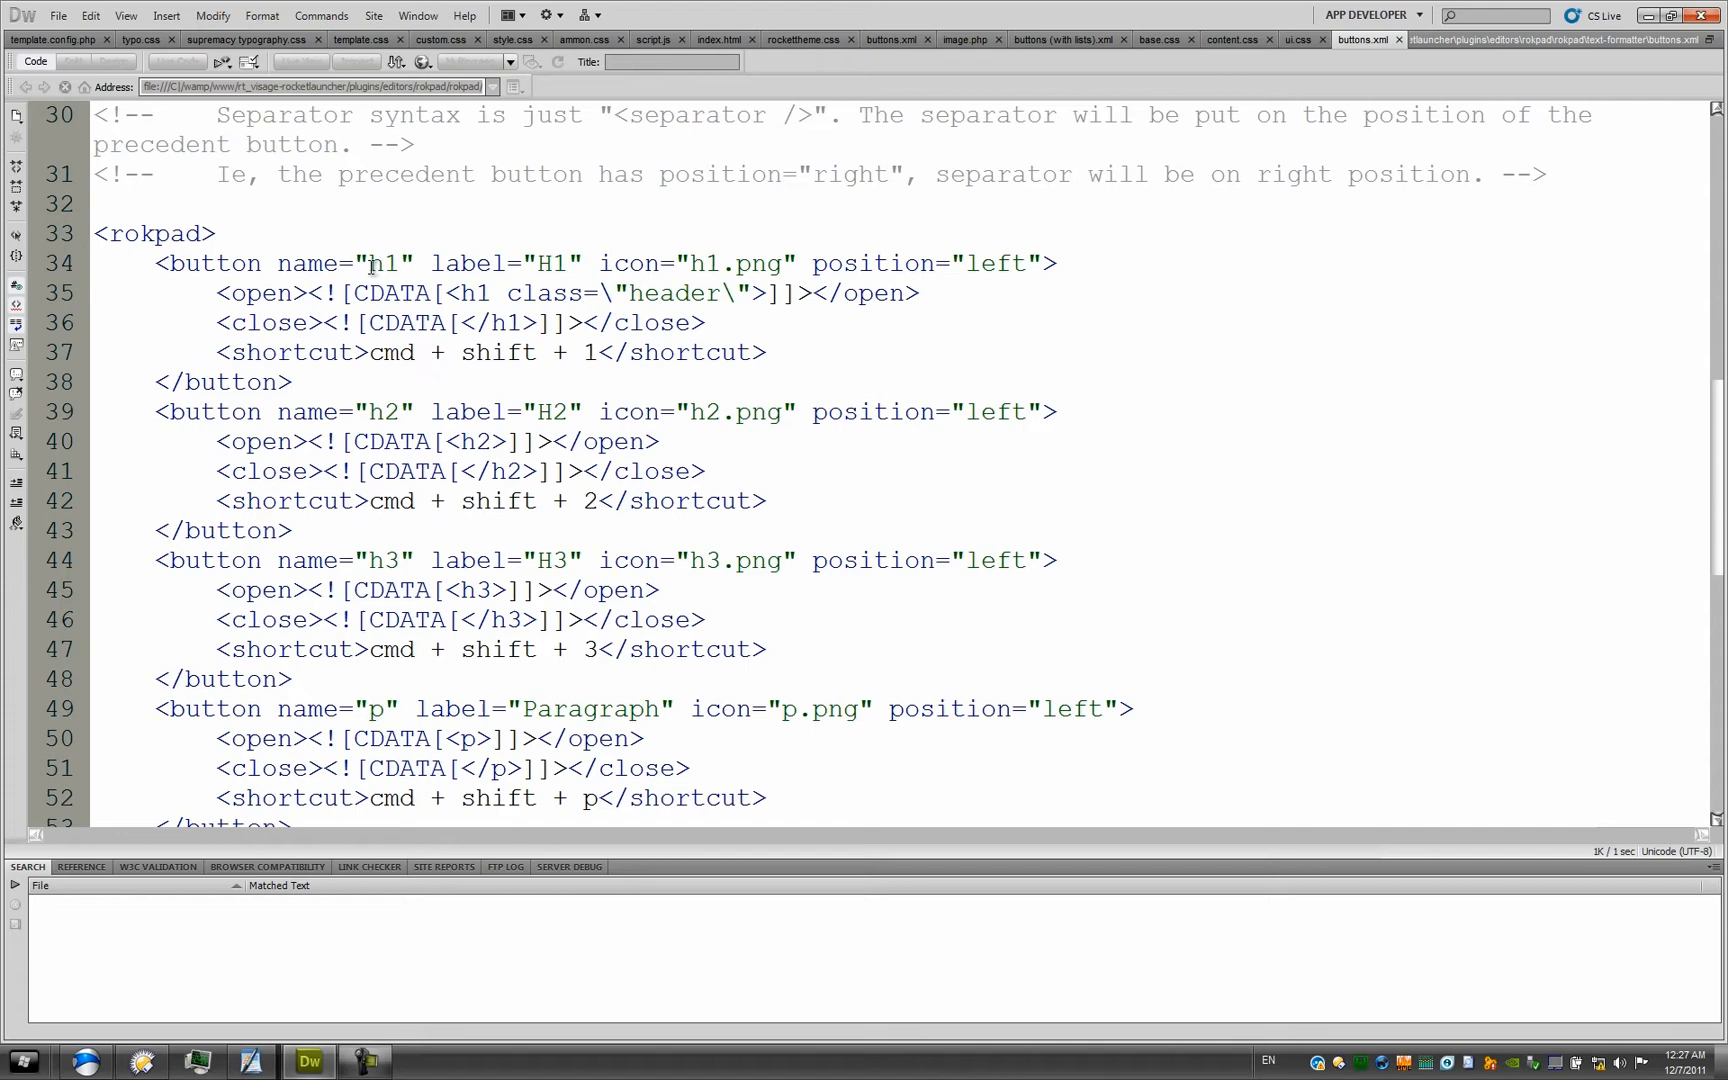
scroll(down, 3)
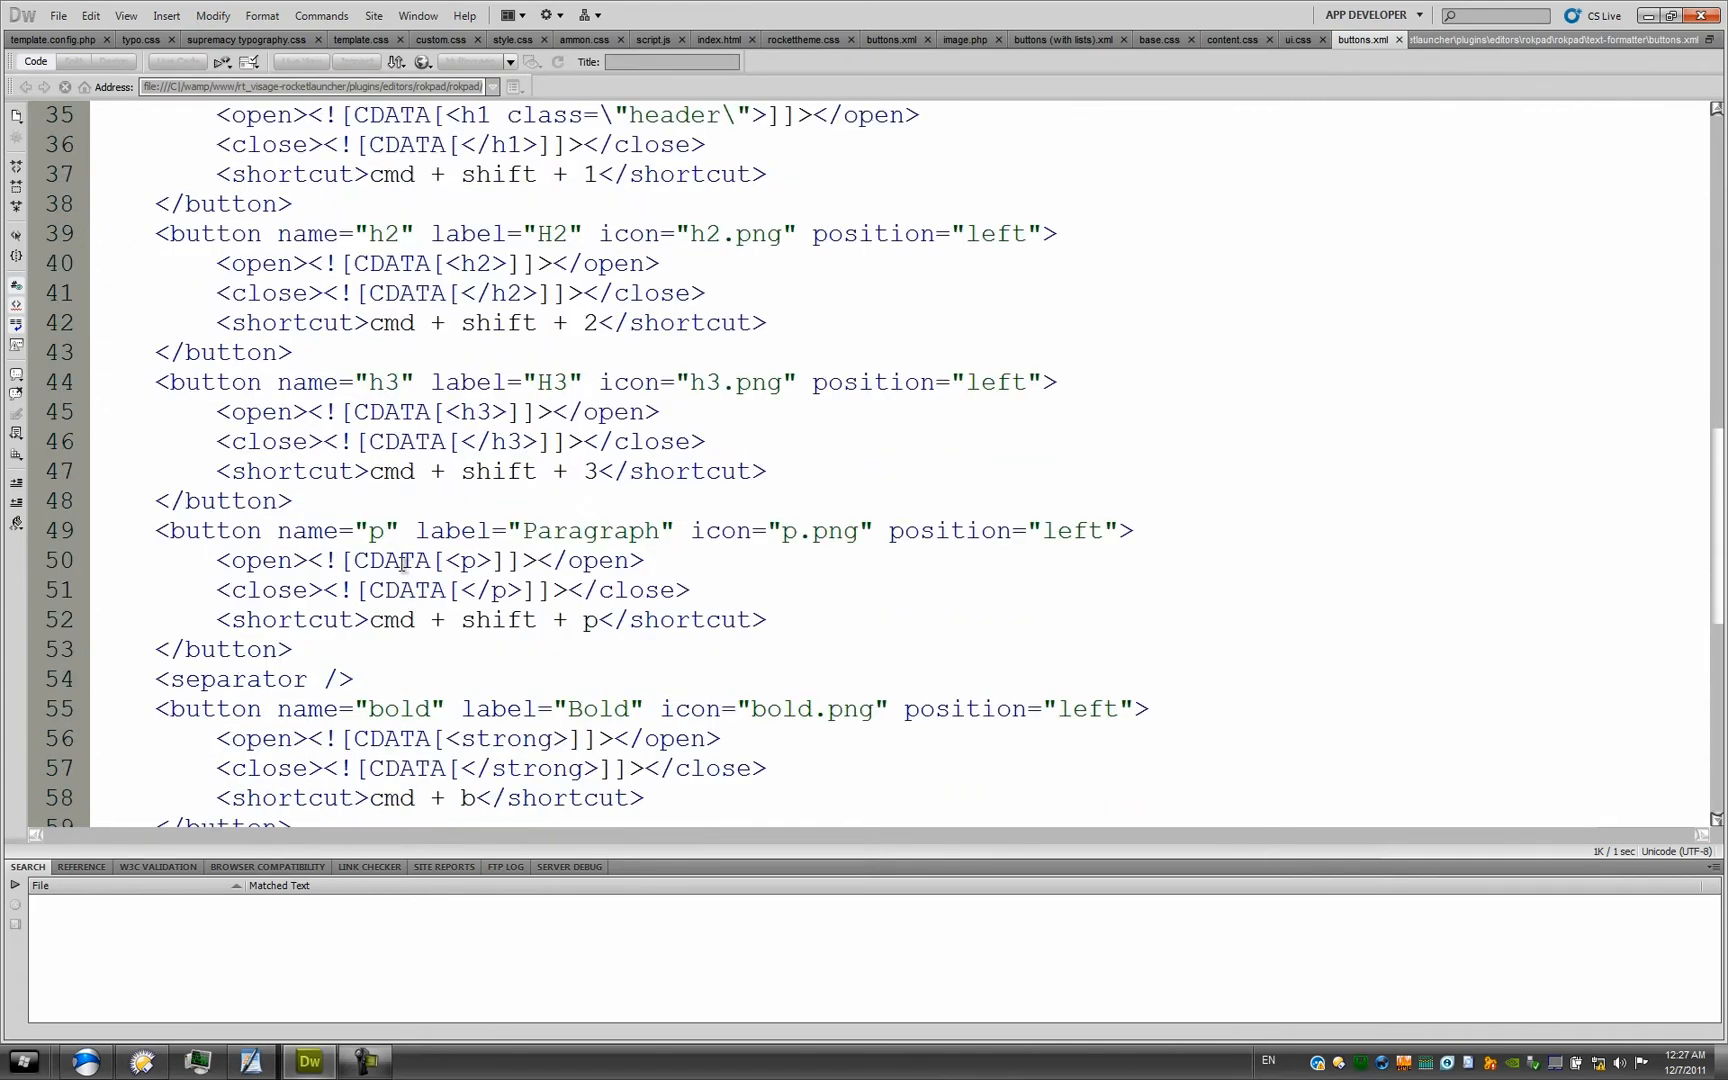
scroll(down, 3)
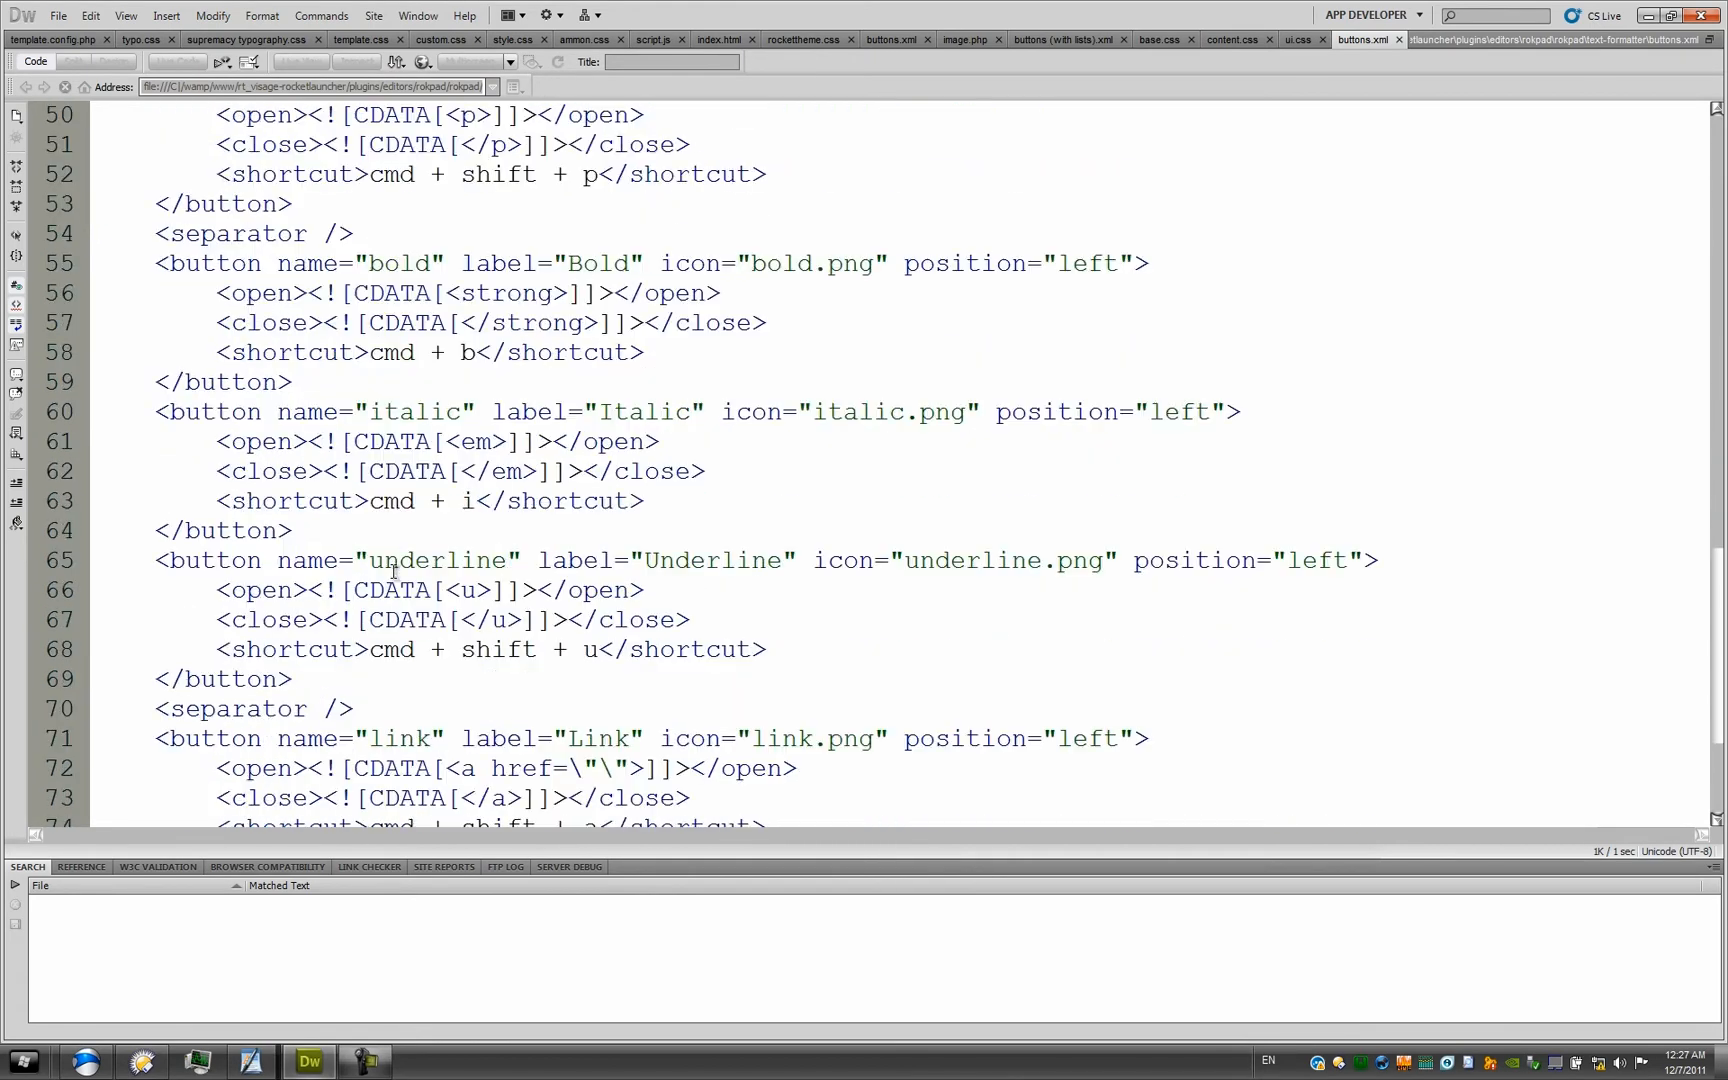
scroll(down, 3)
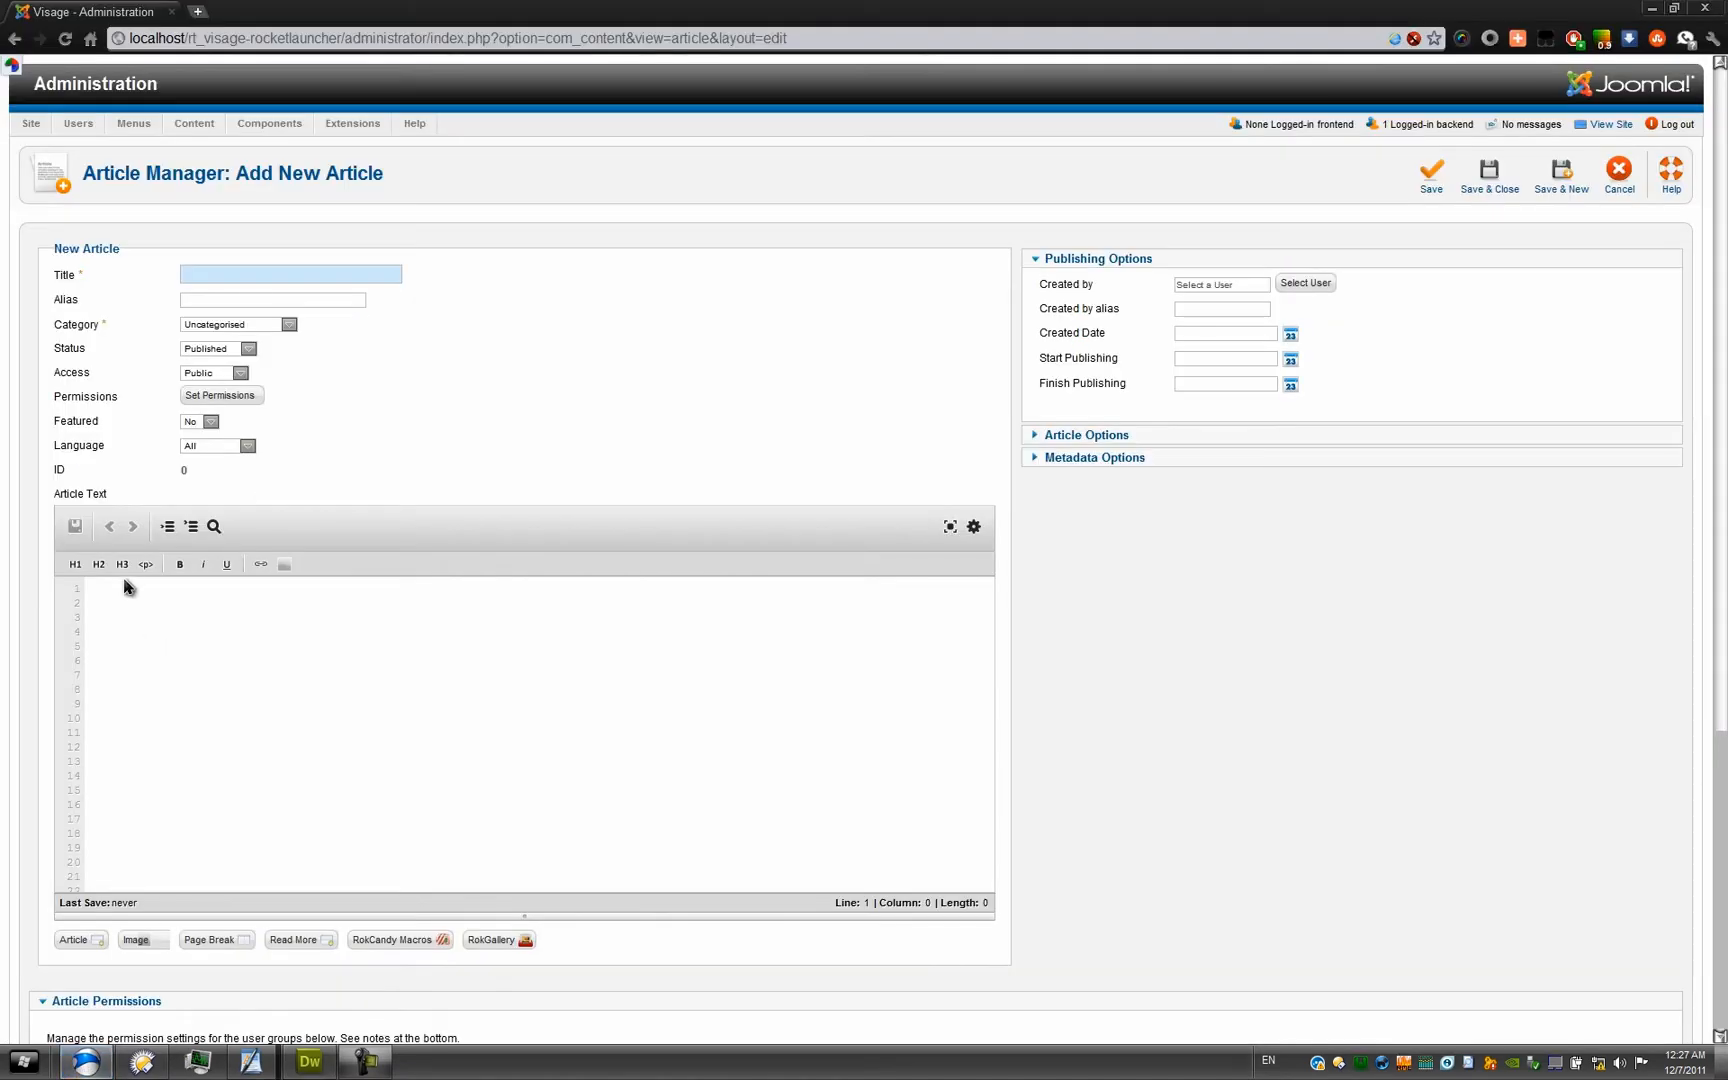
click(308, 1062)
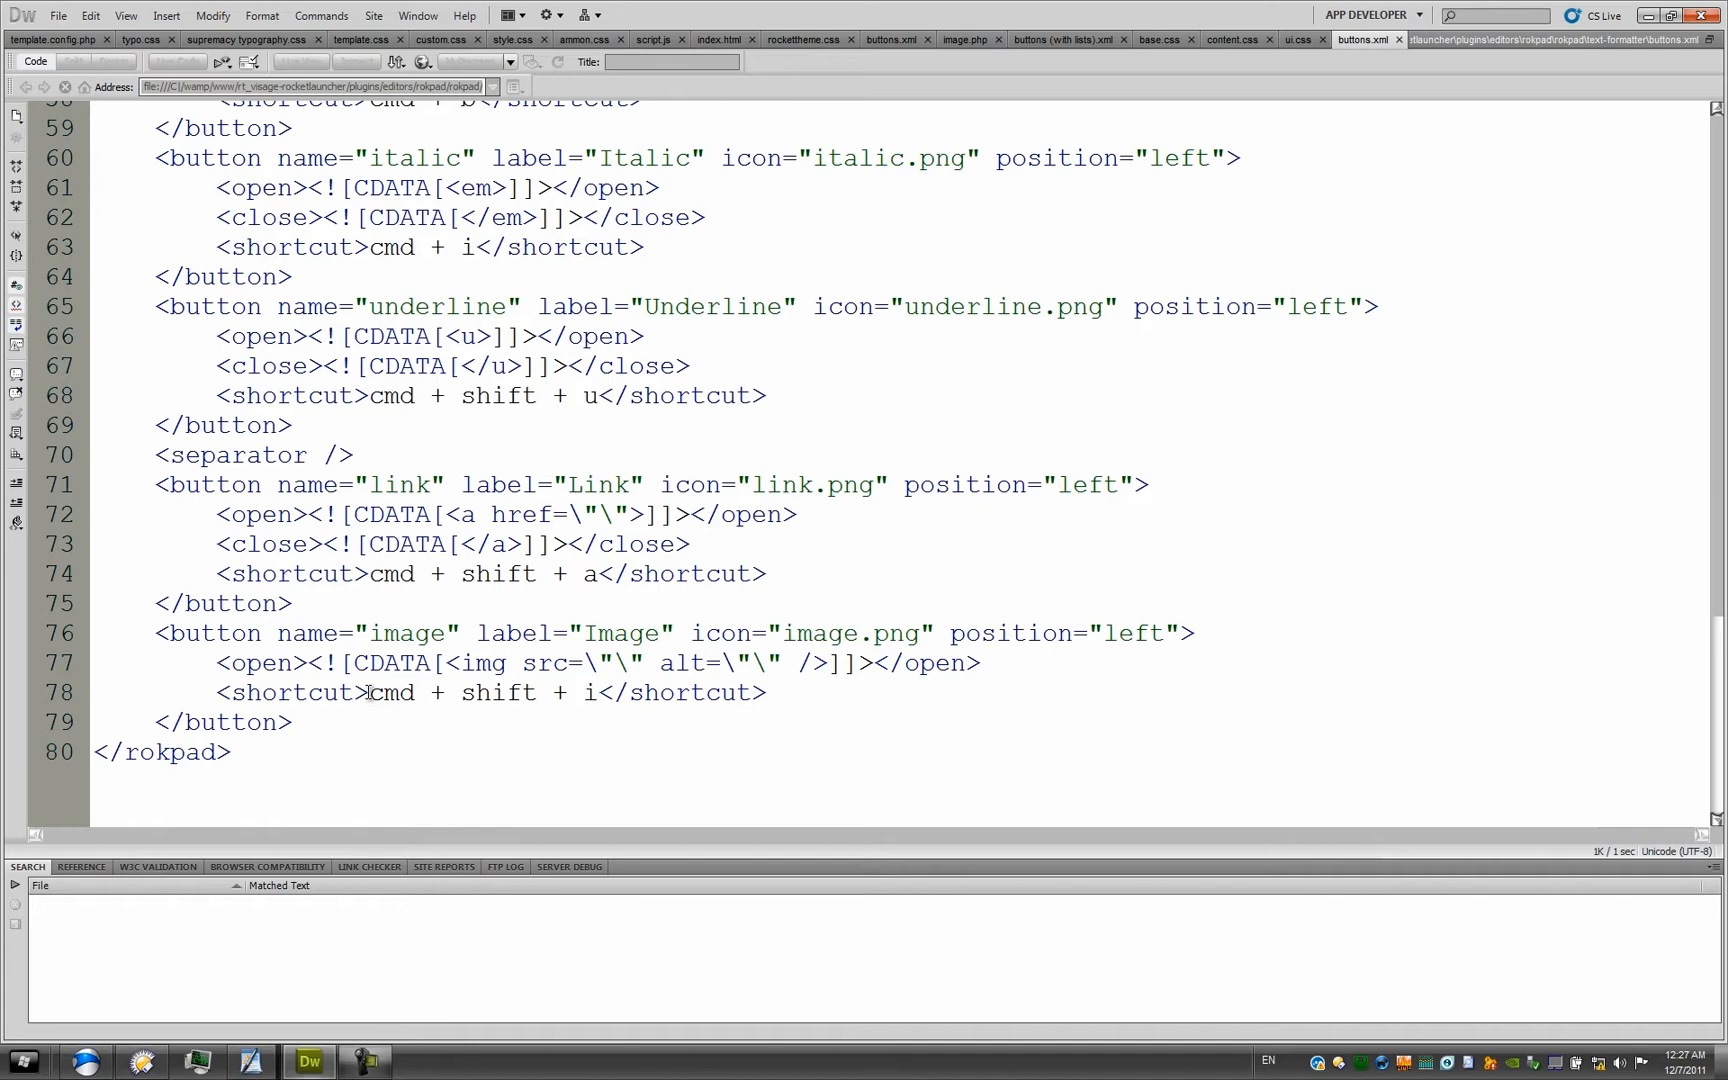
Step: Relabel the copied Paragraph button as Dropcap and begin renaming it dropcap
scroll(up, 3)
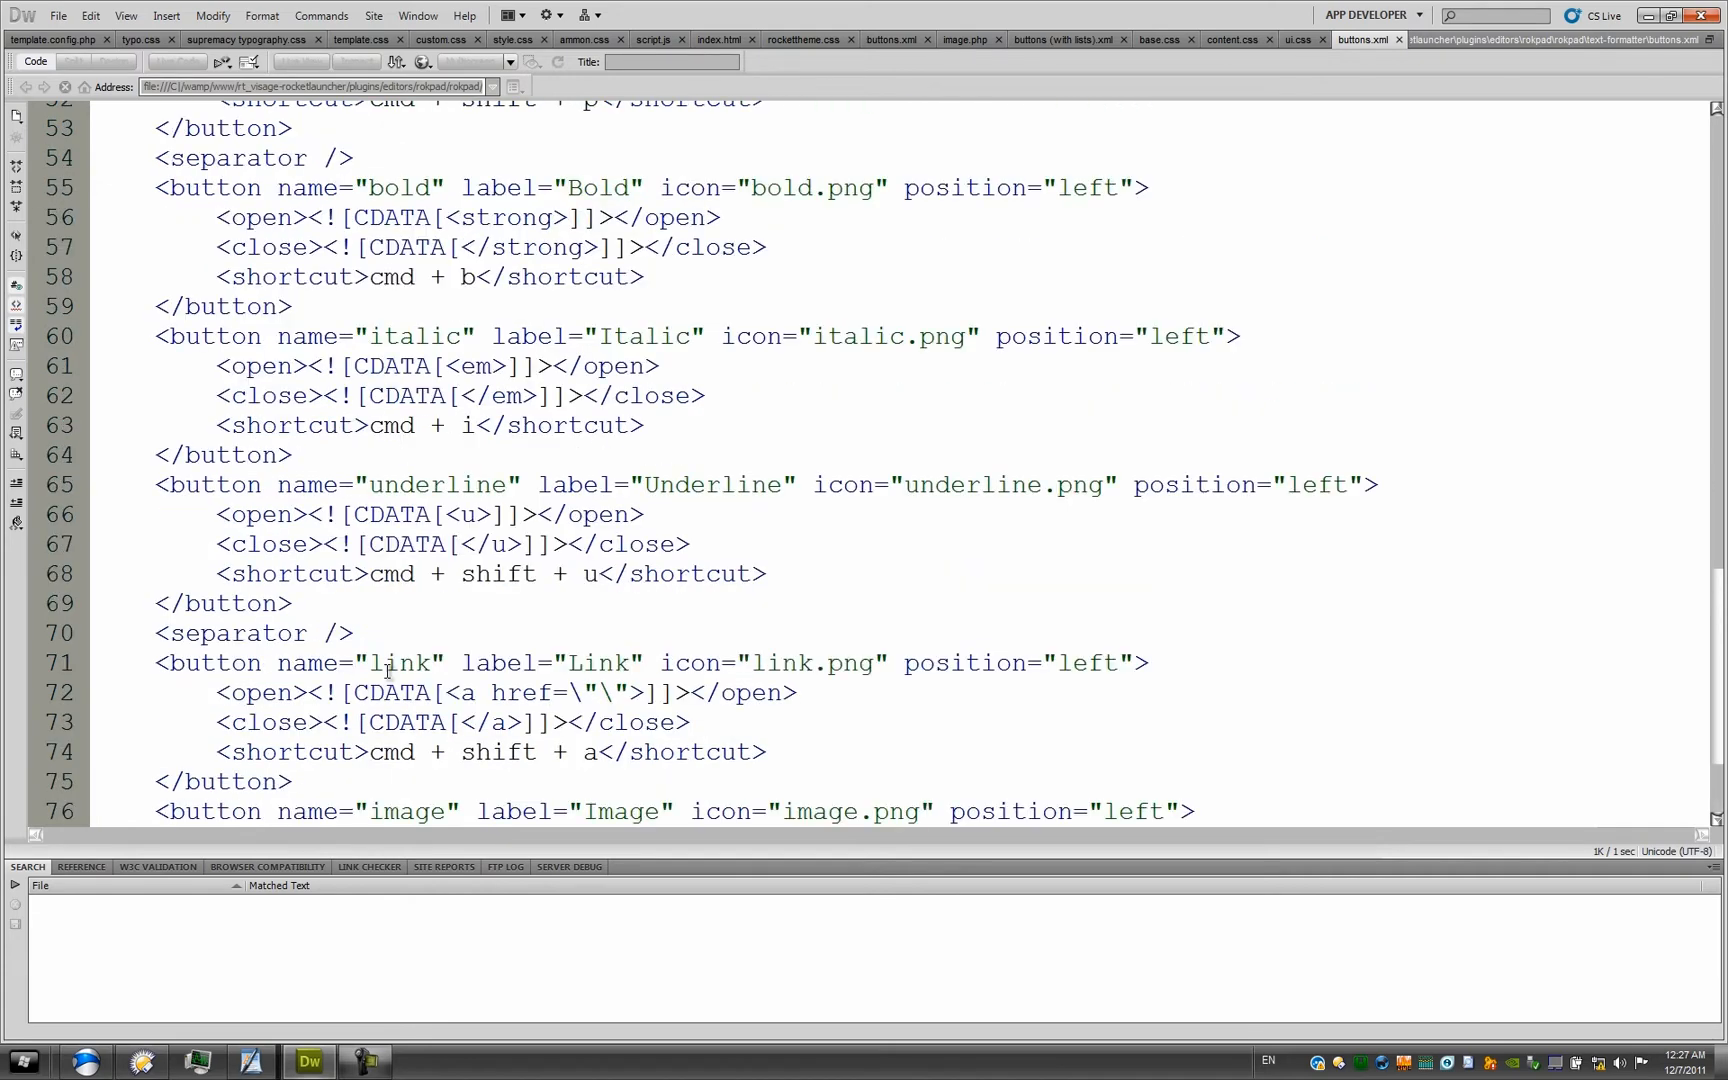
scroll(up, 3)
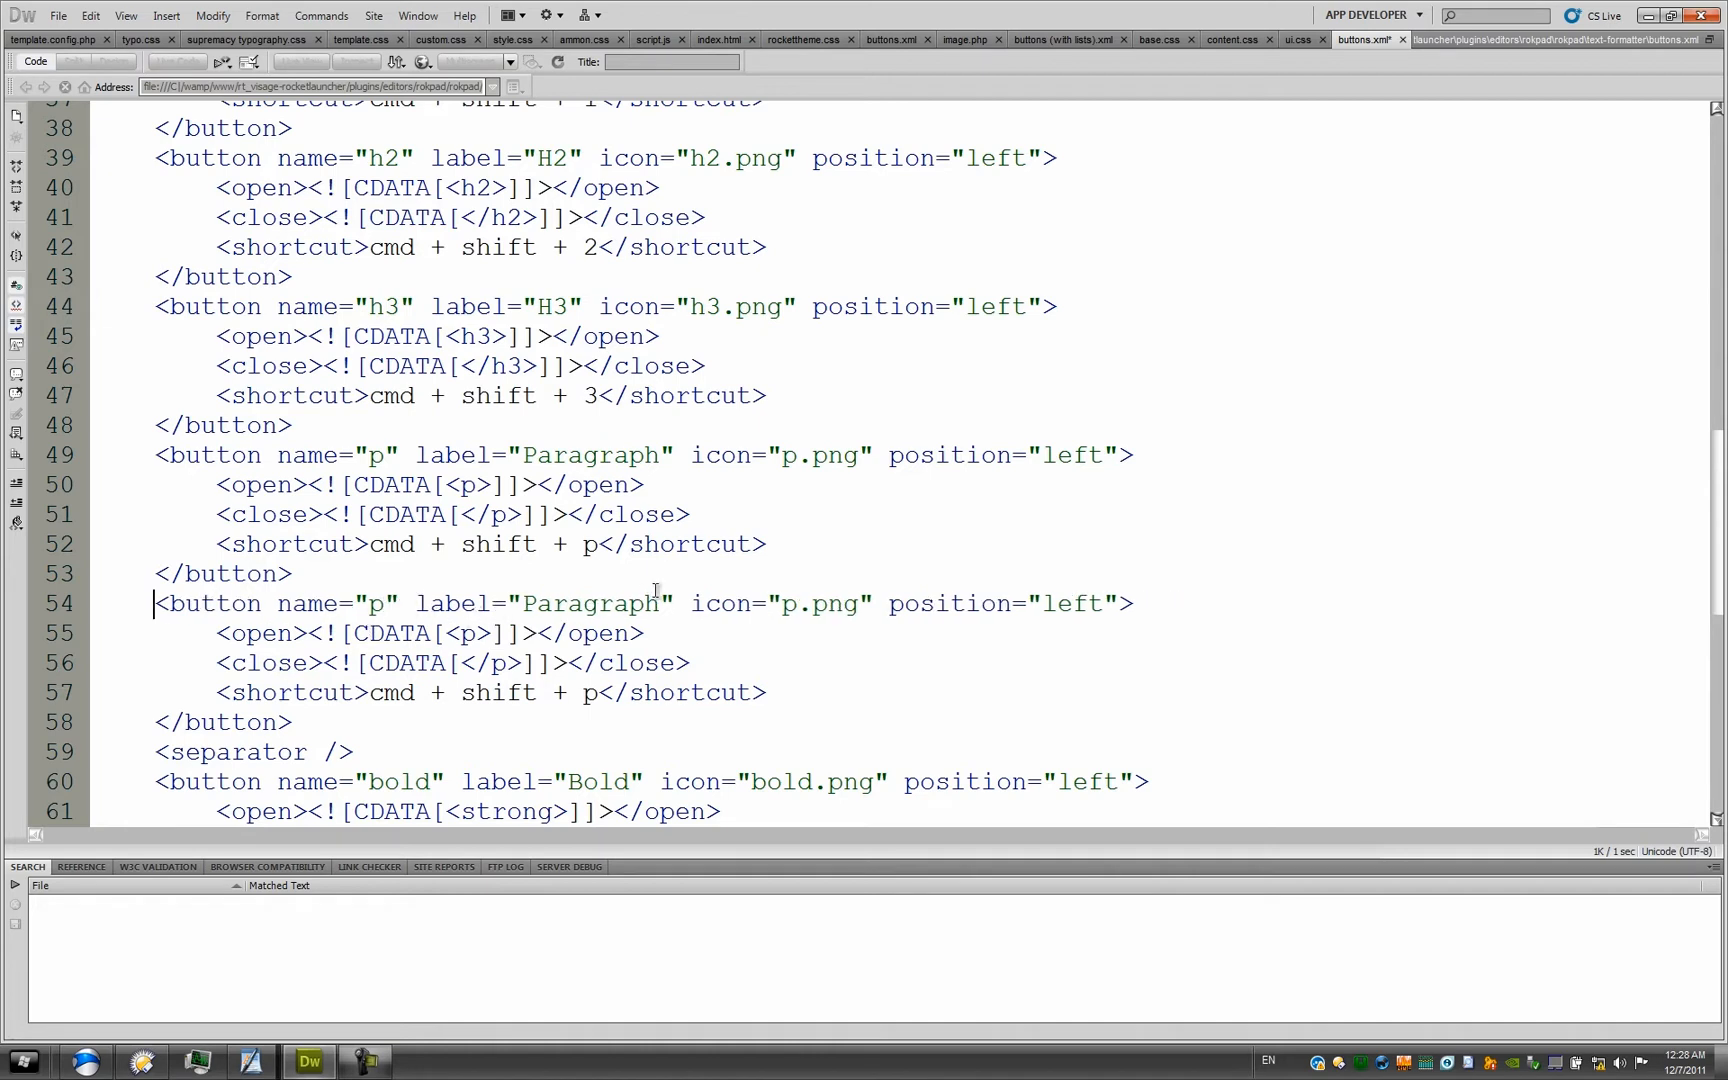
double_click(592, 602)
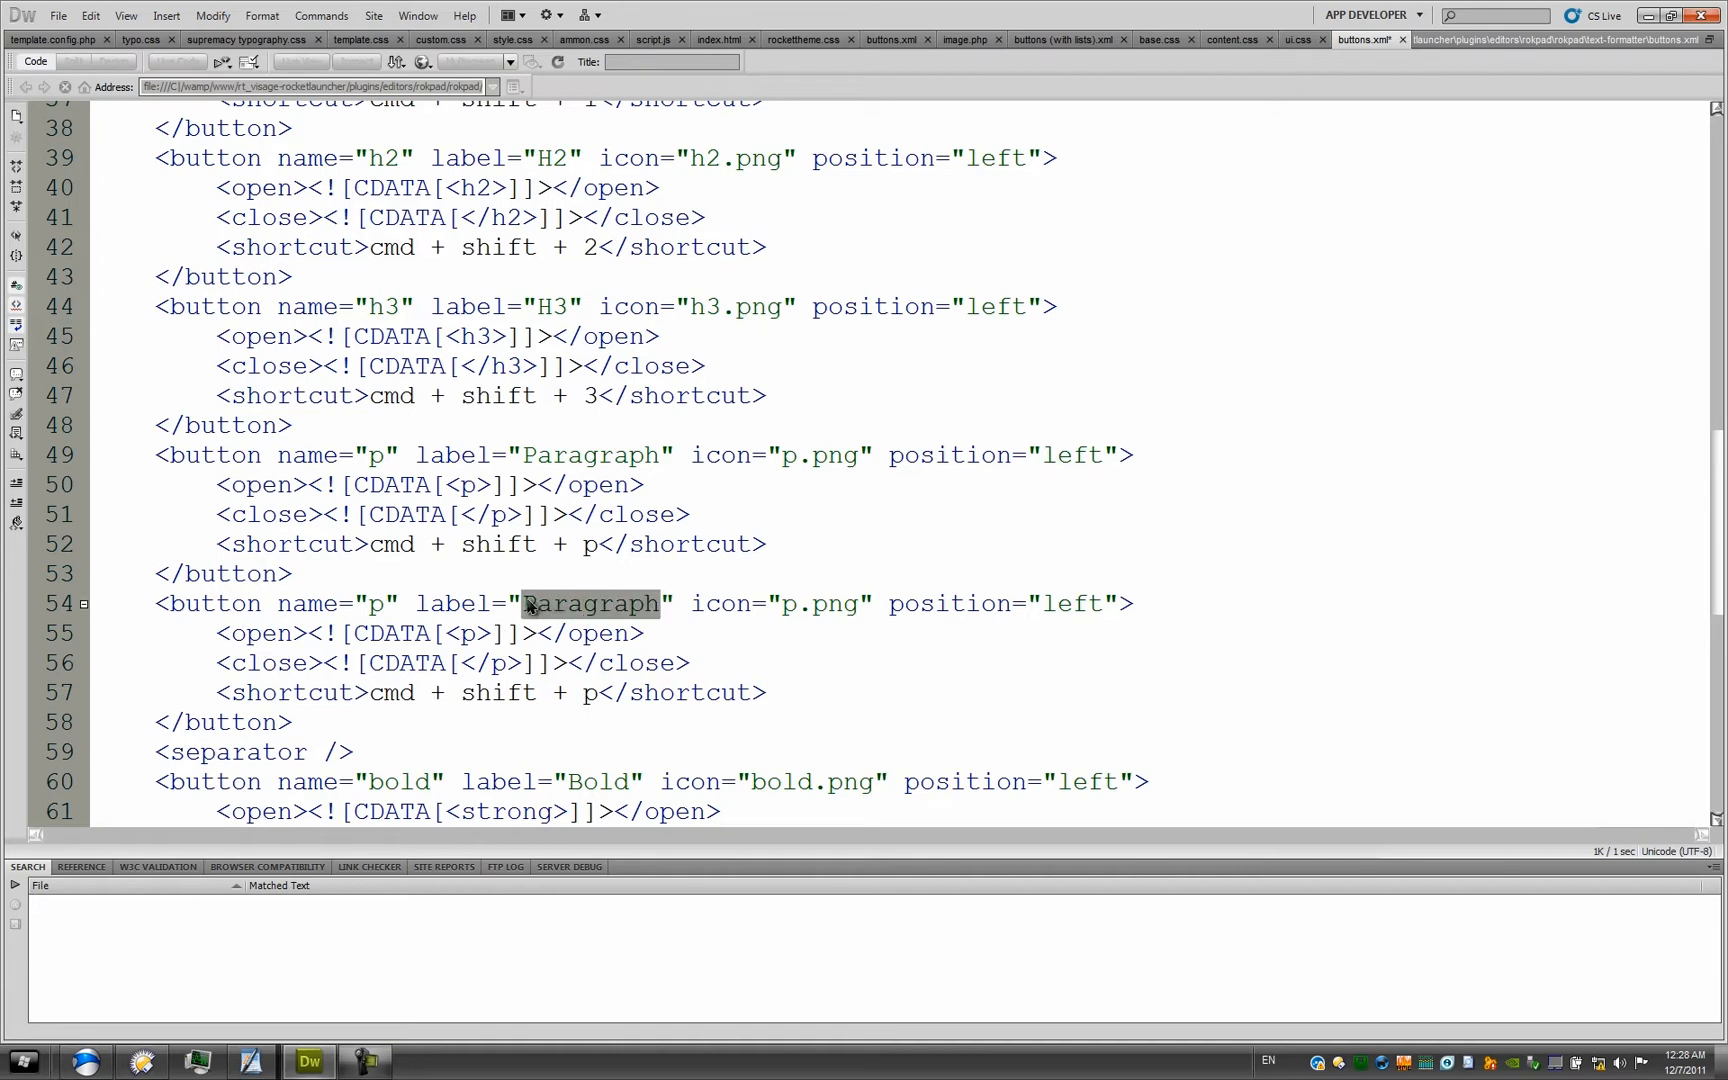
text(Pr)
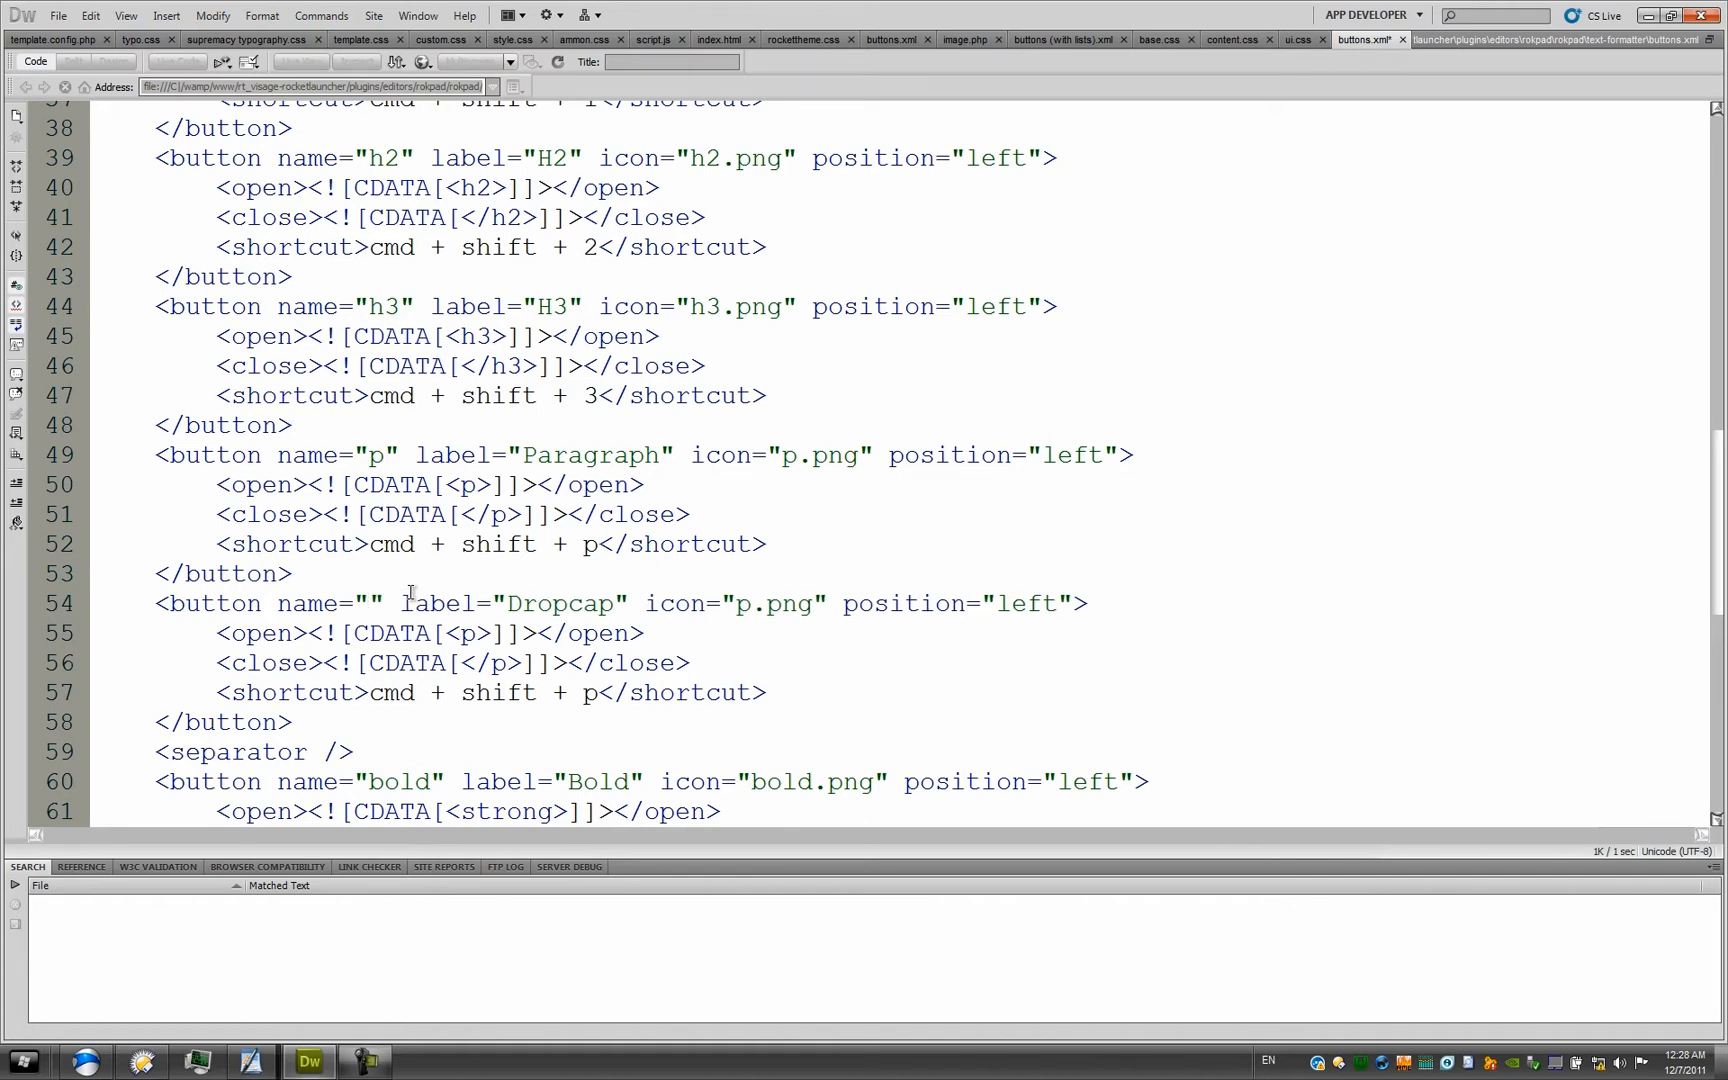
text(d)
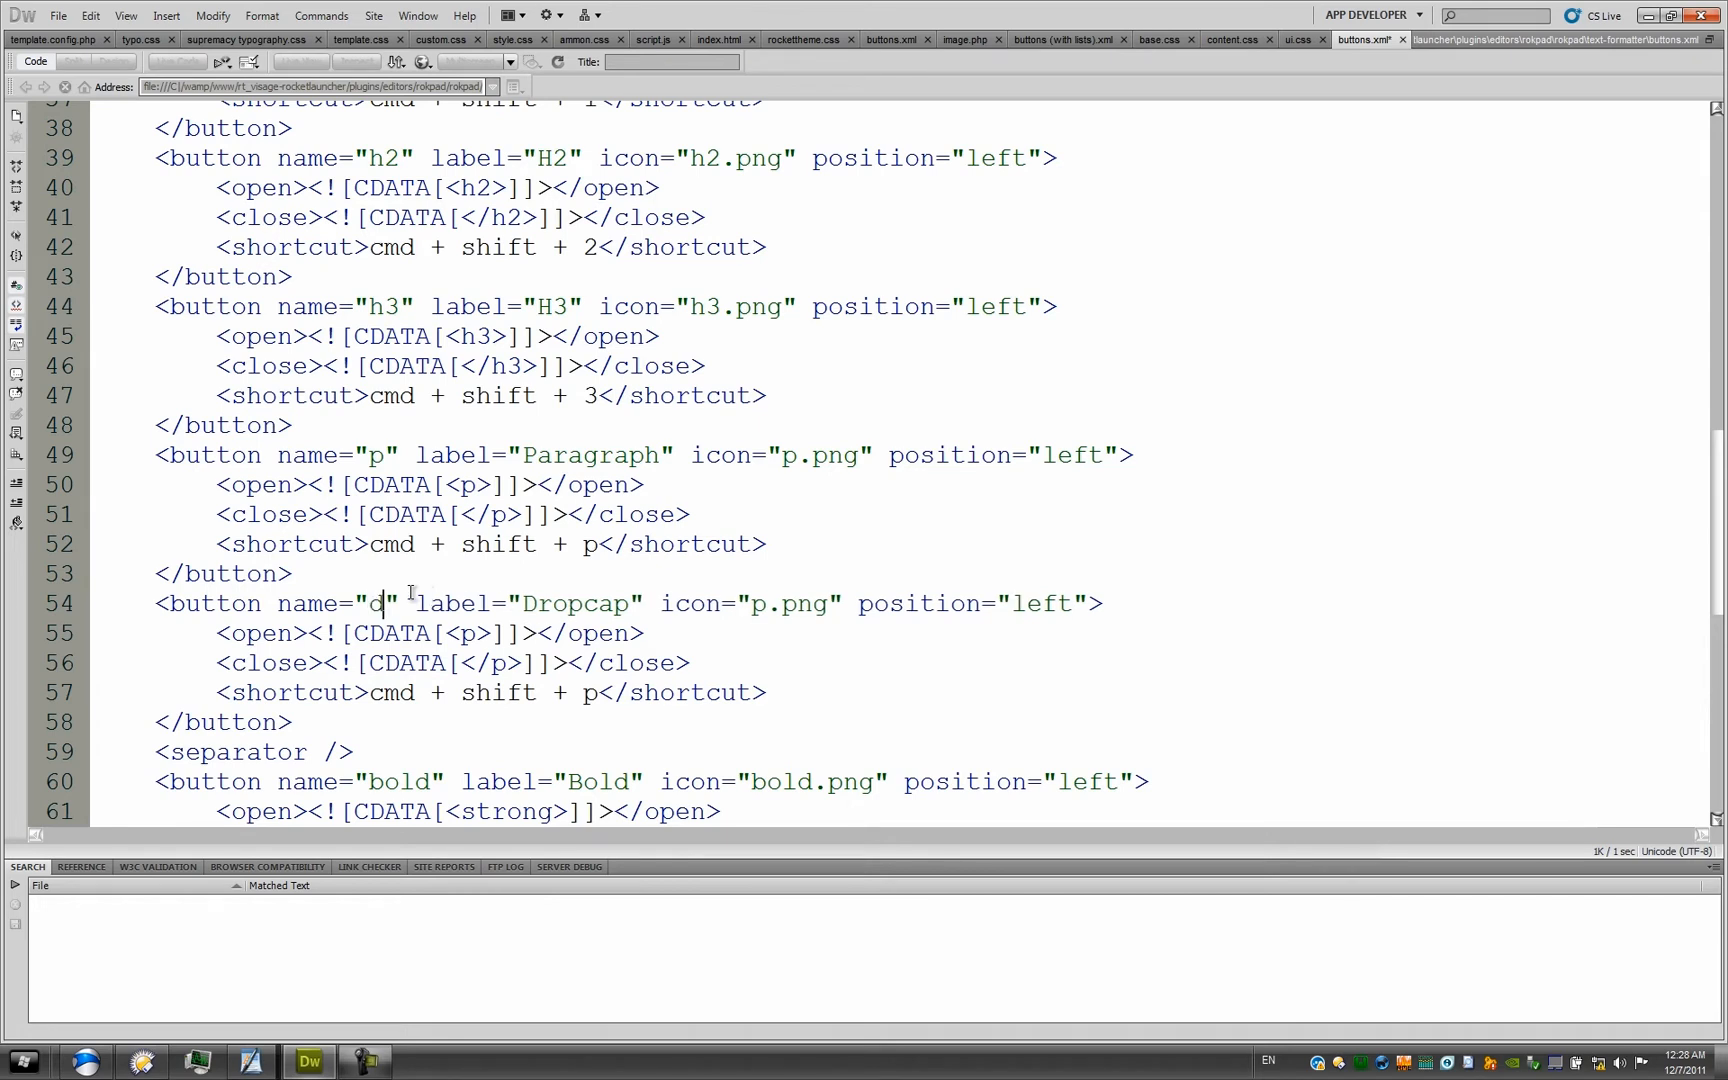
text(ro)
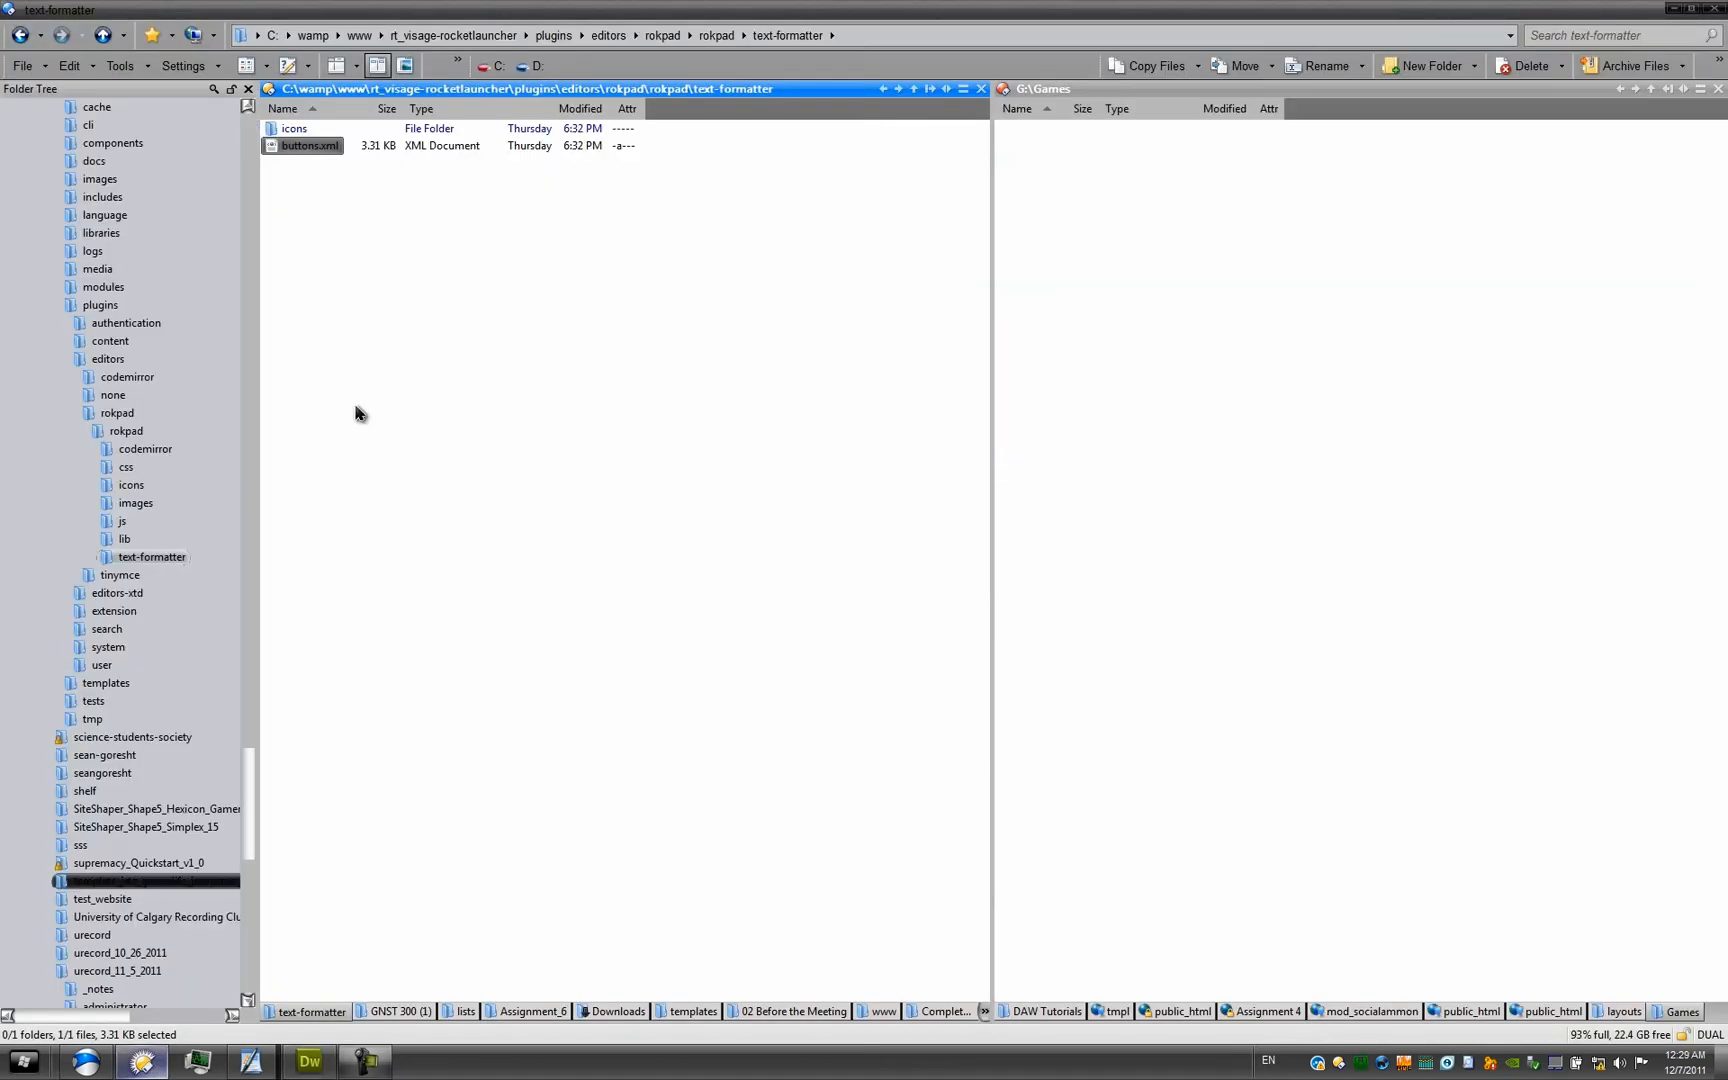
Step: List the text-formatter icons folder's PNGs and return to Dreamweaver
click(294, 128)
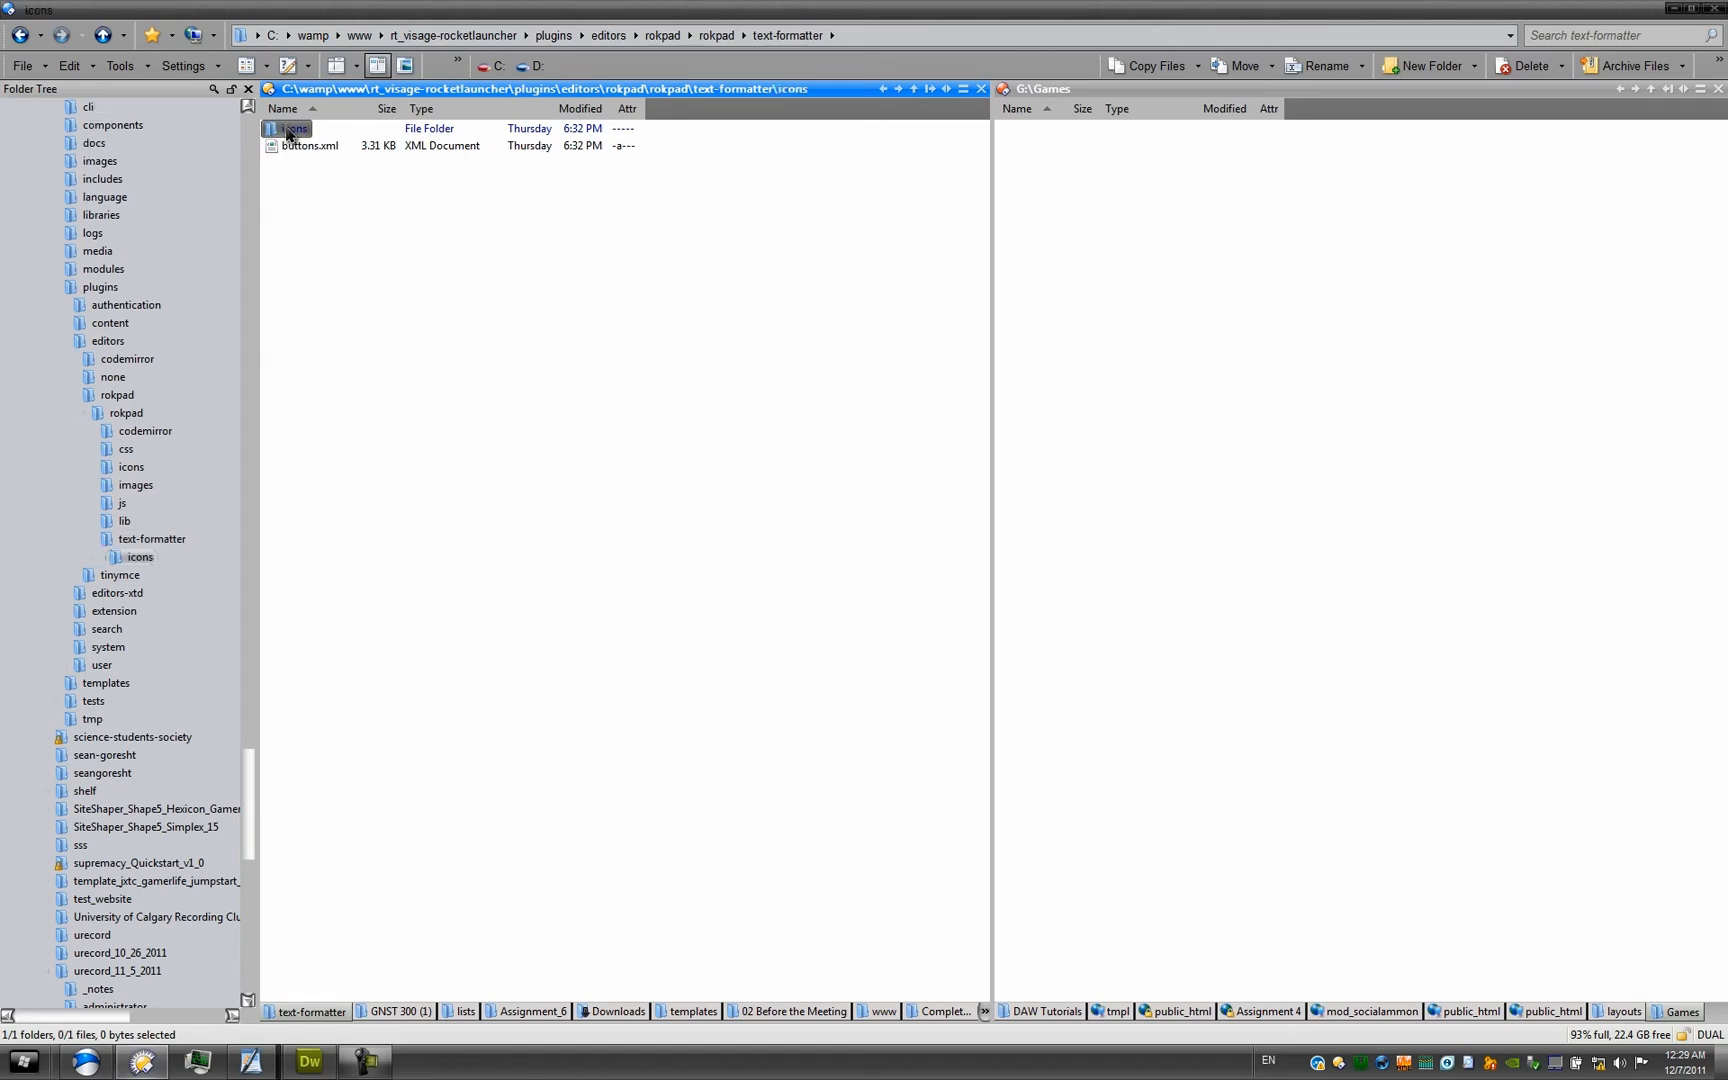
double_click(292, 128)
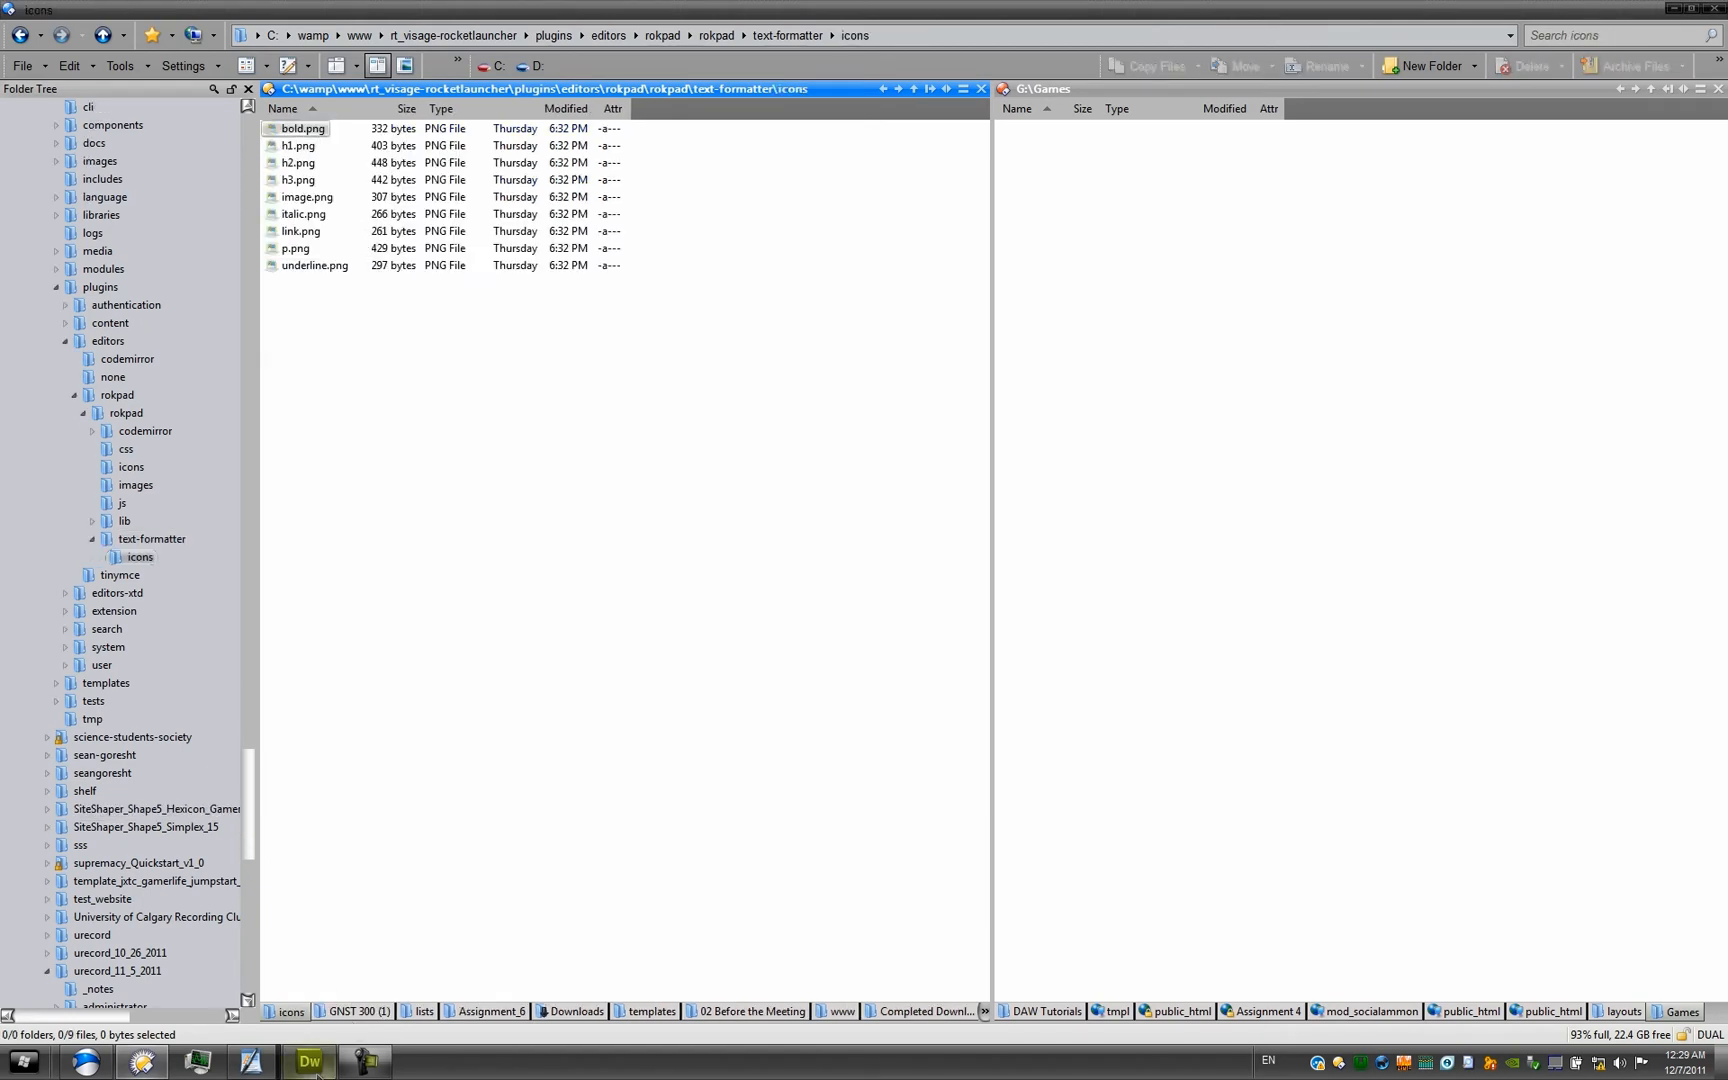
click(310, 1062)
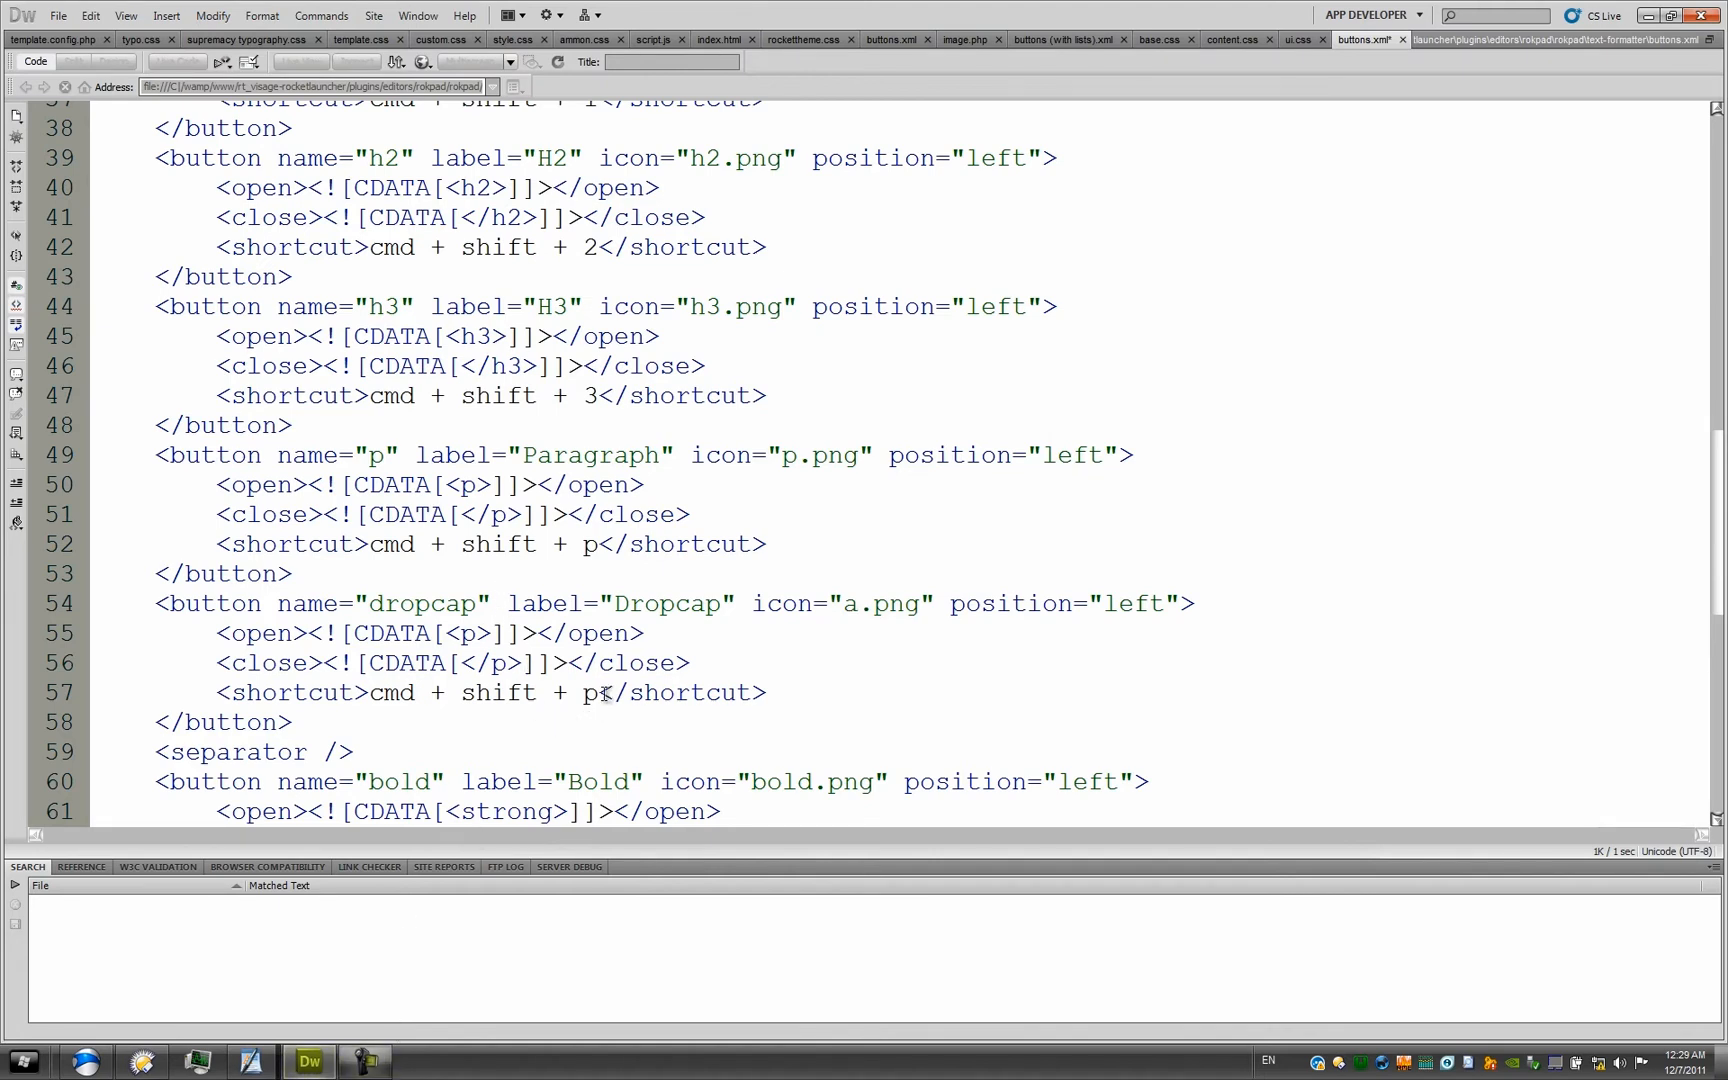
Step: Extend the Dropcap shortcut to cmd + shift + p + d
double_click(462, 692)
text( + d)
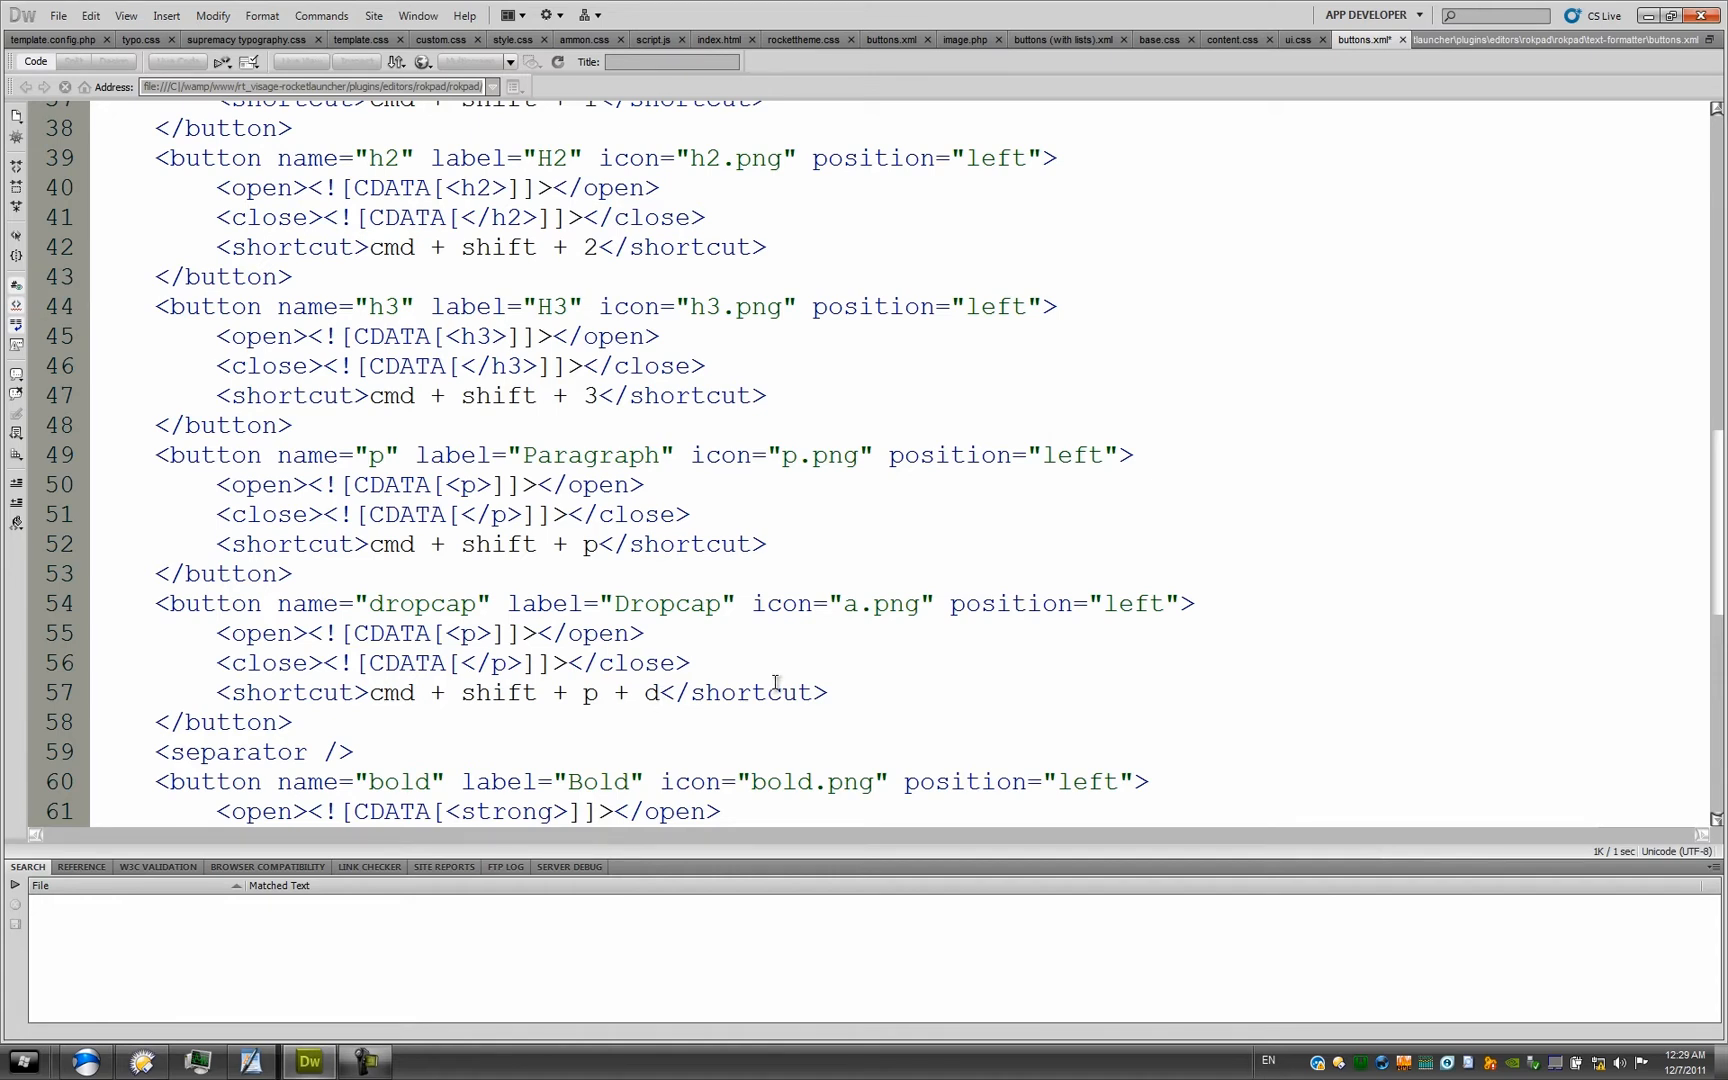
click(658, 692)
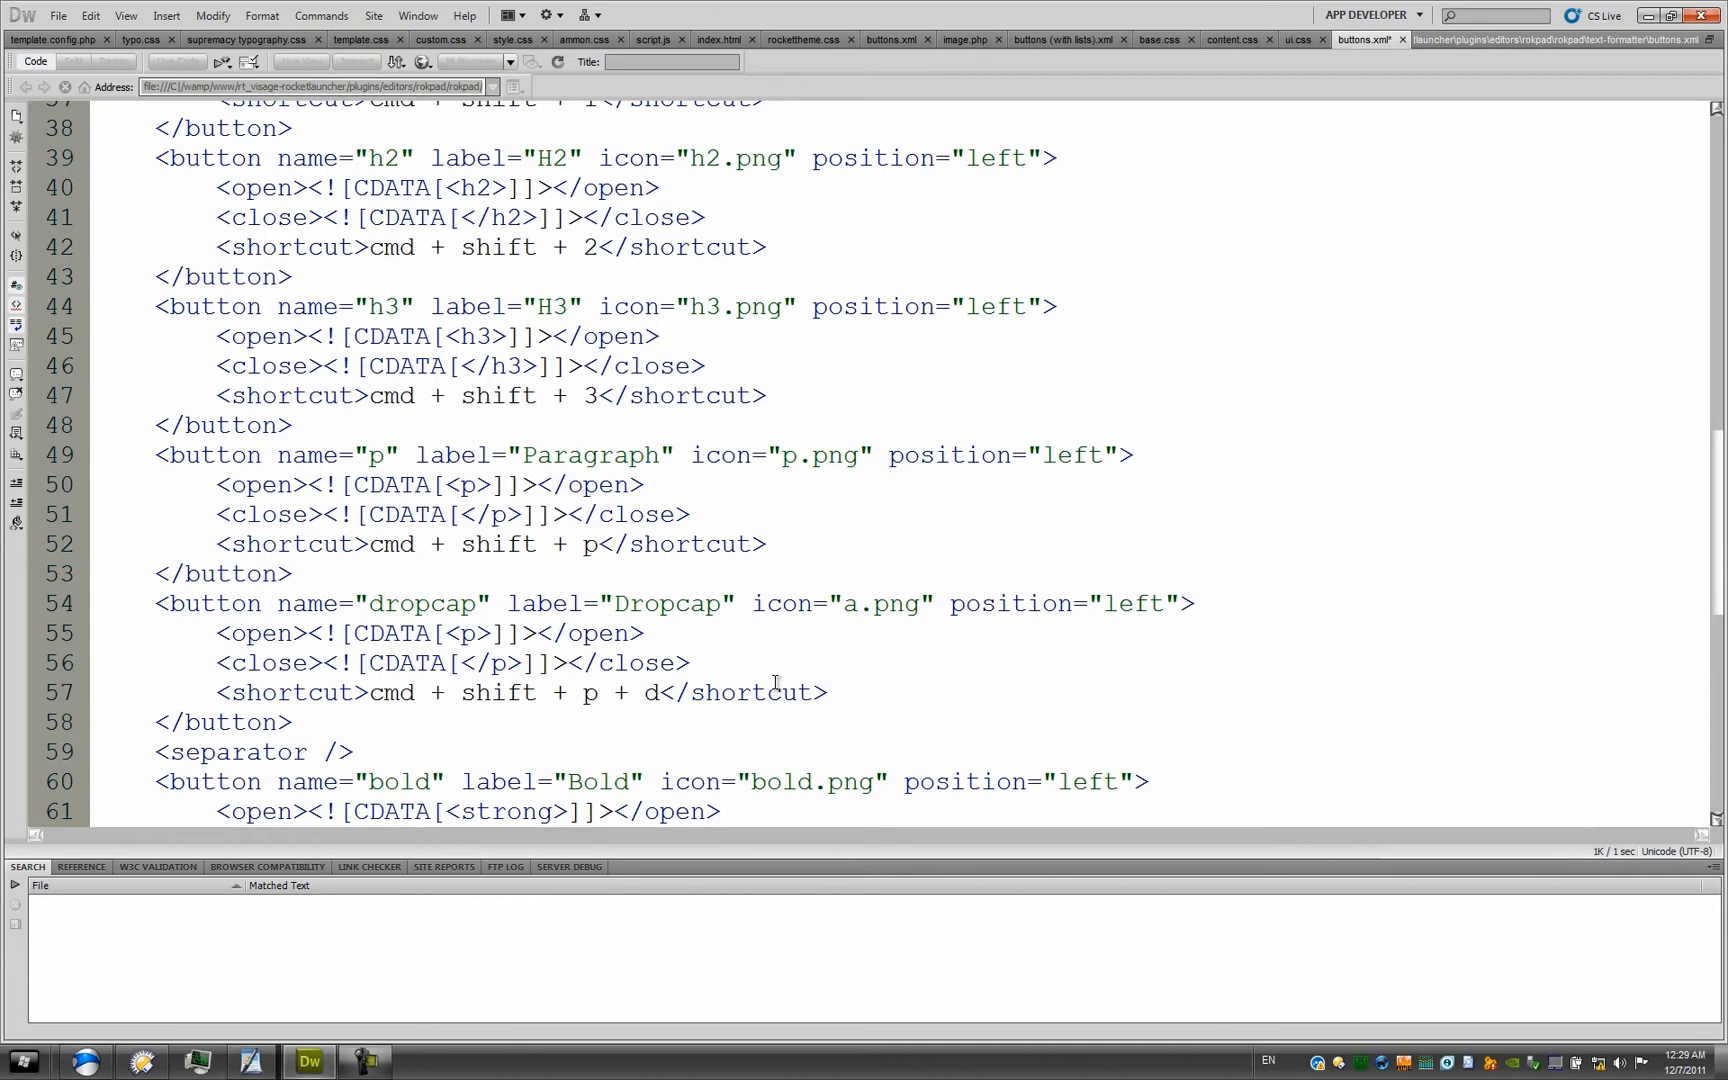
scroll(down, 3)
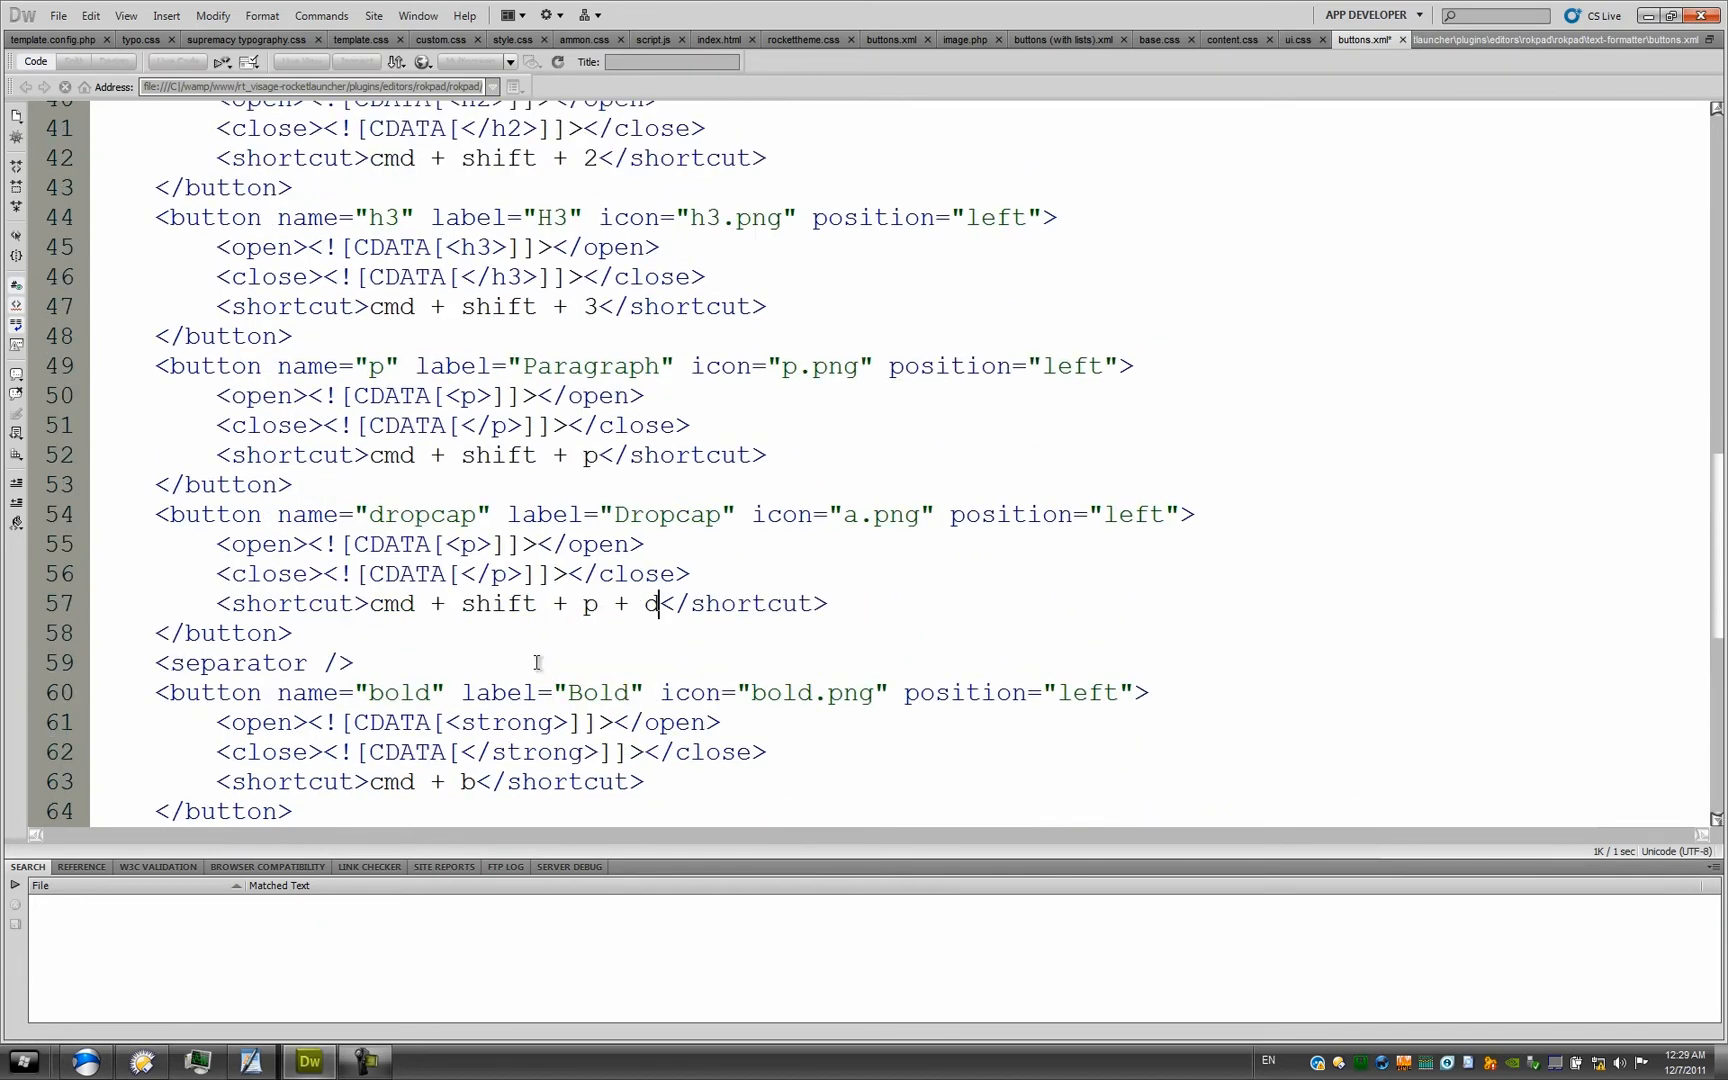
scroll(down, 3)
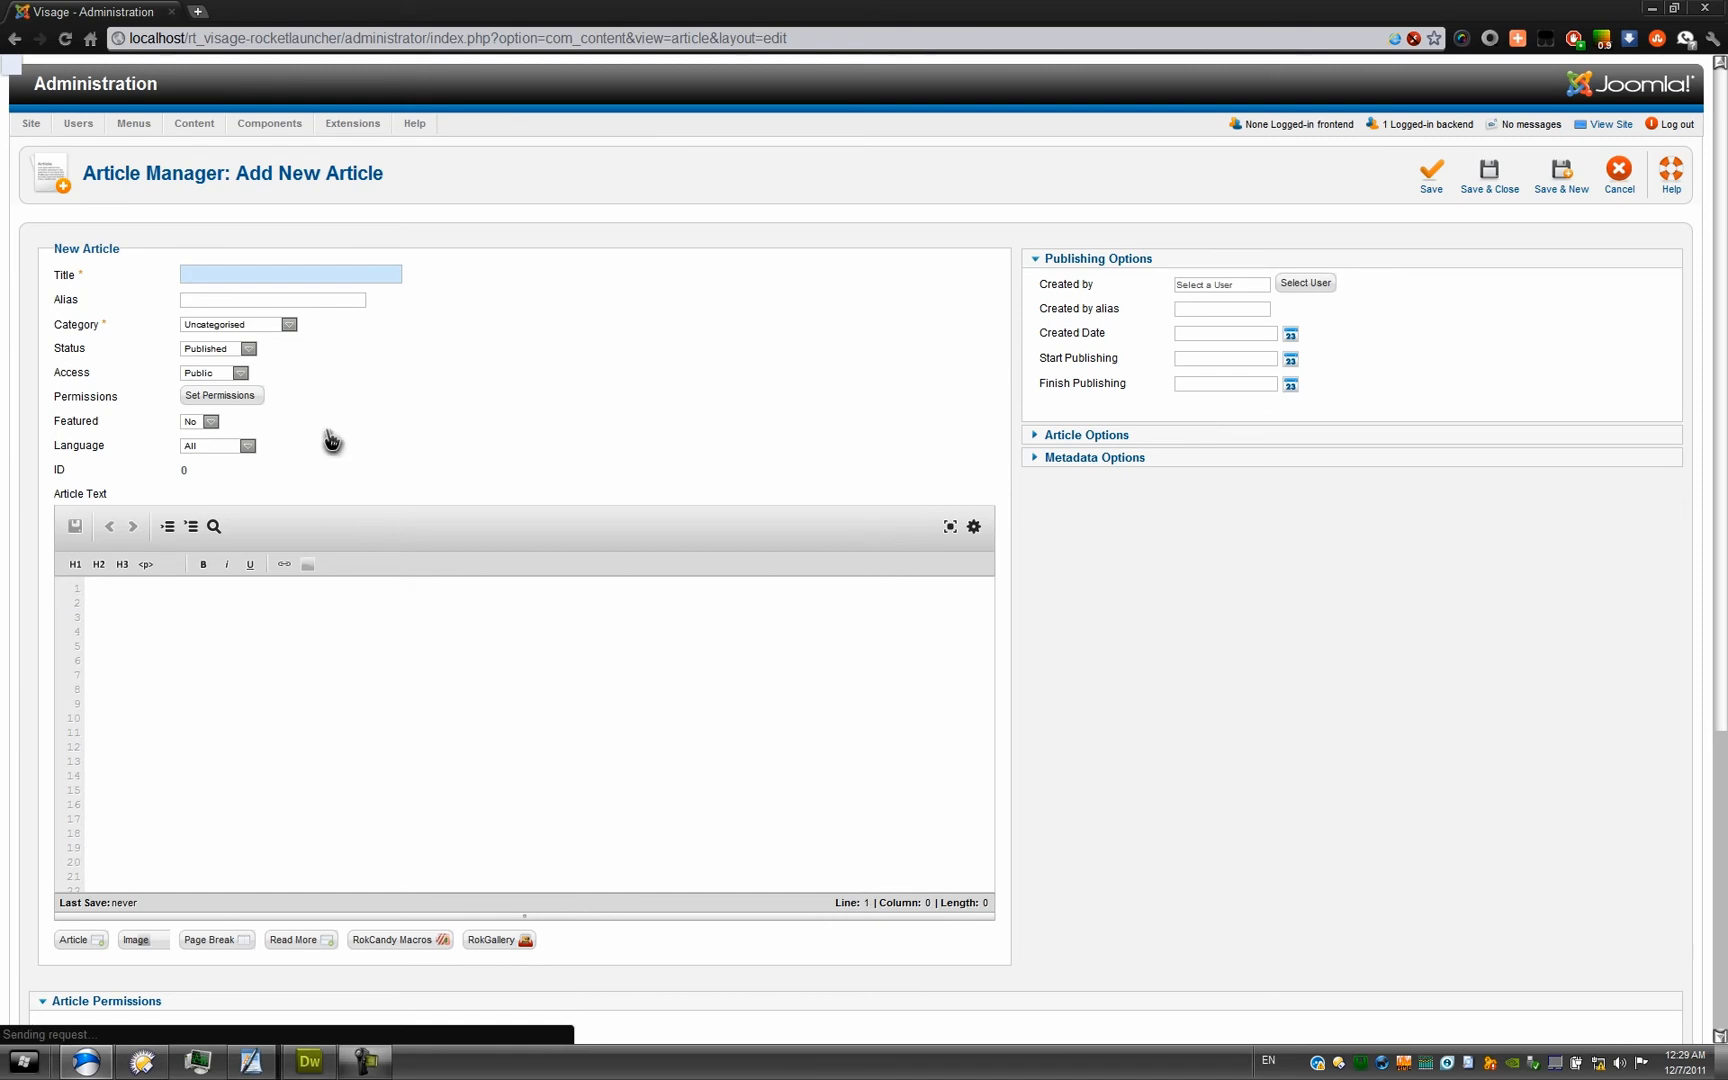
mouse_move(308, 564)
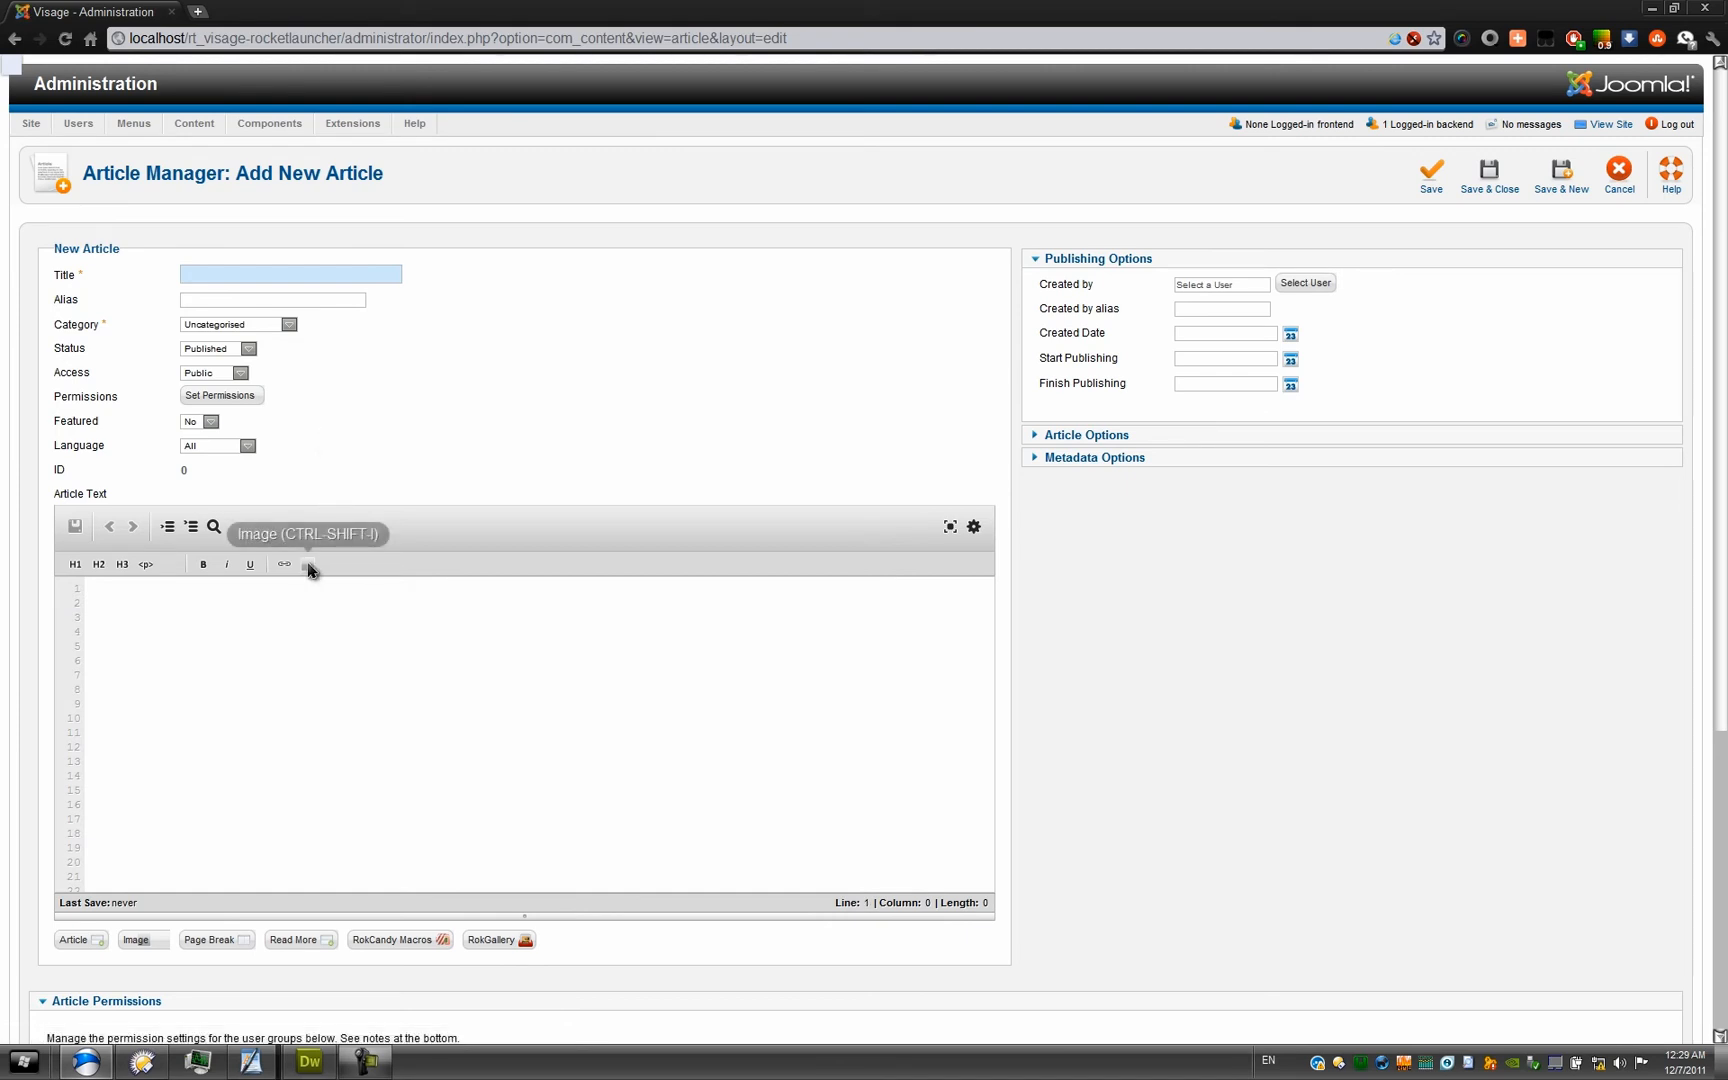
mouse_move(168, 574)
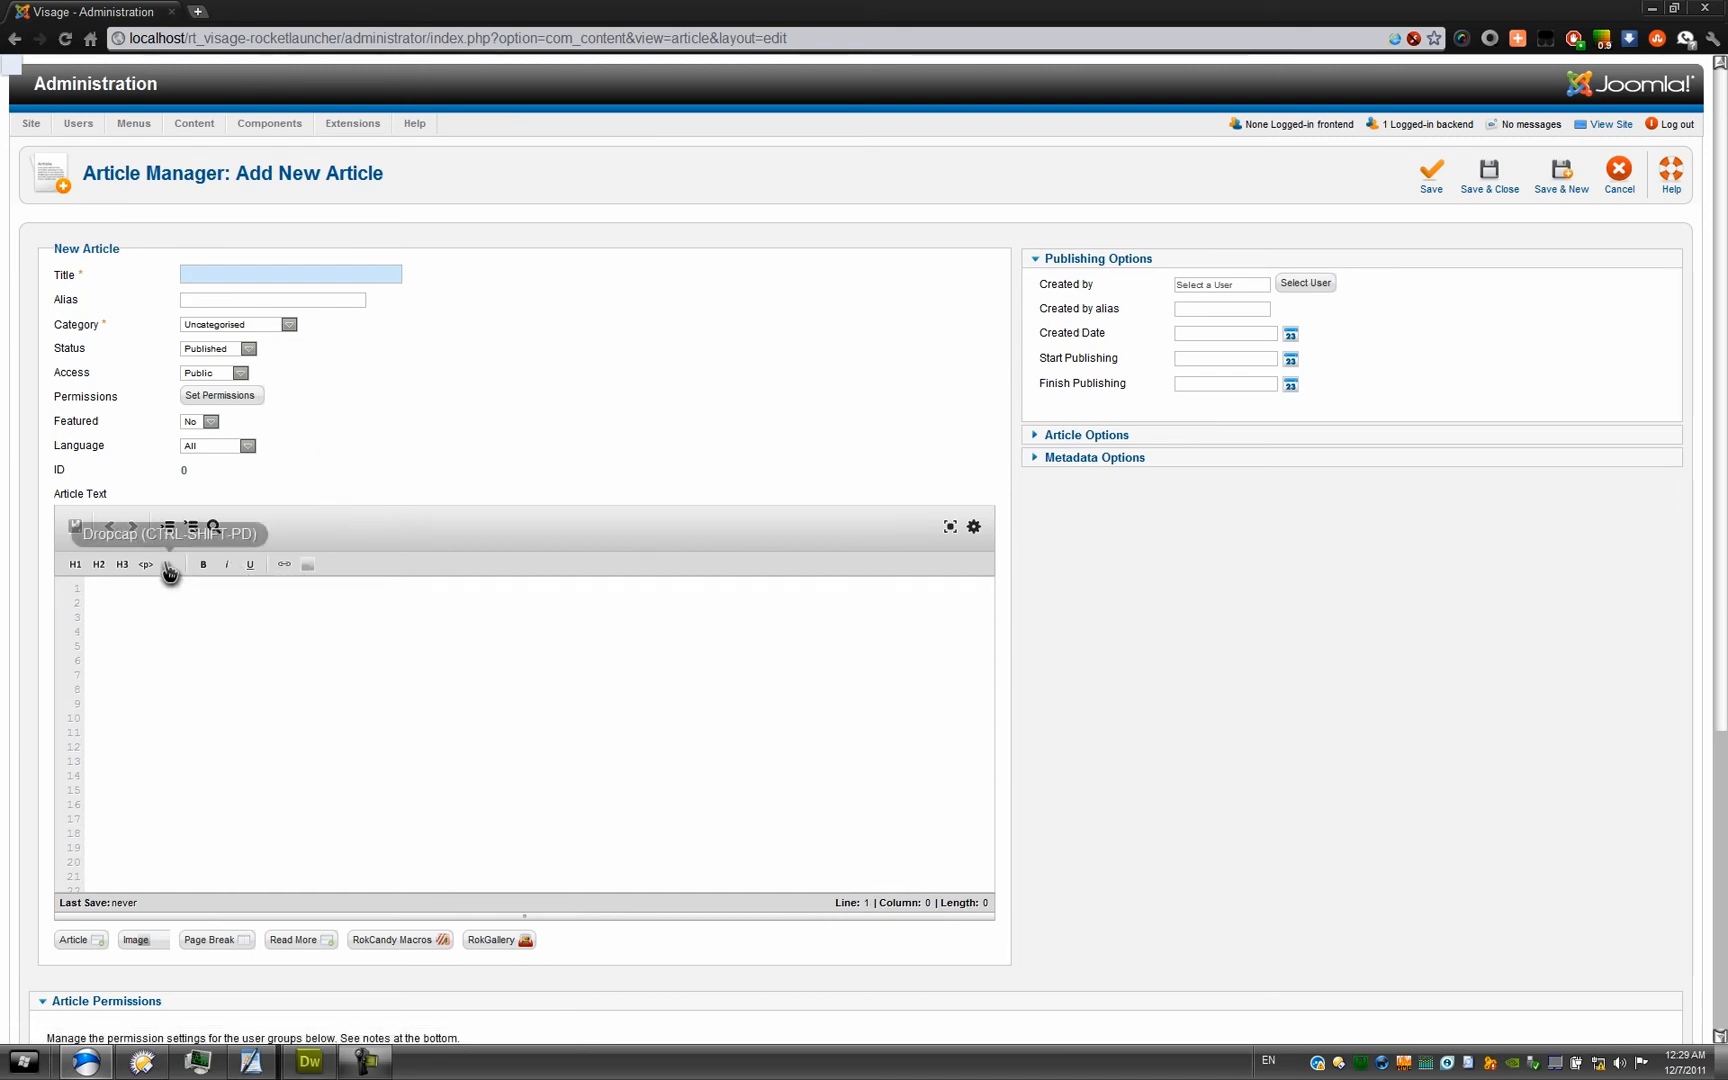
Step: Hover the new Dropcap icon in the RokPad toolbar to check its tooltip
click(168, 564)
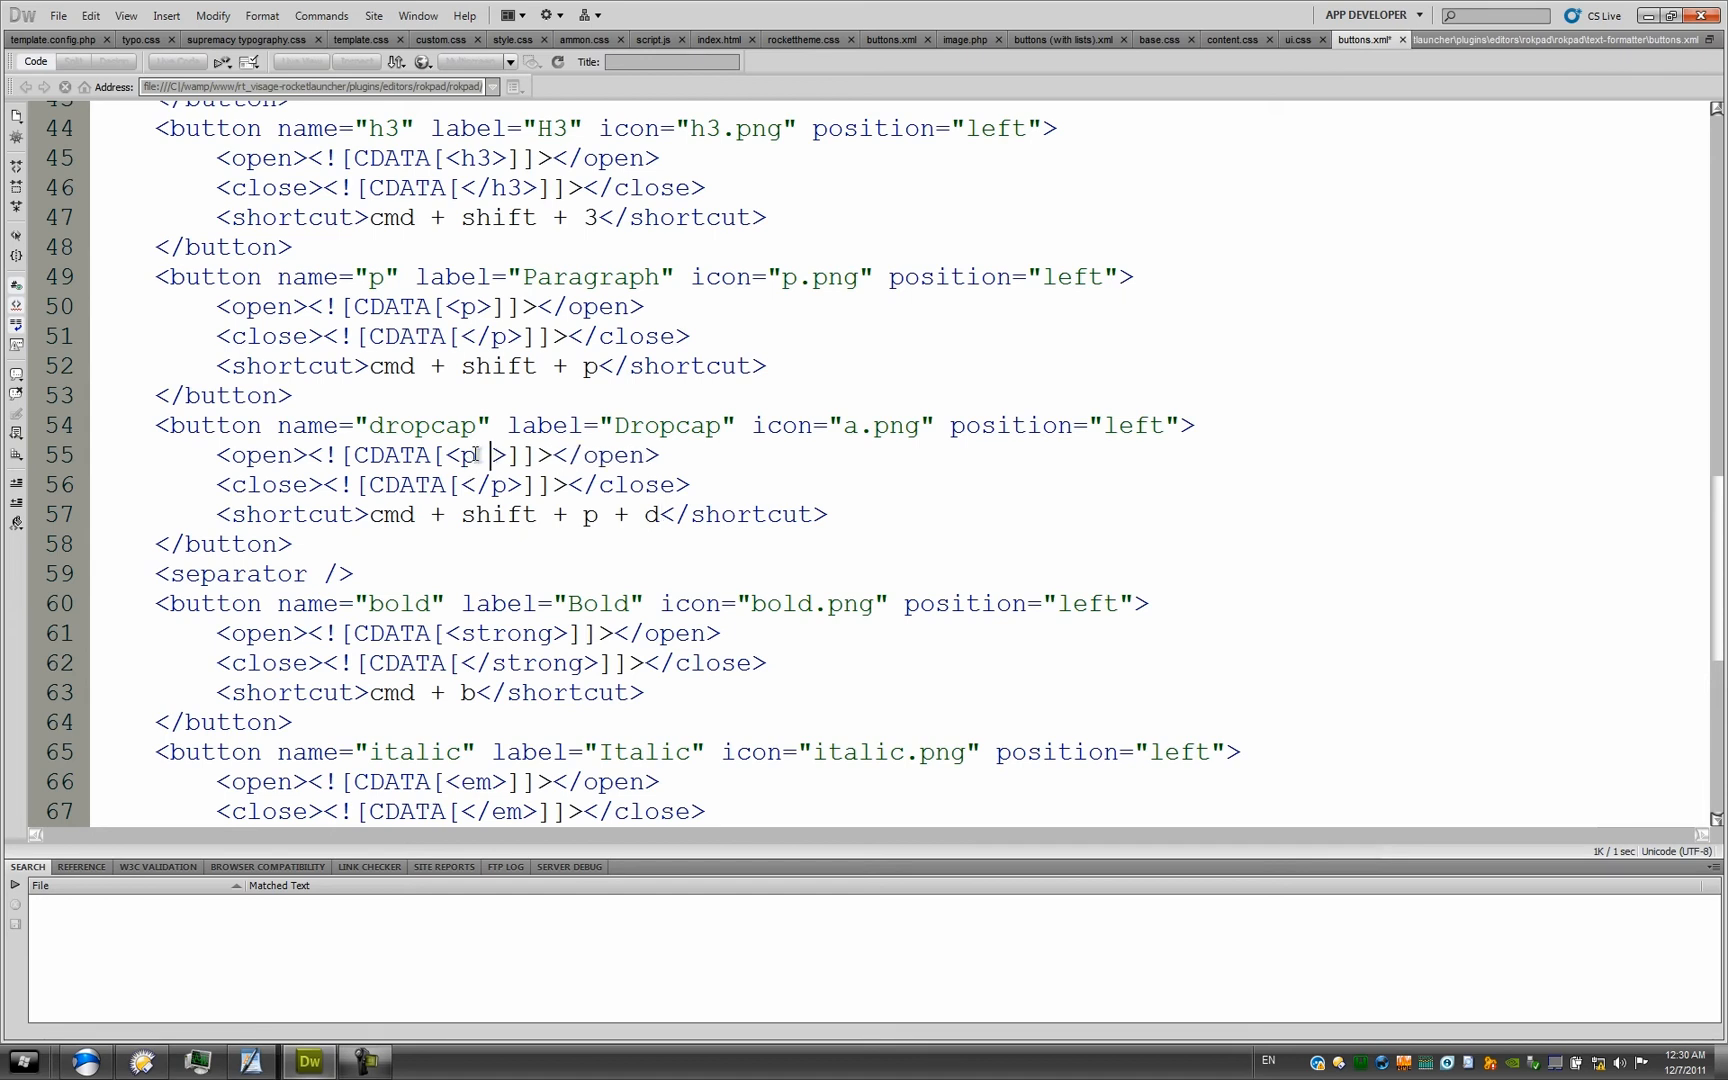
Step: Give the Dropcap <open> tag class = \"dropcap1\", comparing with the H1 header class
text(class = \)
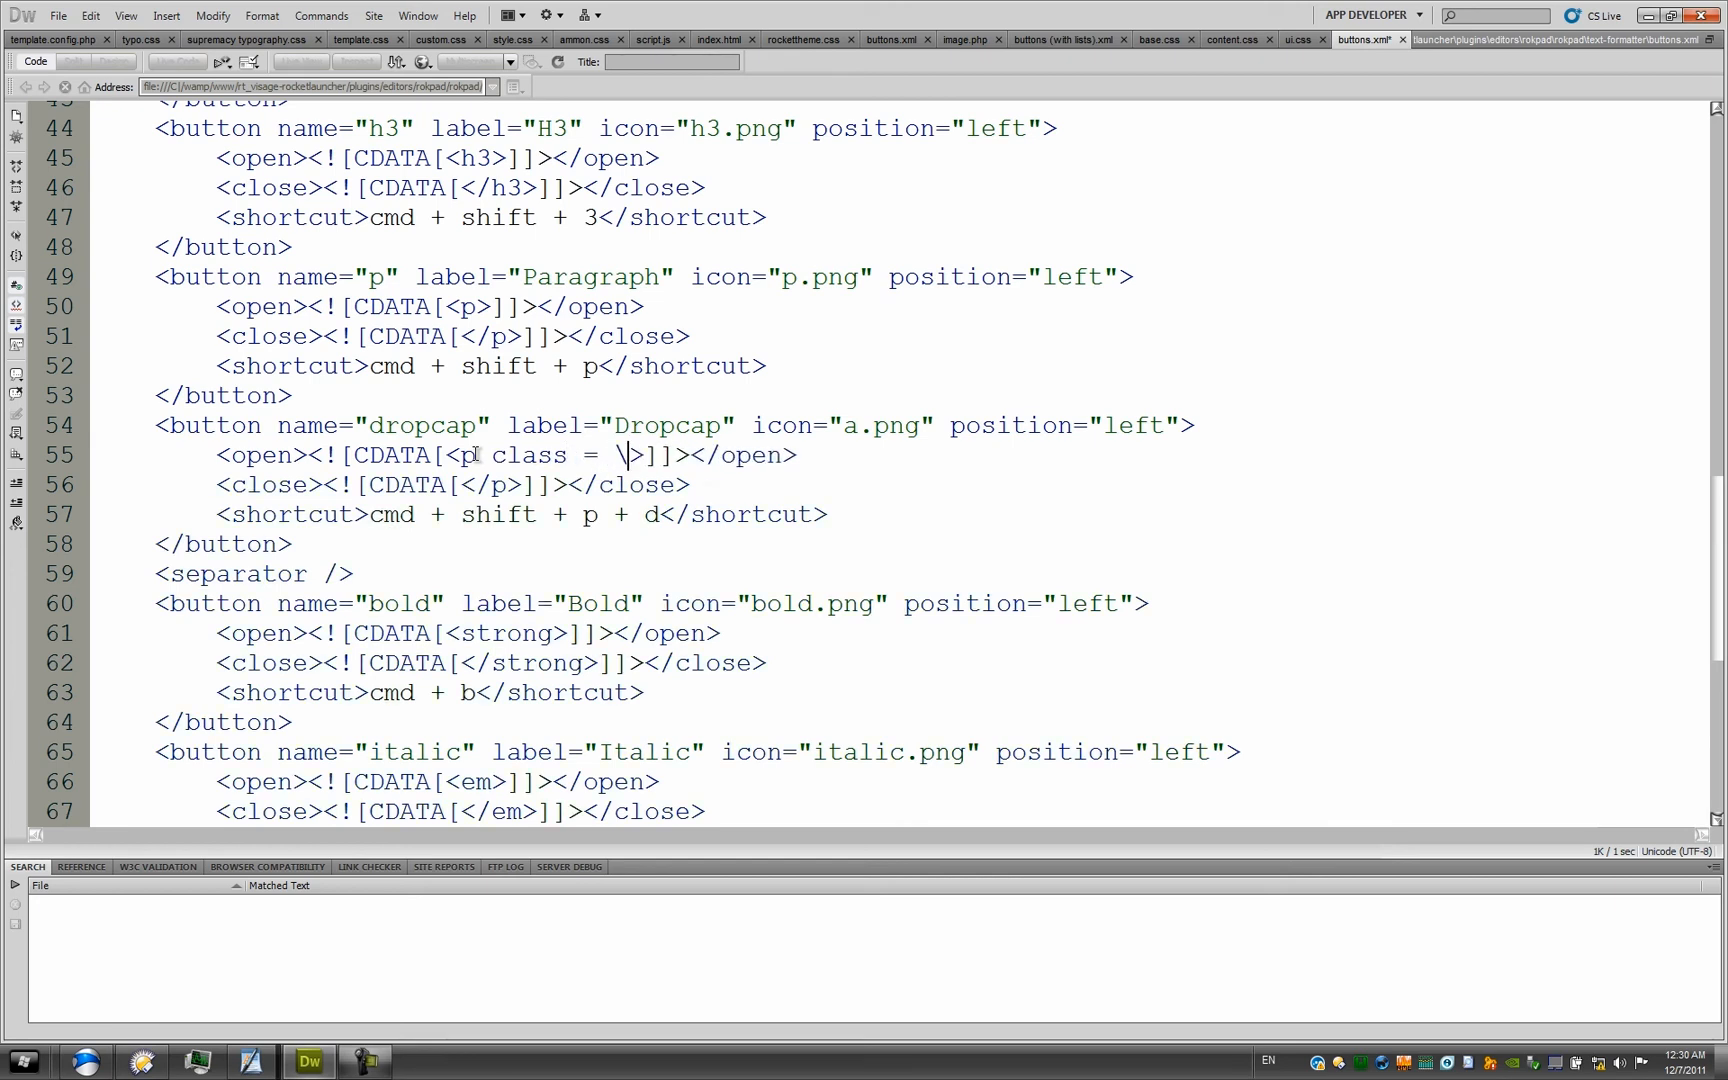
text("dropc)
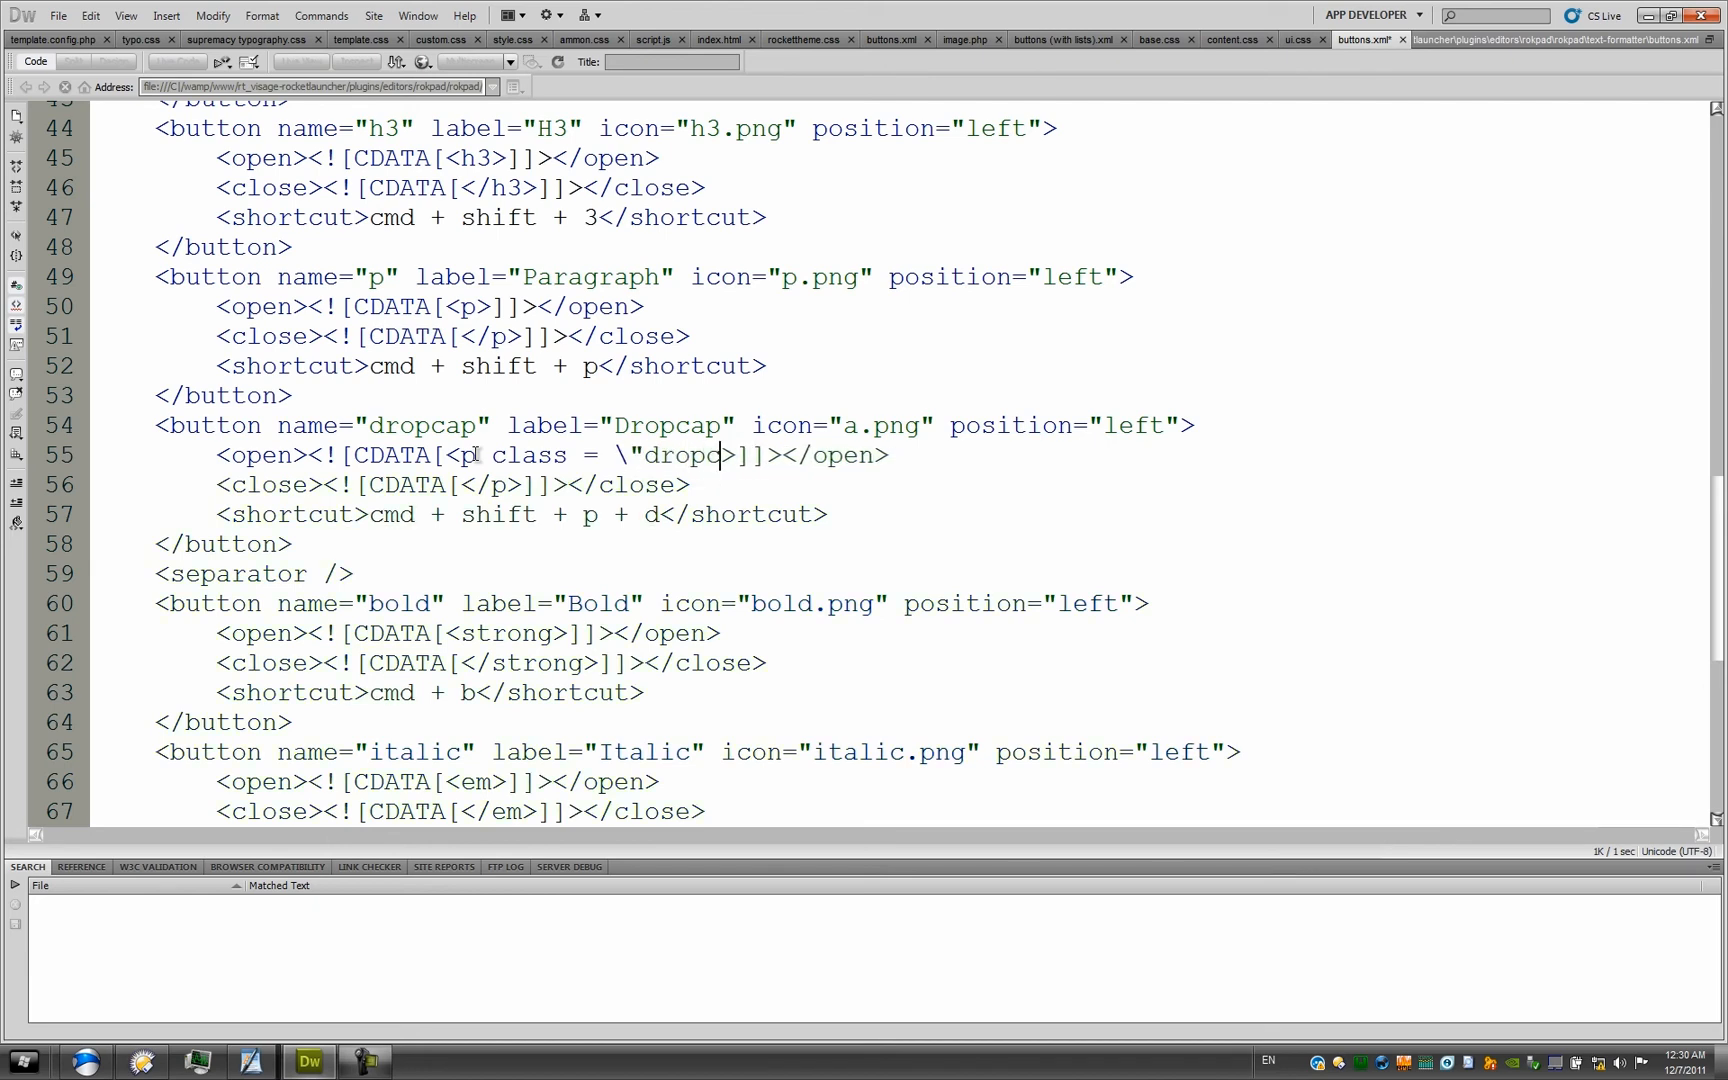
text(a)
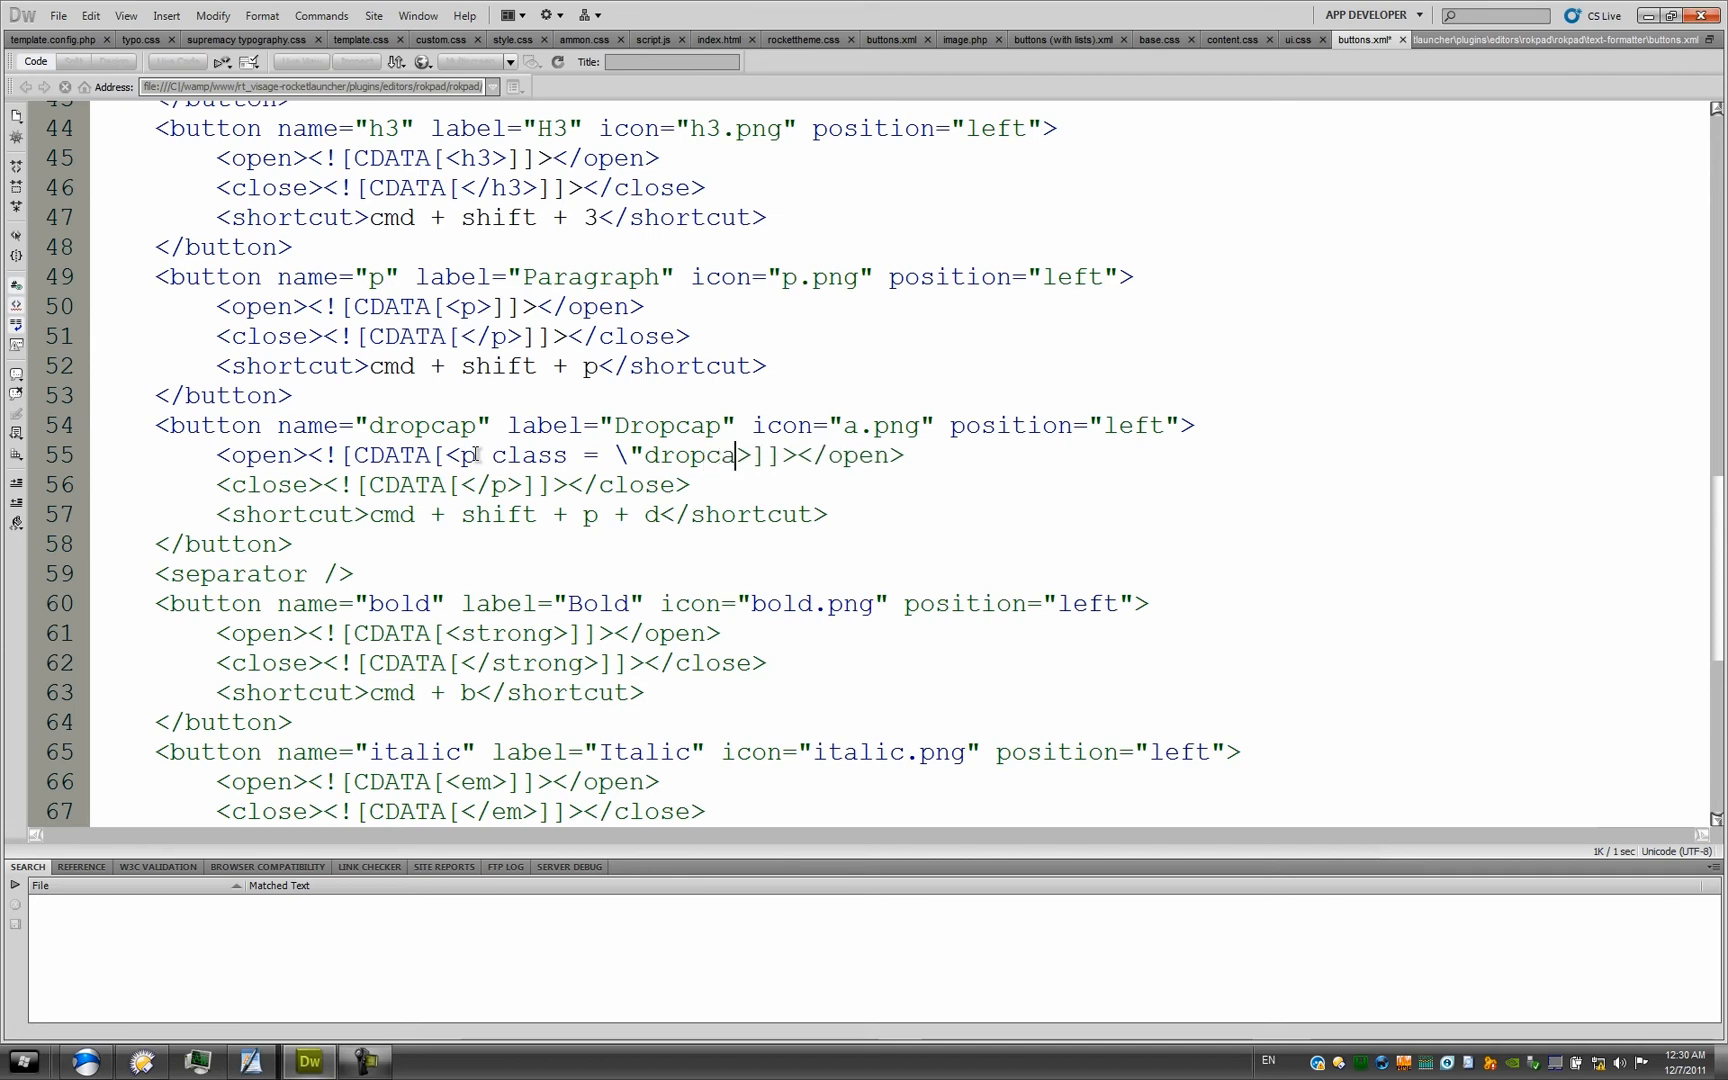
text(1\)
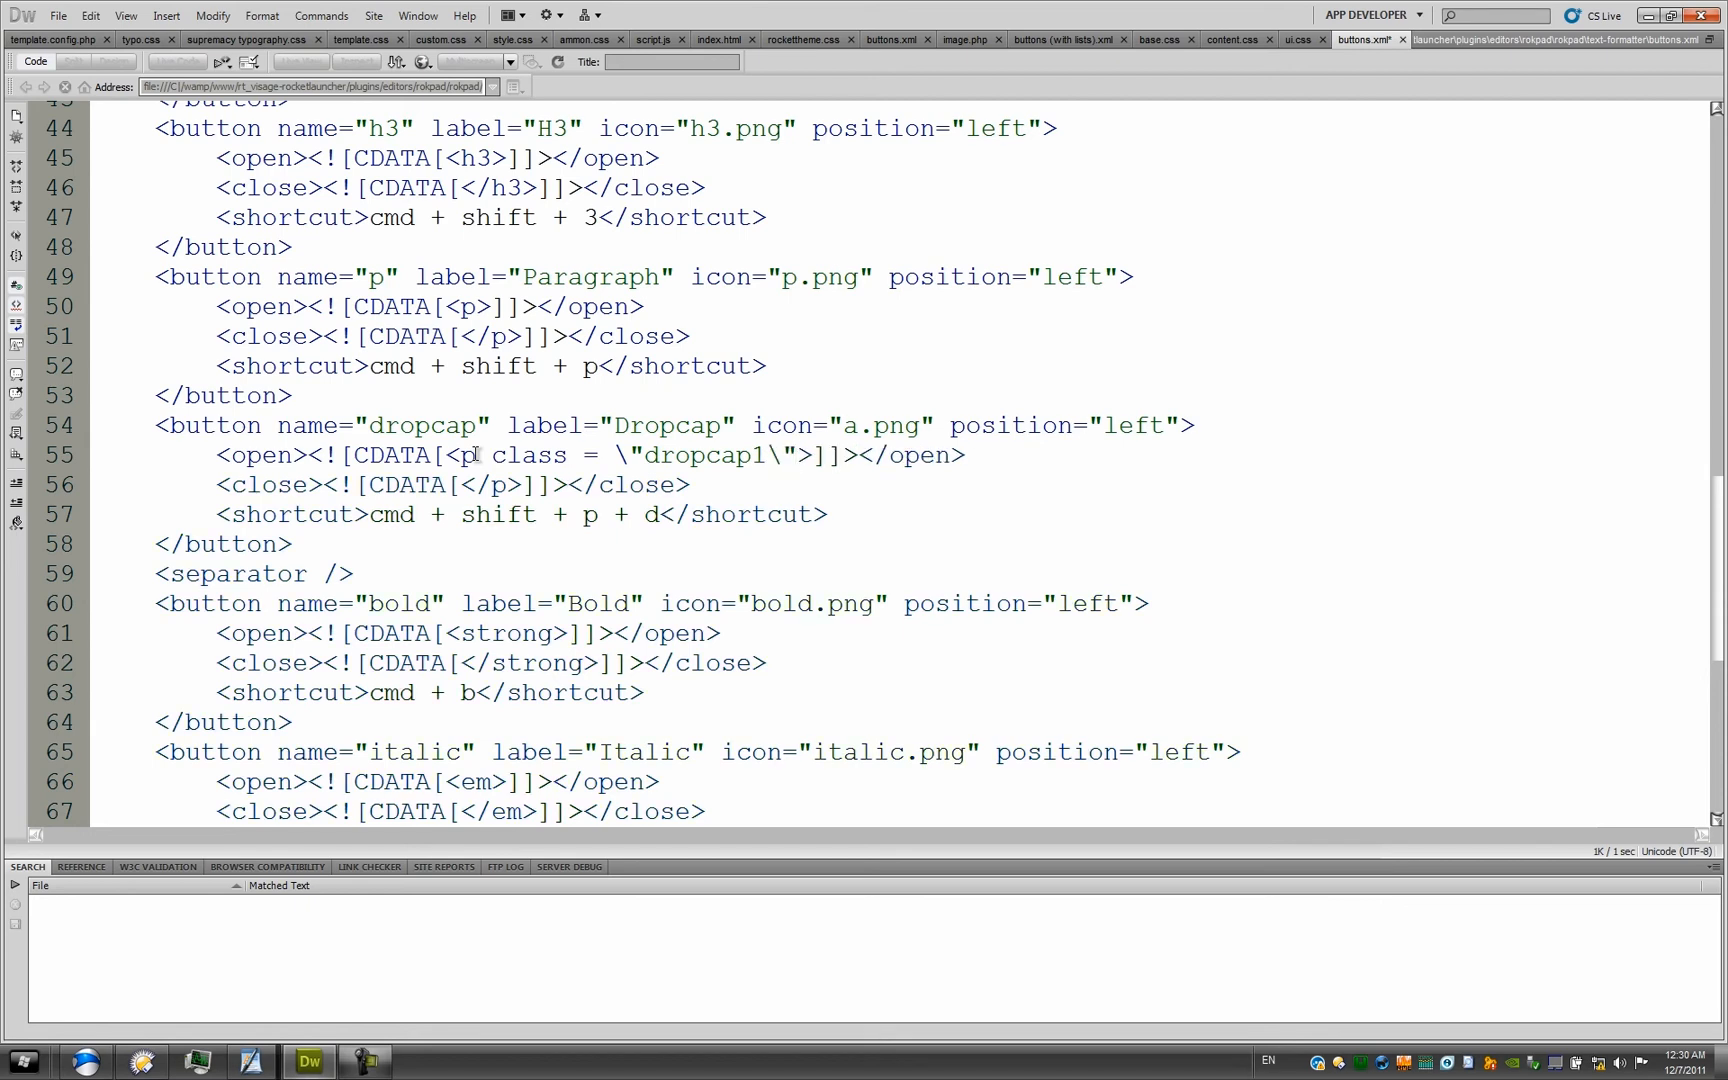
click(796, 456)
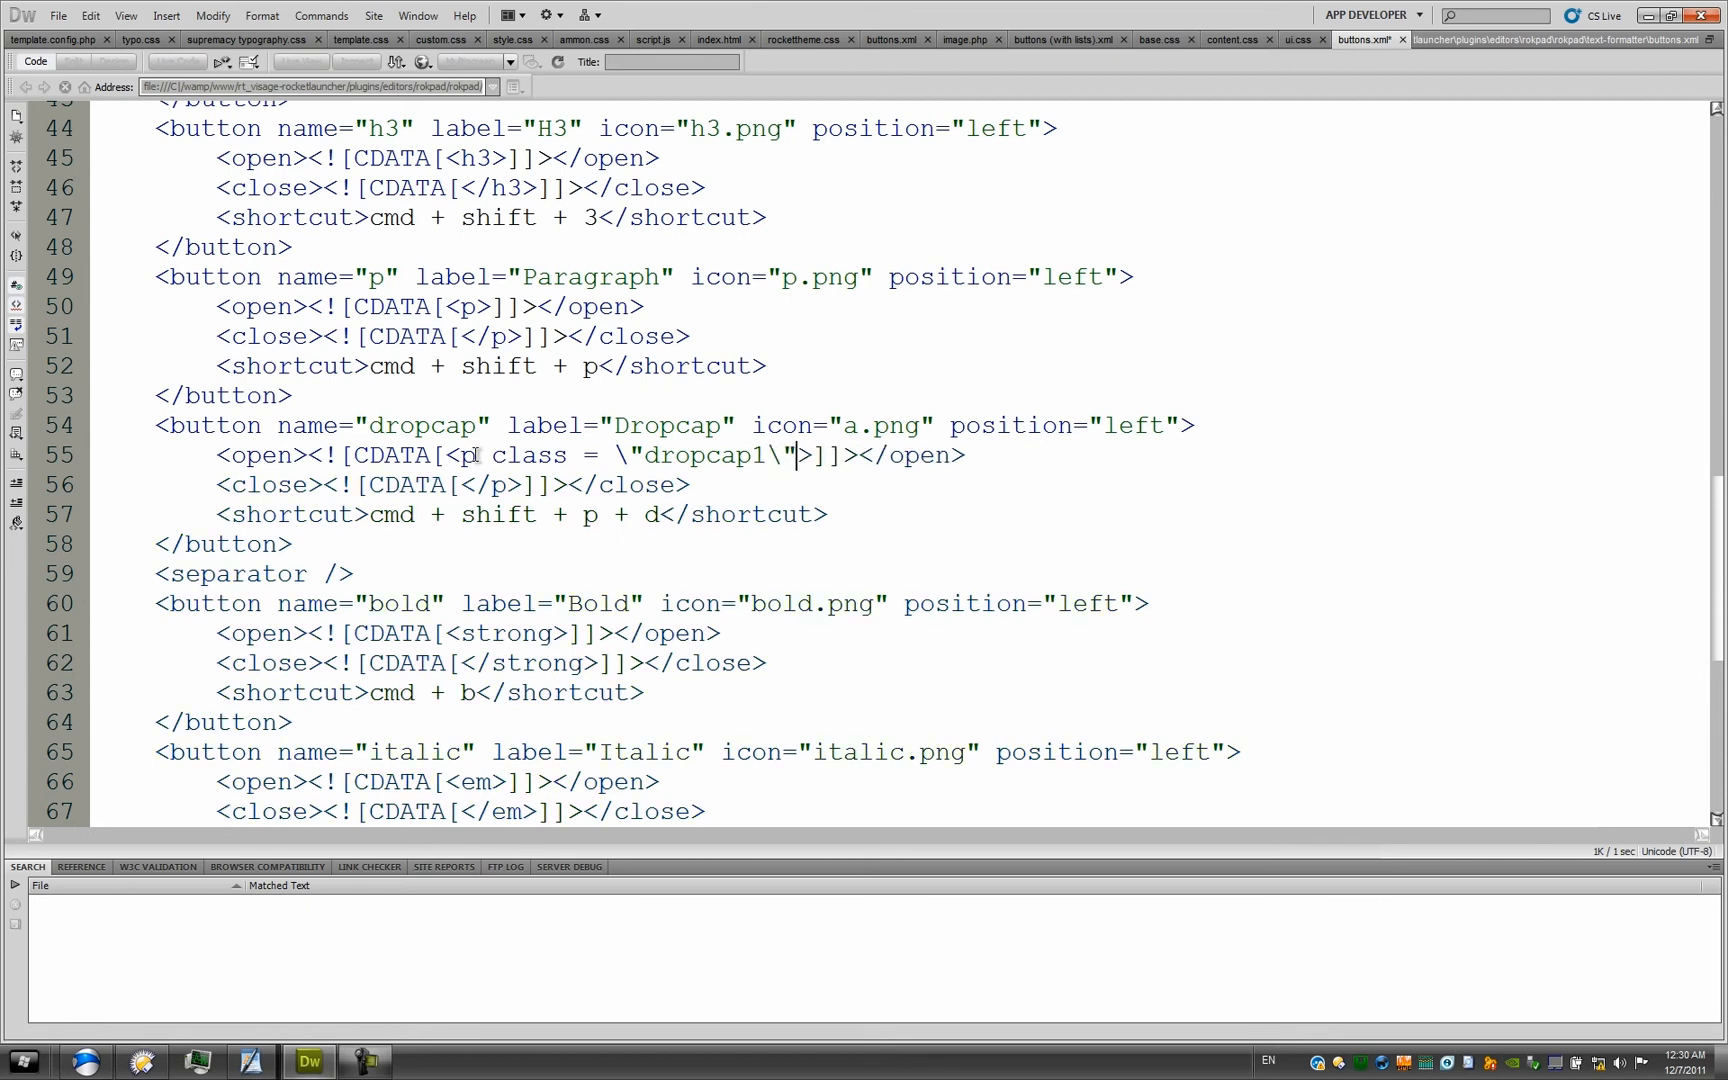
scroll(up, 3)
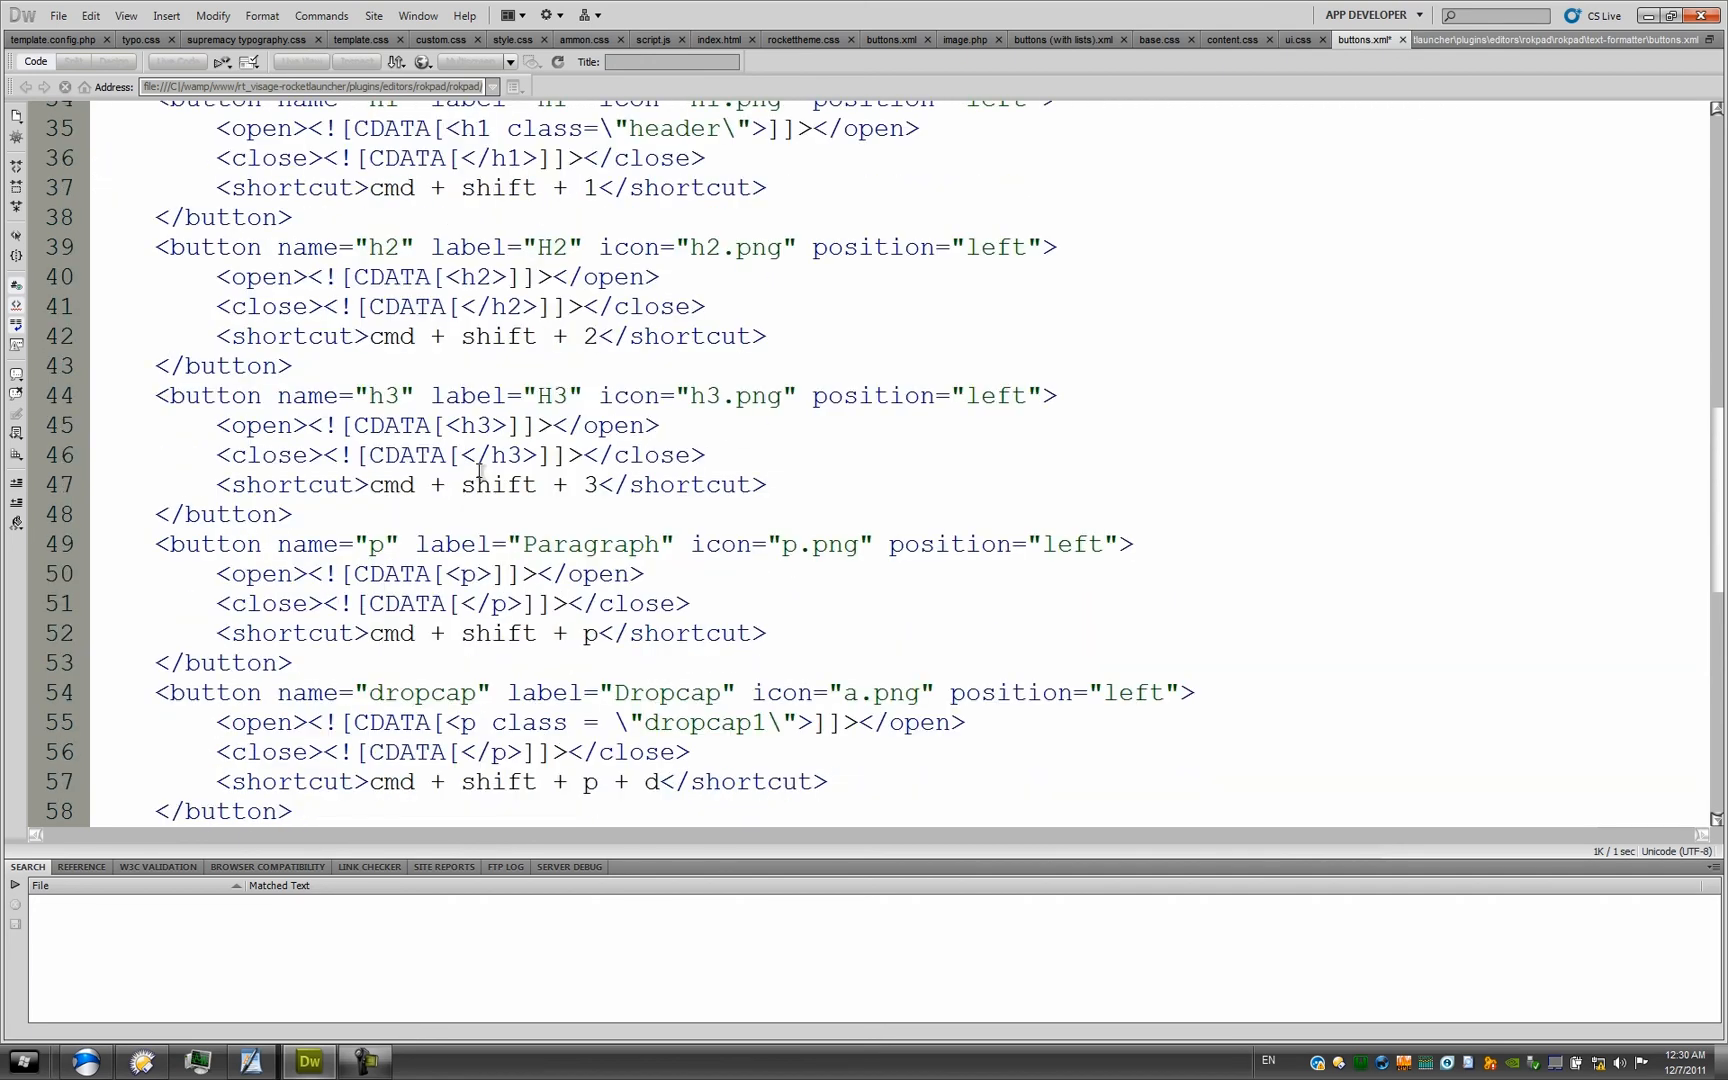
scroll(up, 3)
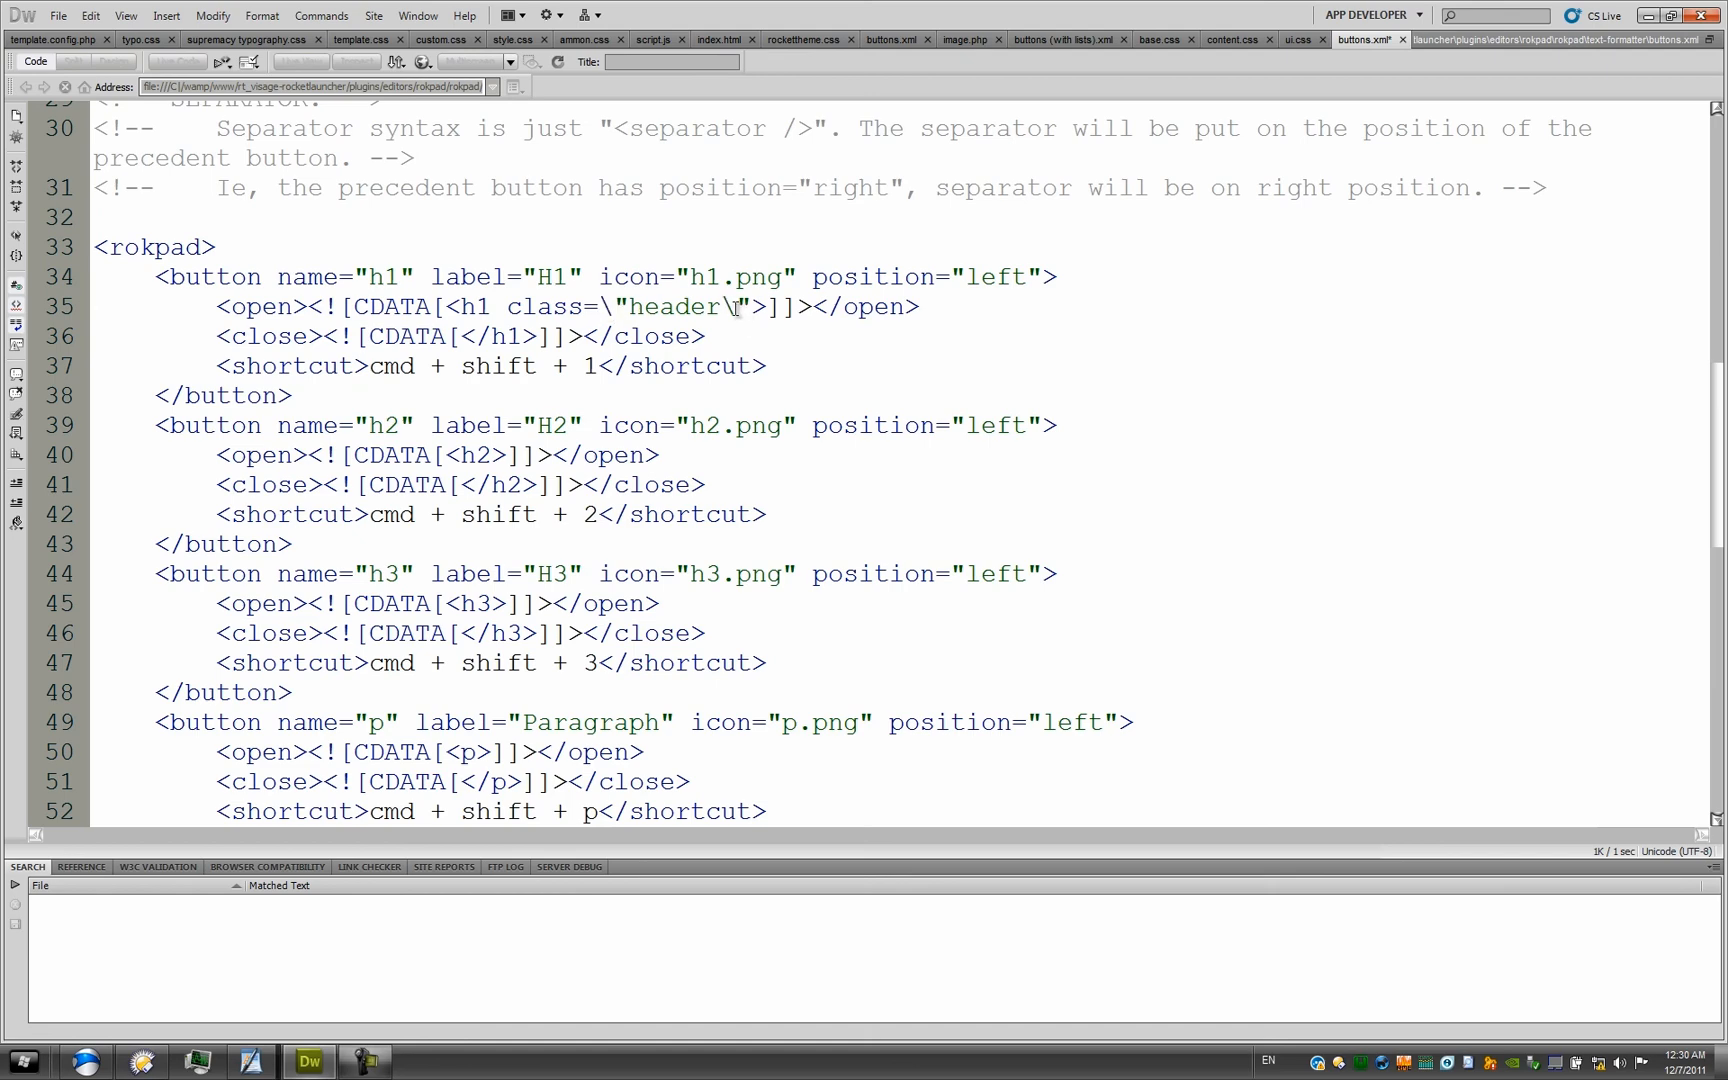
scroll(down, 3)
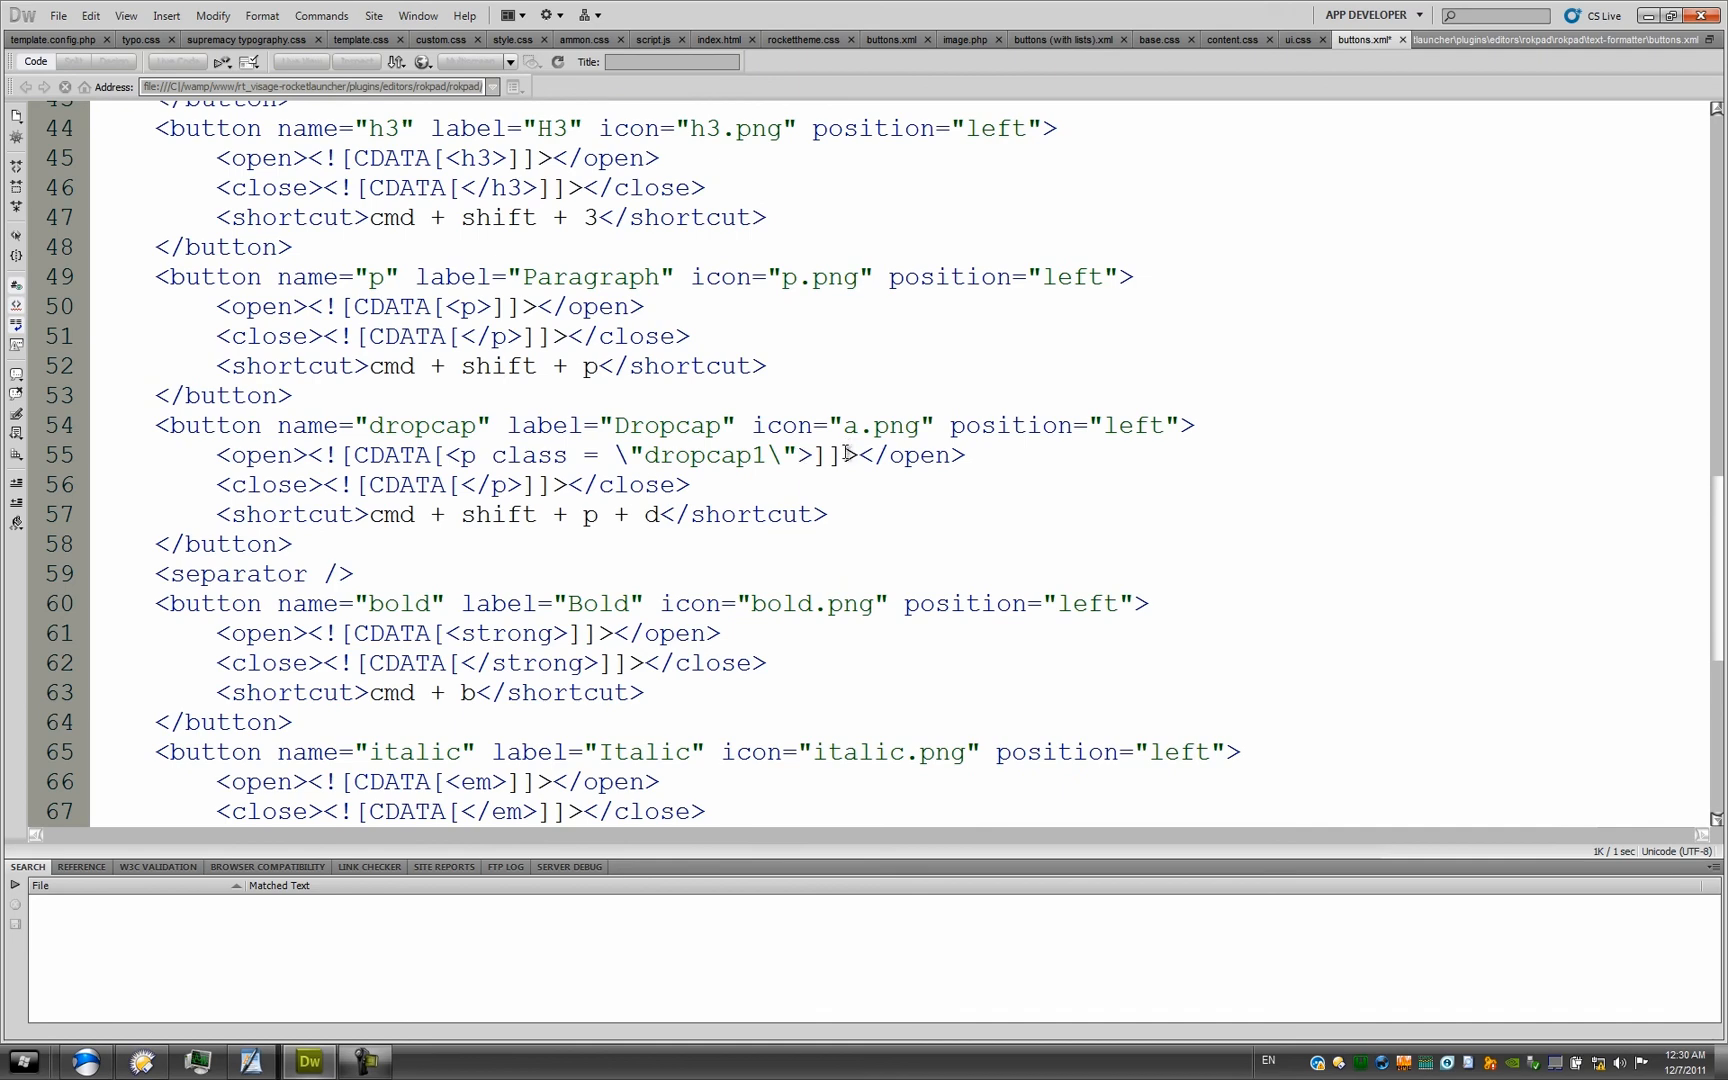
mouse_move(196, 942)
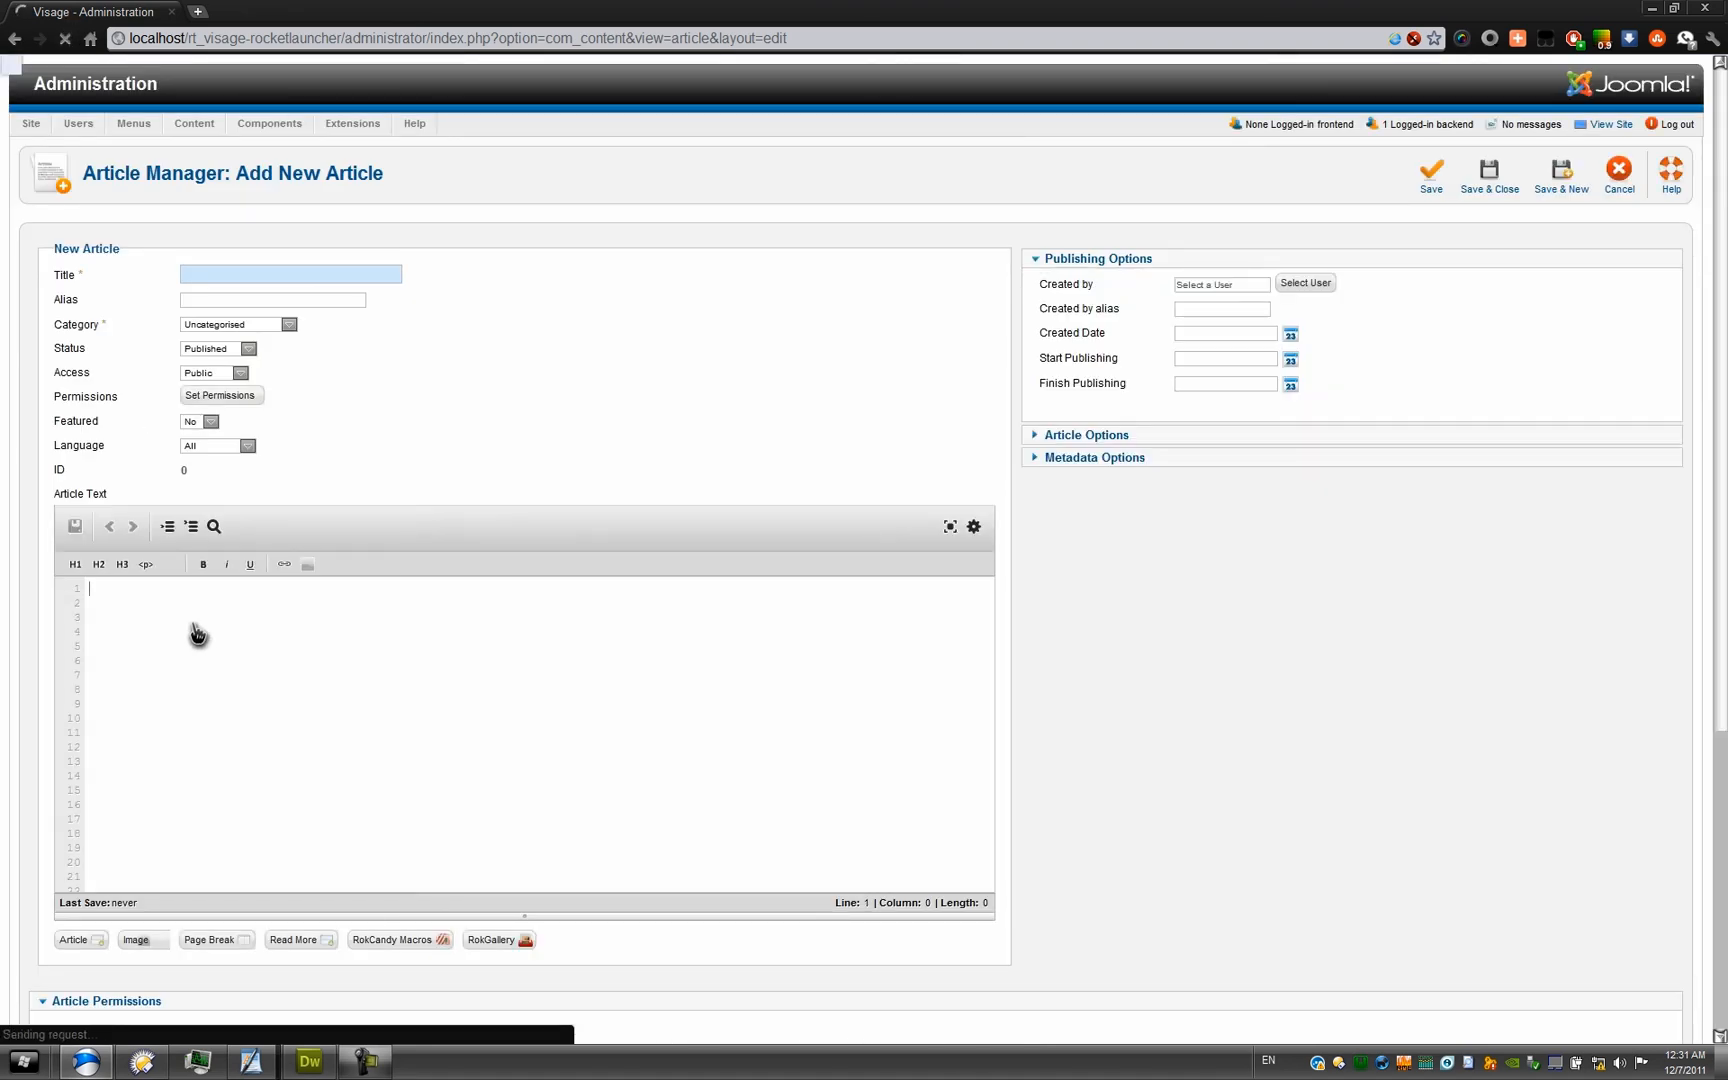
Step: Insert a <p class="dropcap1"> paragraph via the Dropcap button and put sample text inside it
click(74, 526)
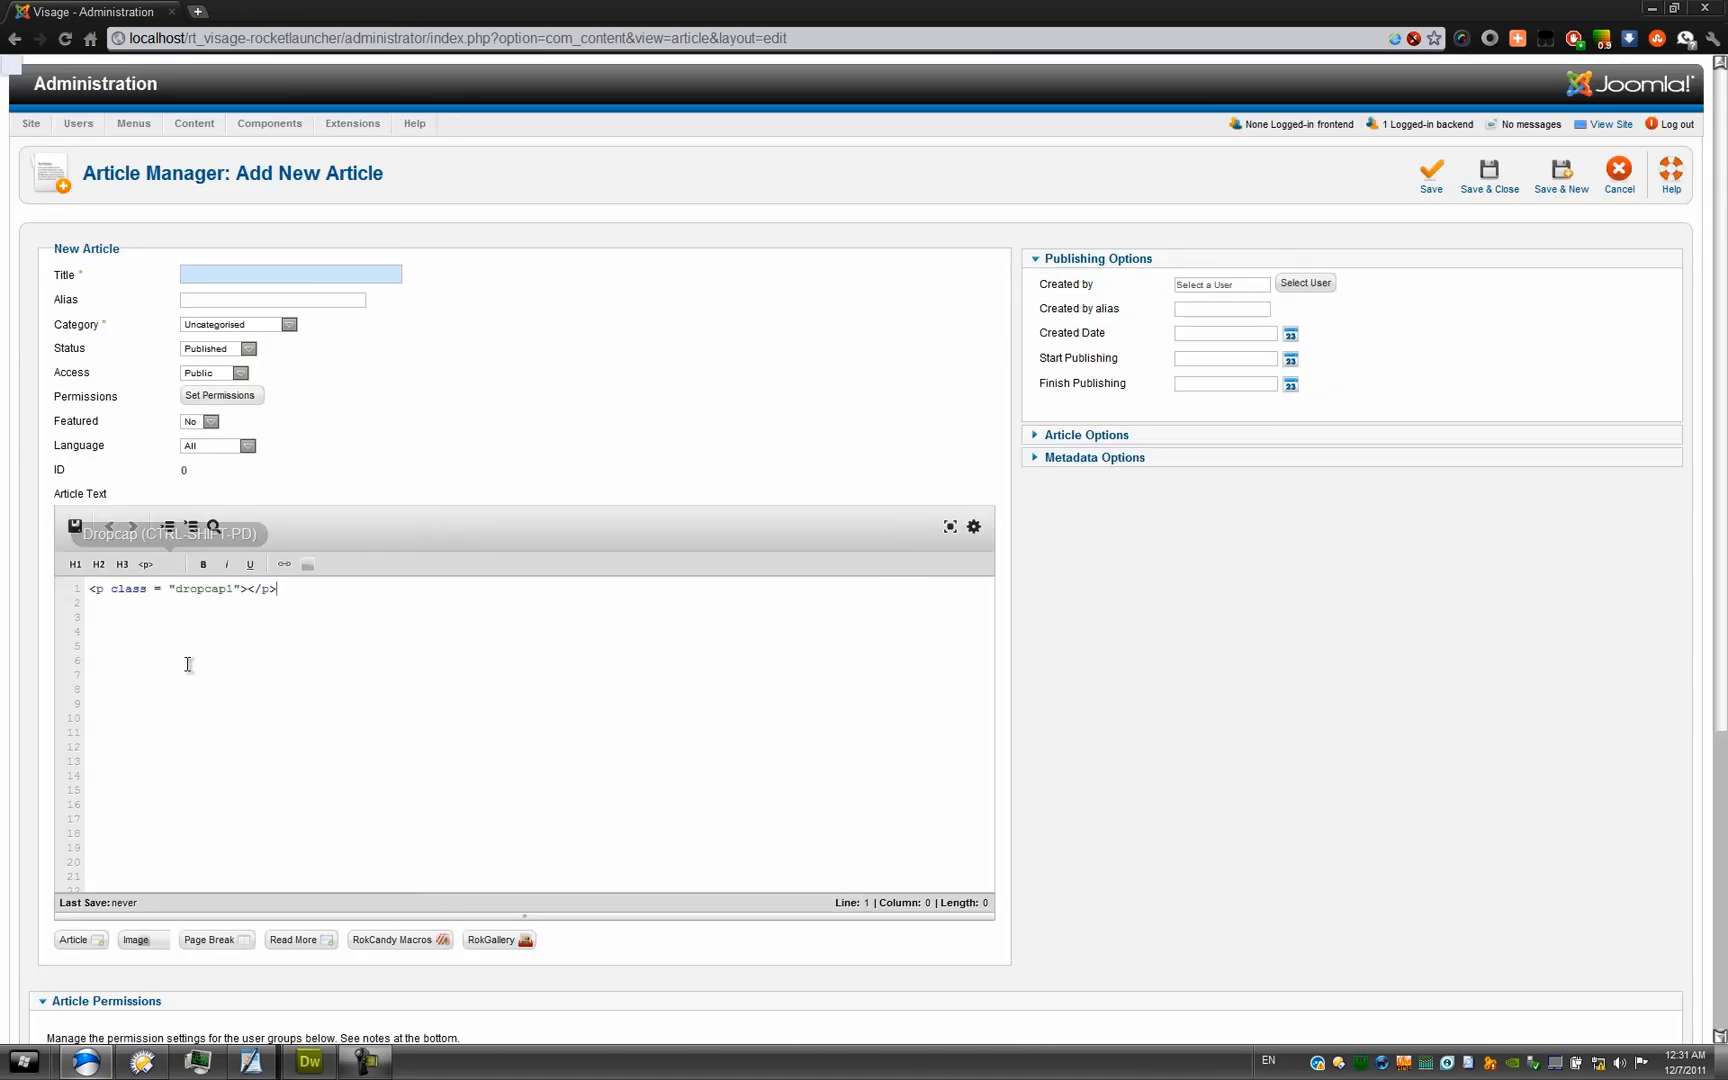
mouse_move(192, 628)
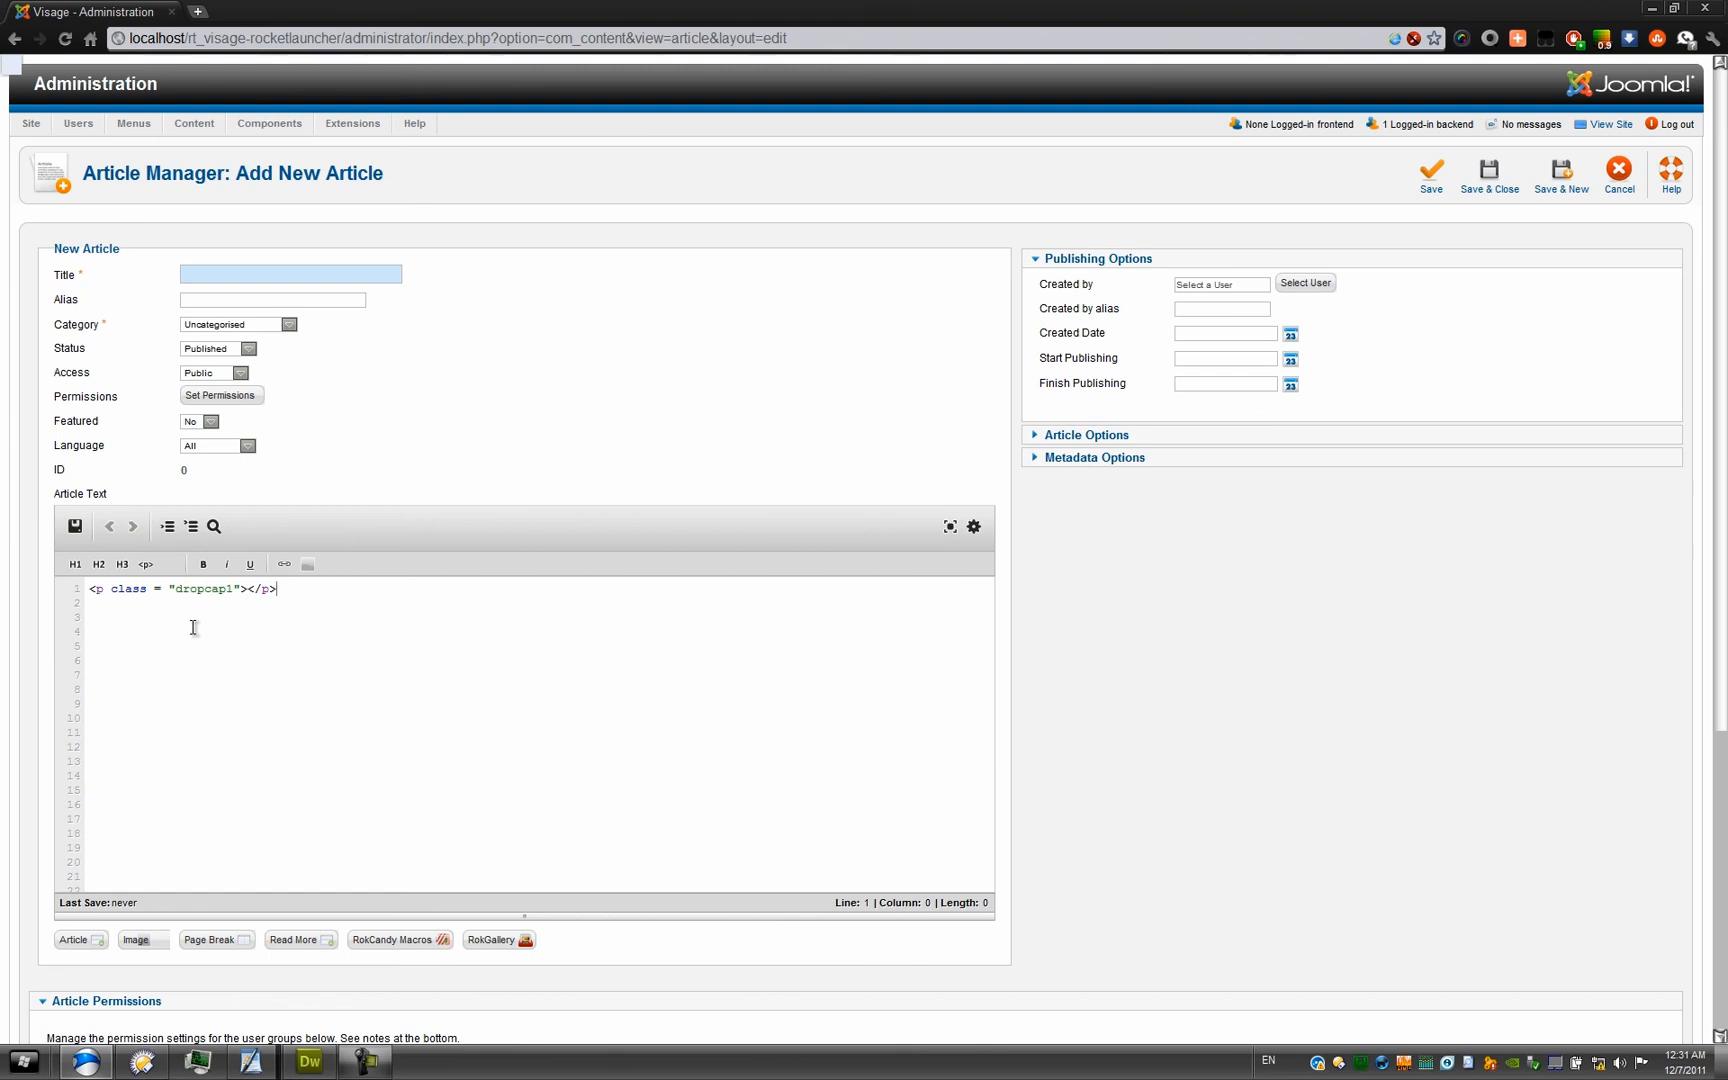
mouse_move(274, 606)
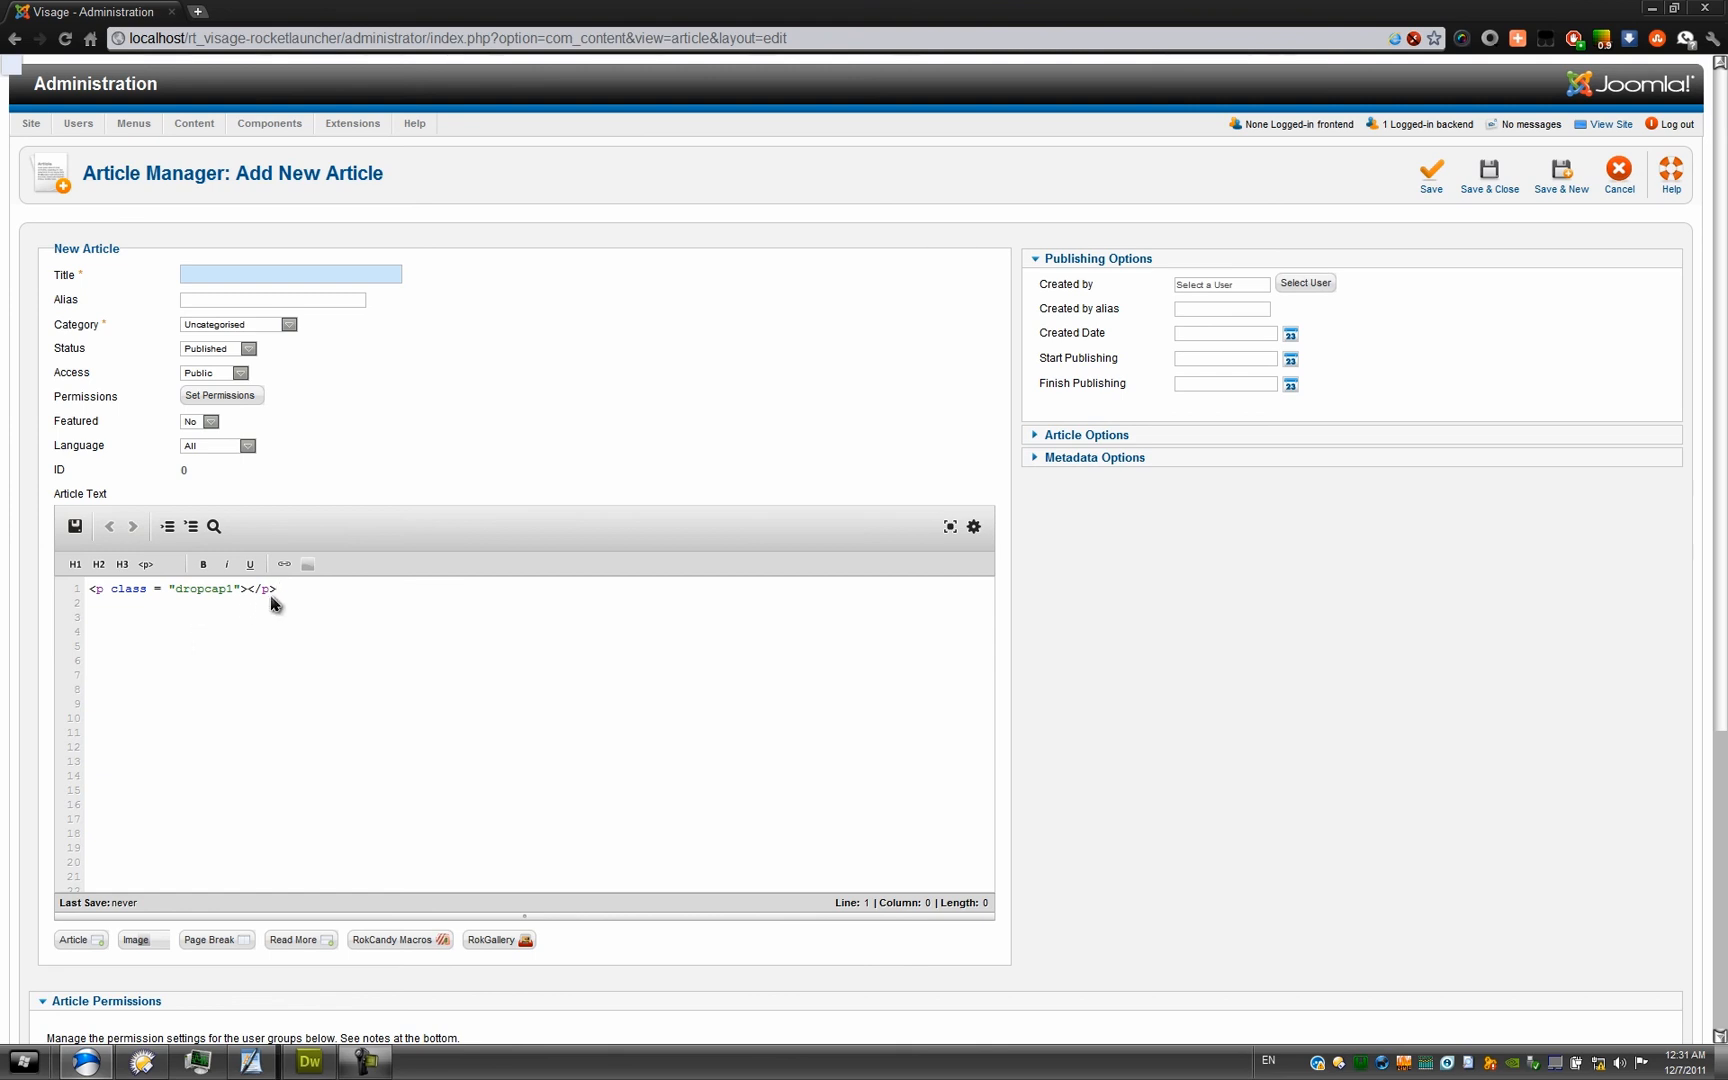
triple_click(176, 588)
text(adsgksdgasdg)
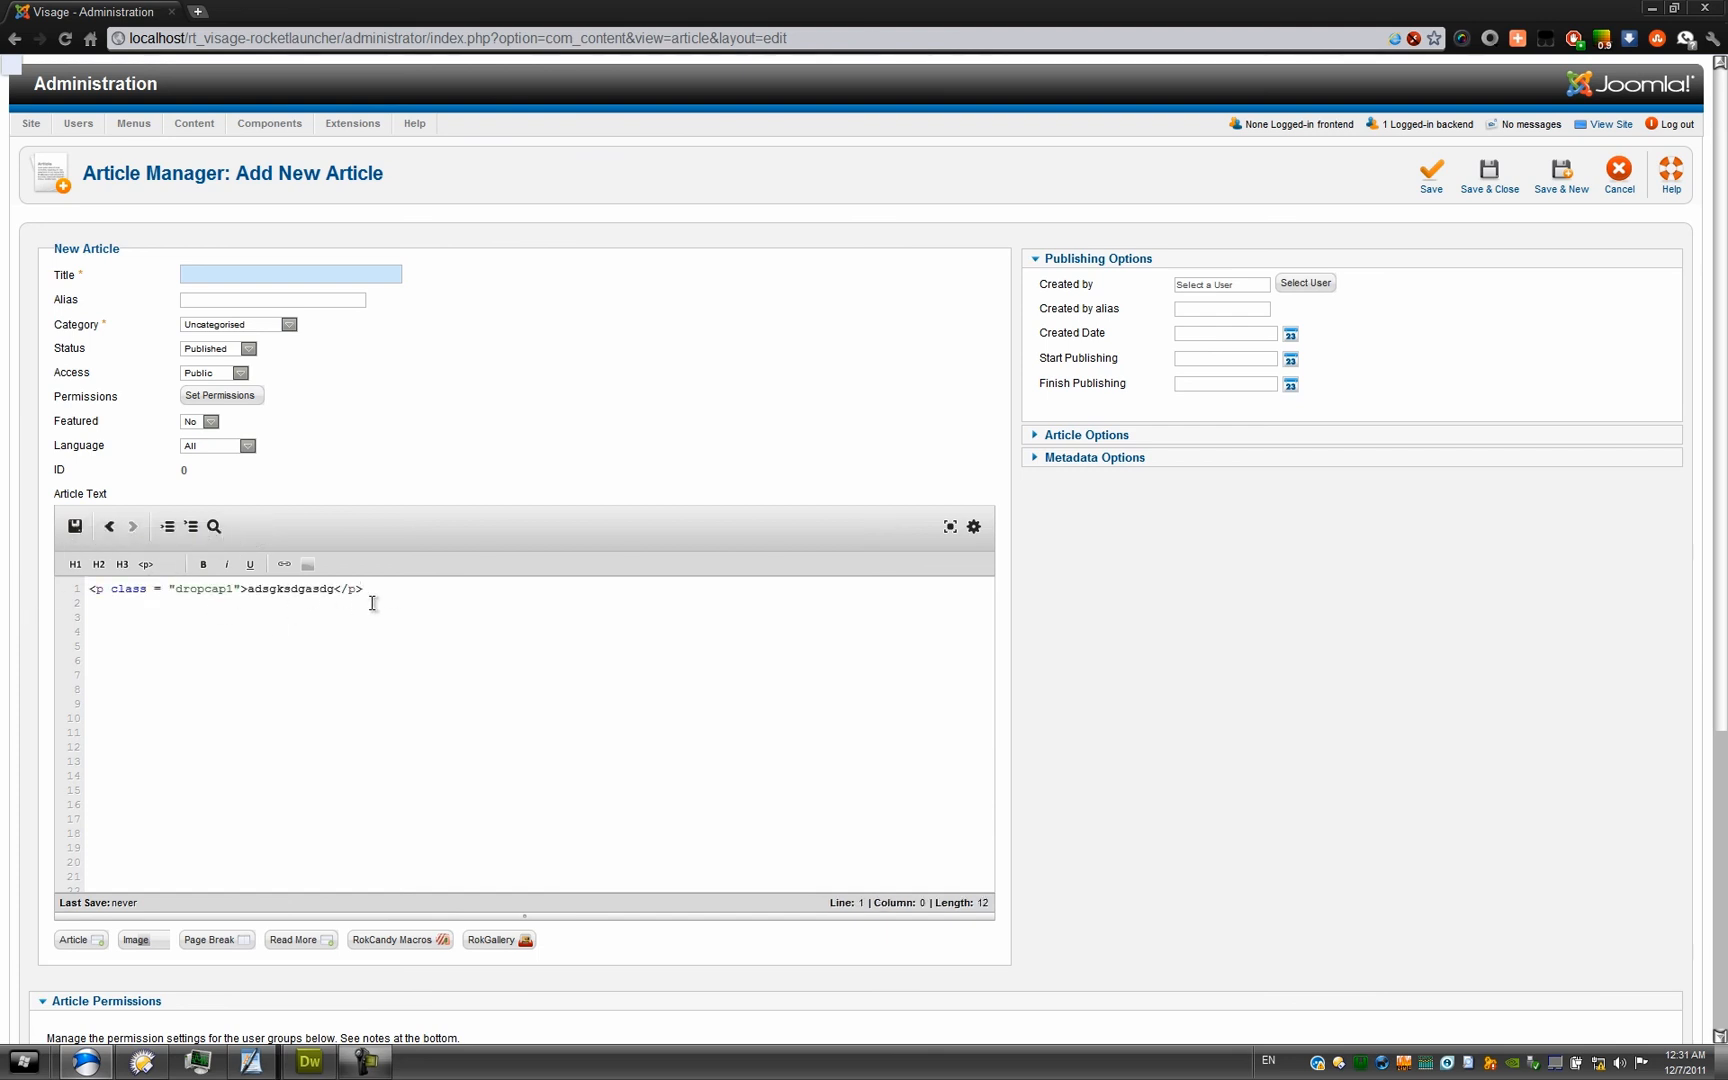
click(308, 1062)
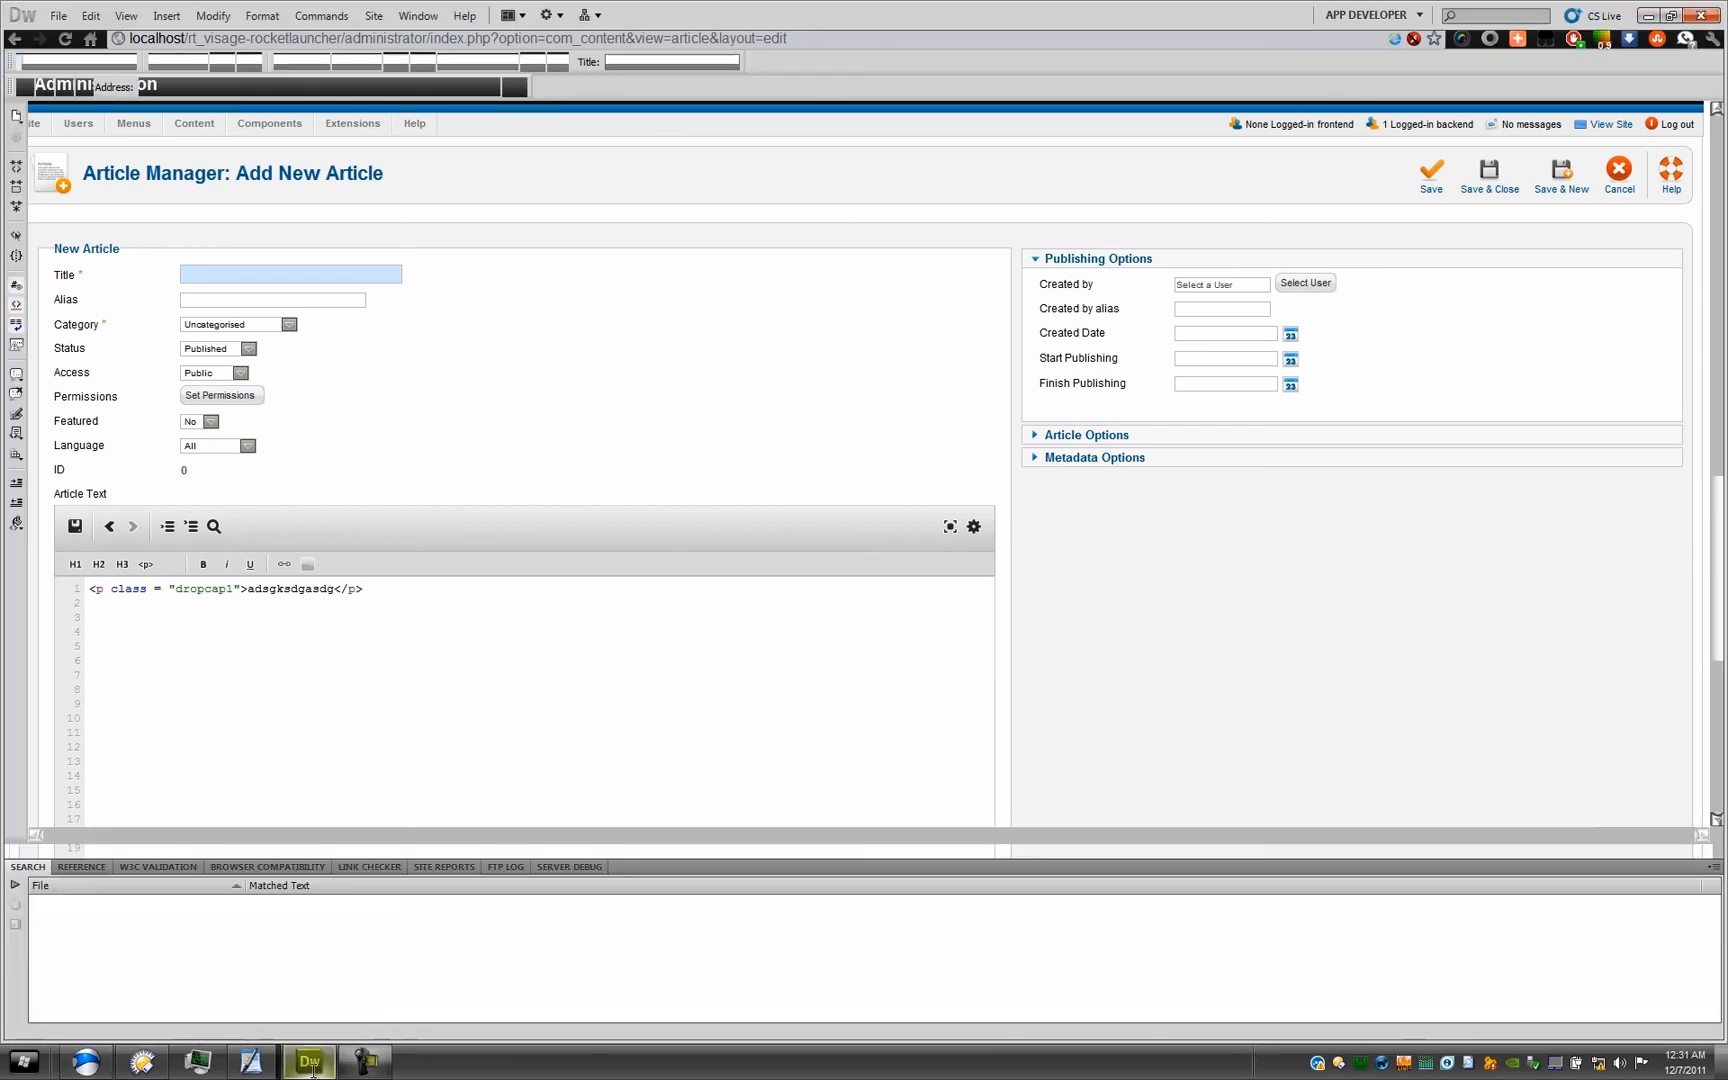